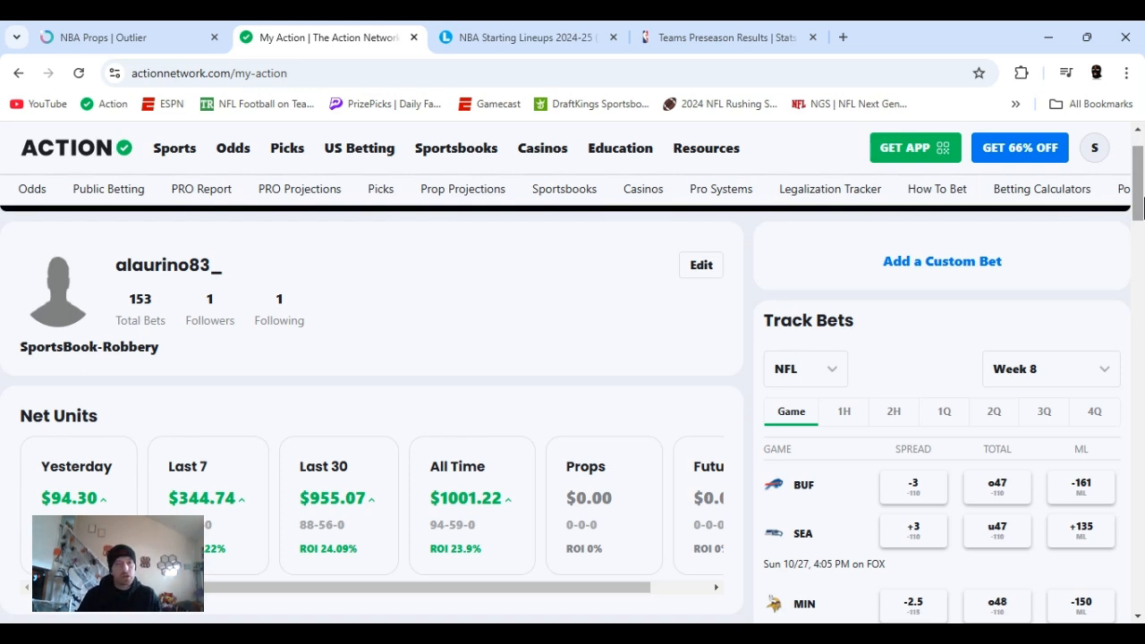
Bring up the NBA card's Performance popup from Breakdown by League ($75.07, 9-5-0).
scroll(down, 3)
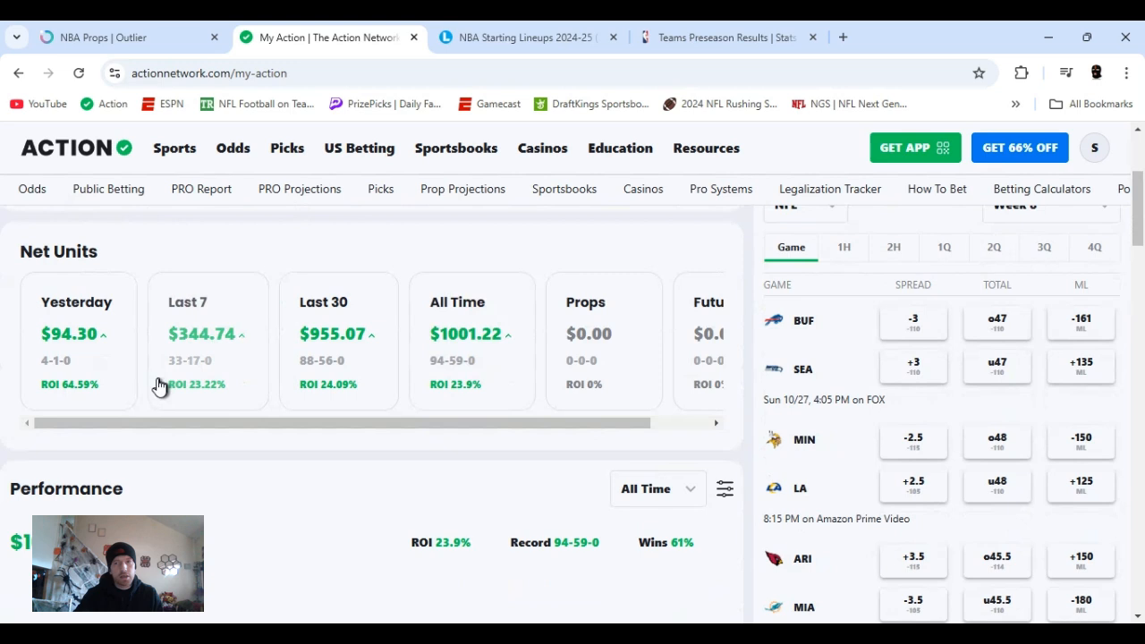
mouse_move(519, 483)
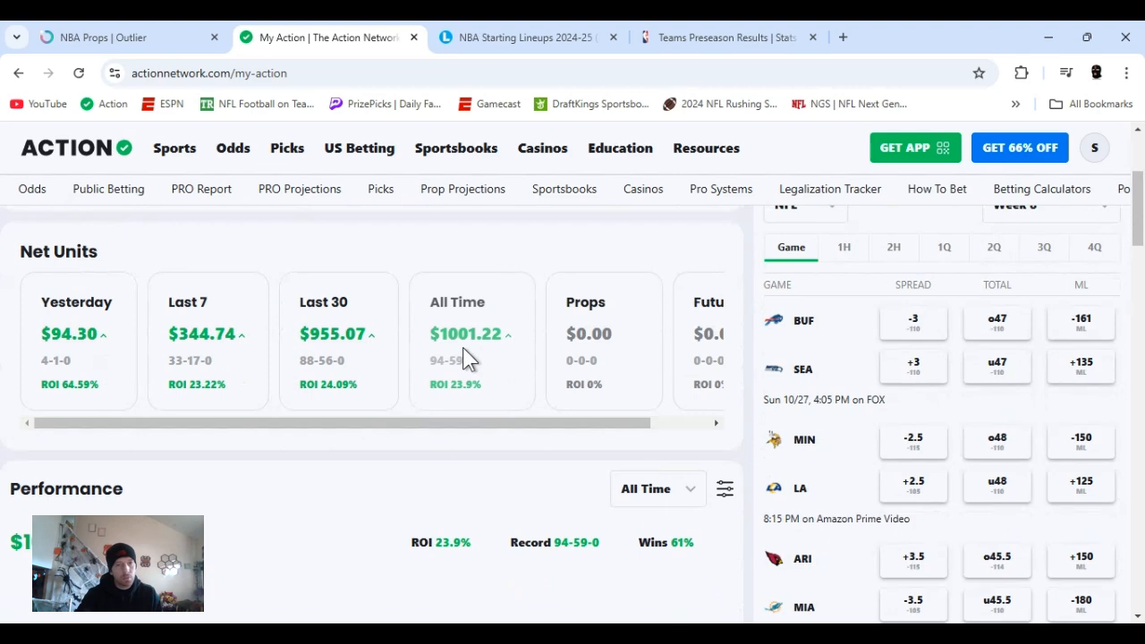
click(472, 340)
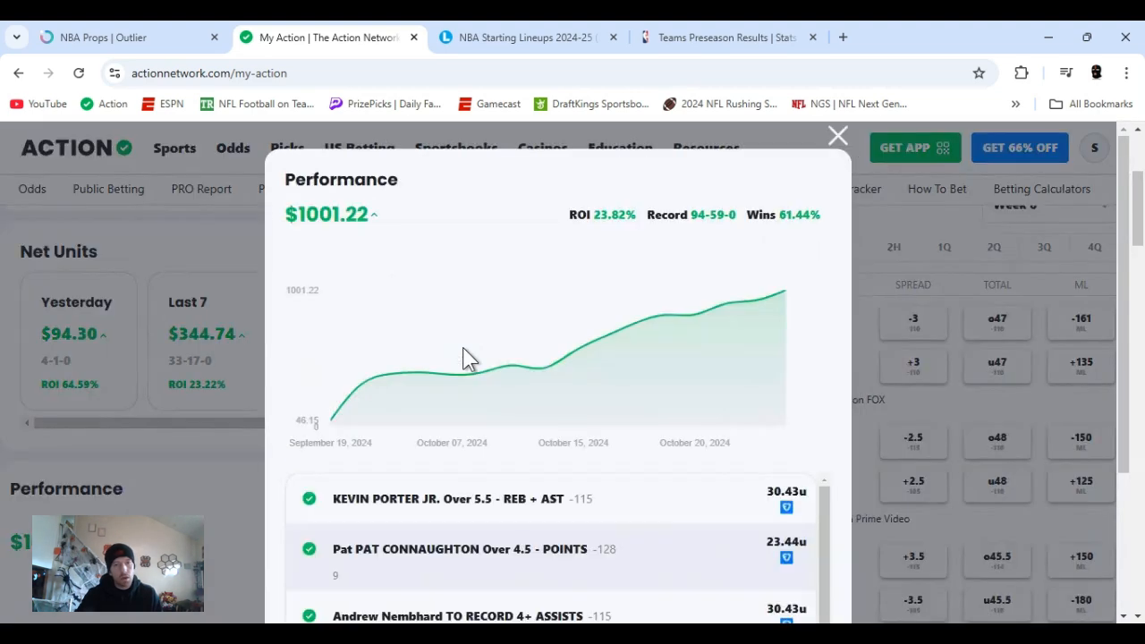
mouse_move(601, 374)
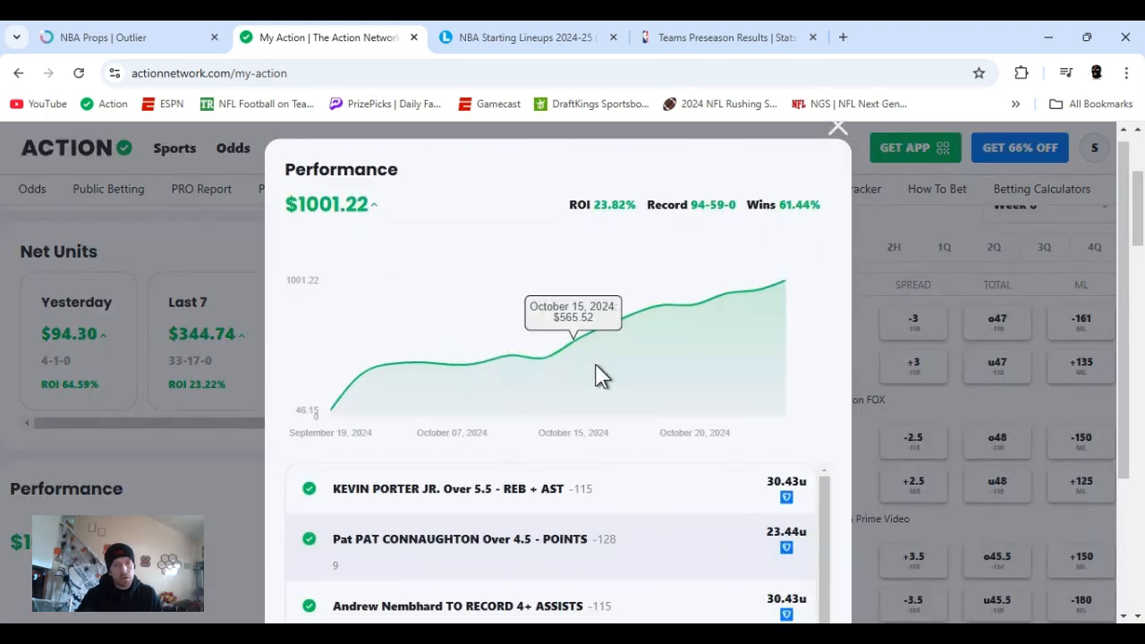
scroll(down, 3)
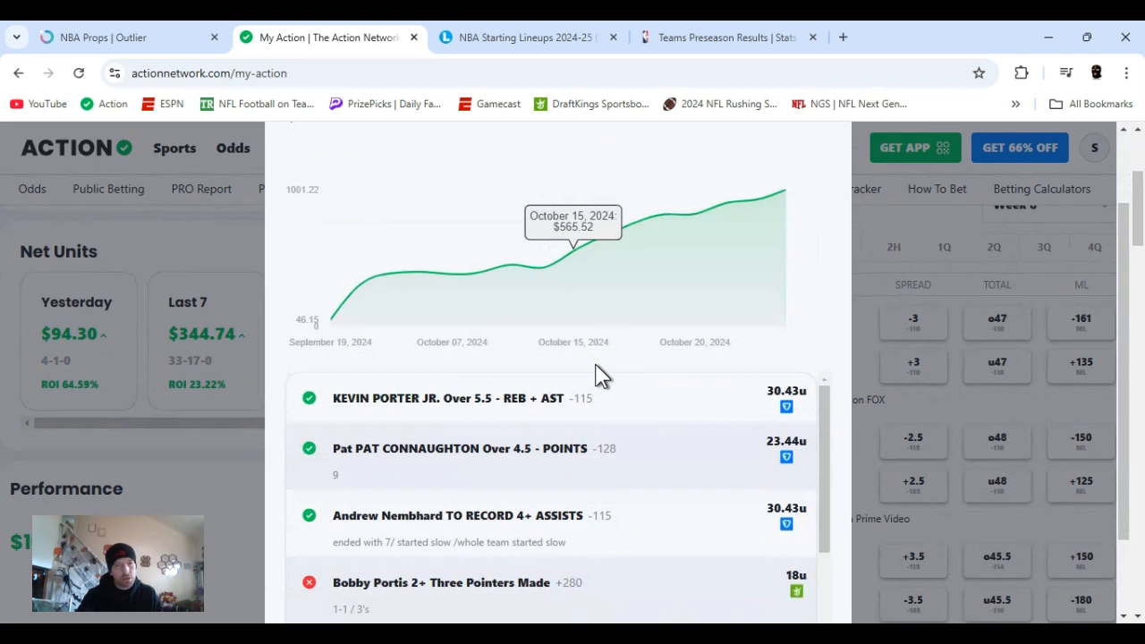
mouse_move(695, 285)
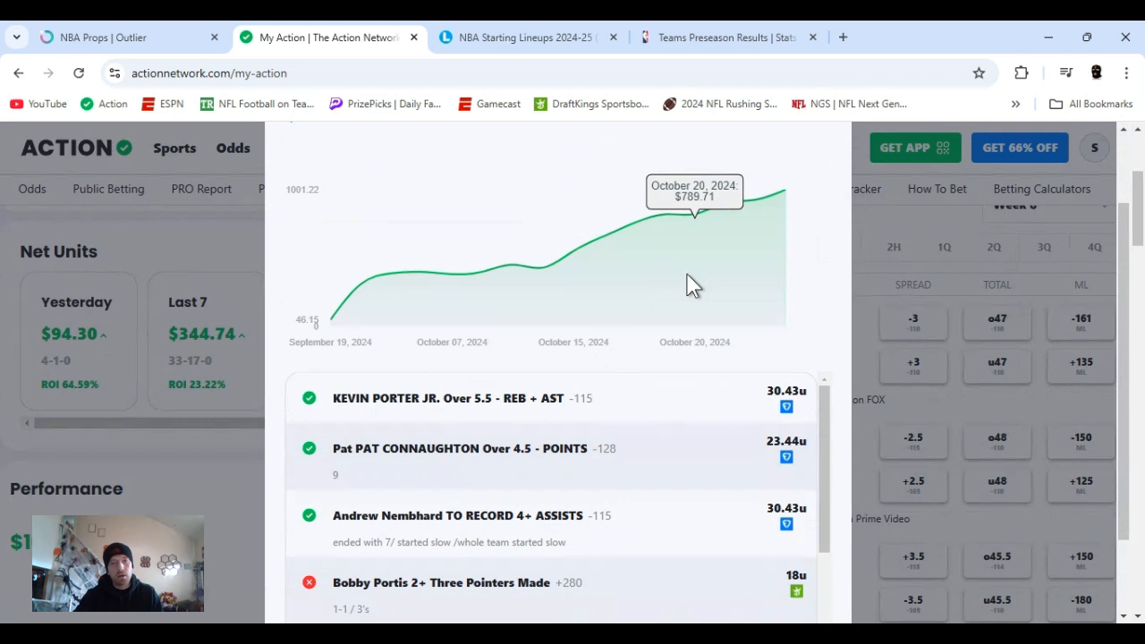
mouse_move(338, 347)
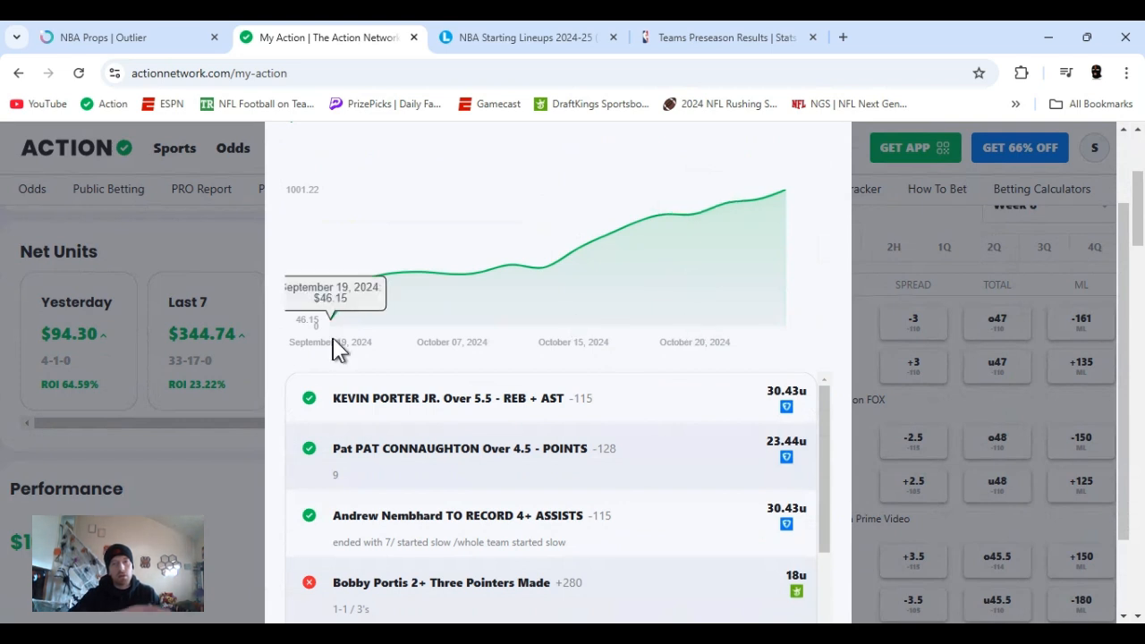
mouse_move(481, 295)
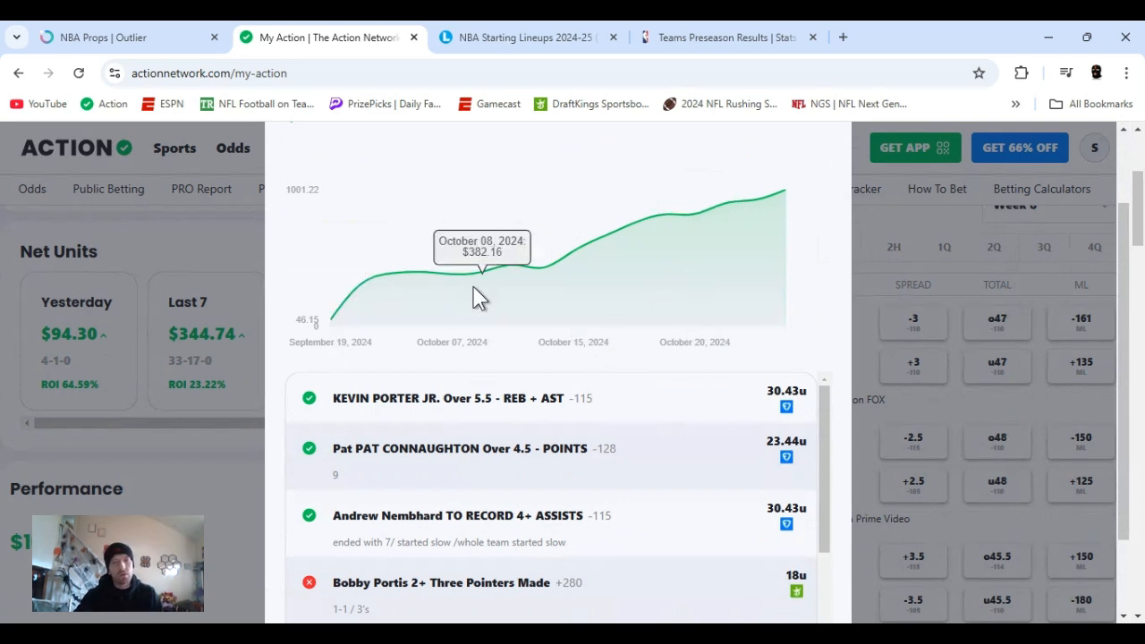
mouse_move(612, 273)
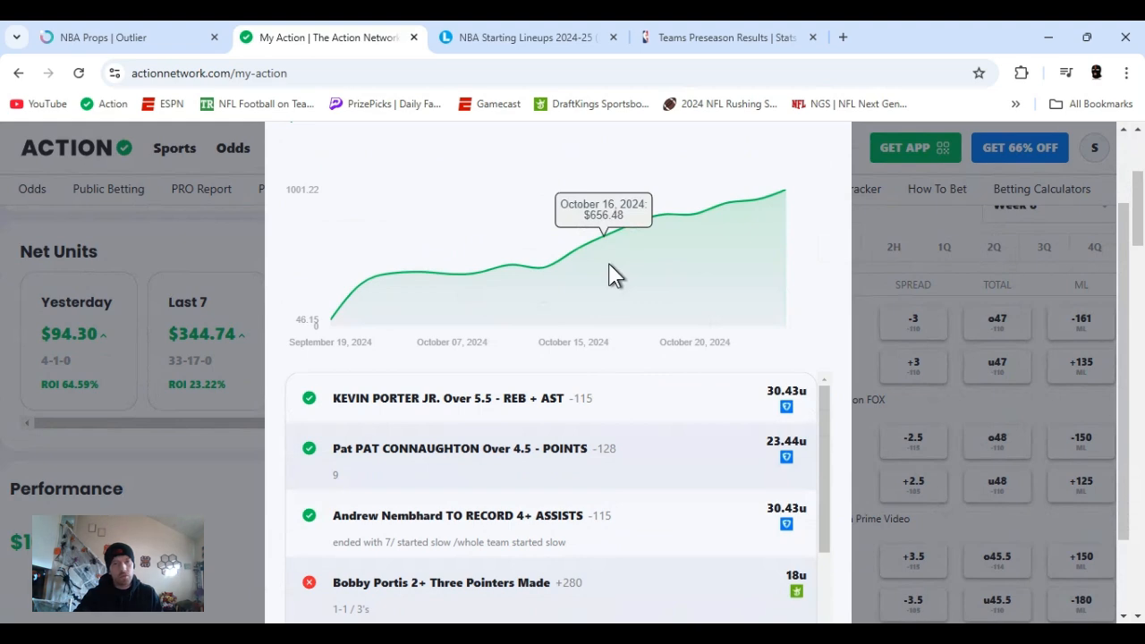
mouse_move(778, 255)
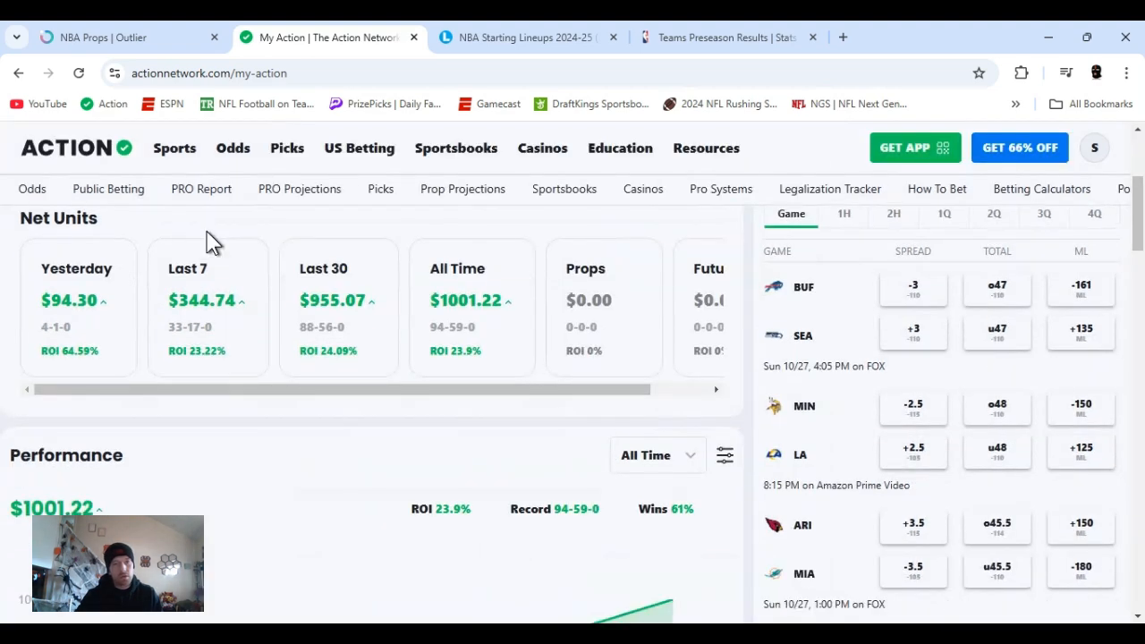
scroll(down, 3)
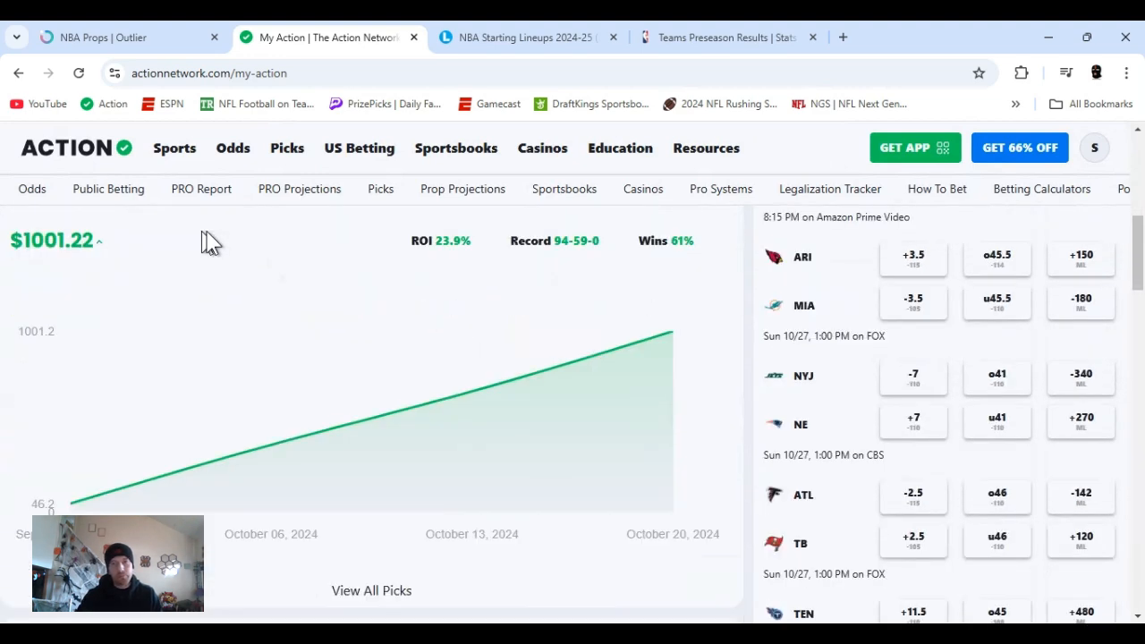
scroll(down, 3)
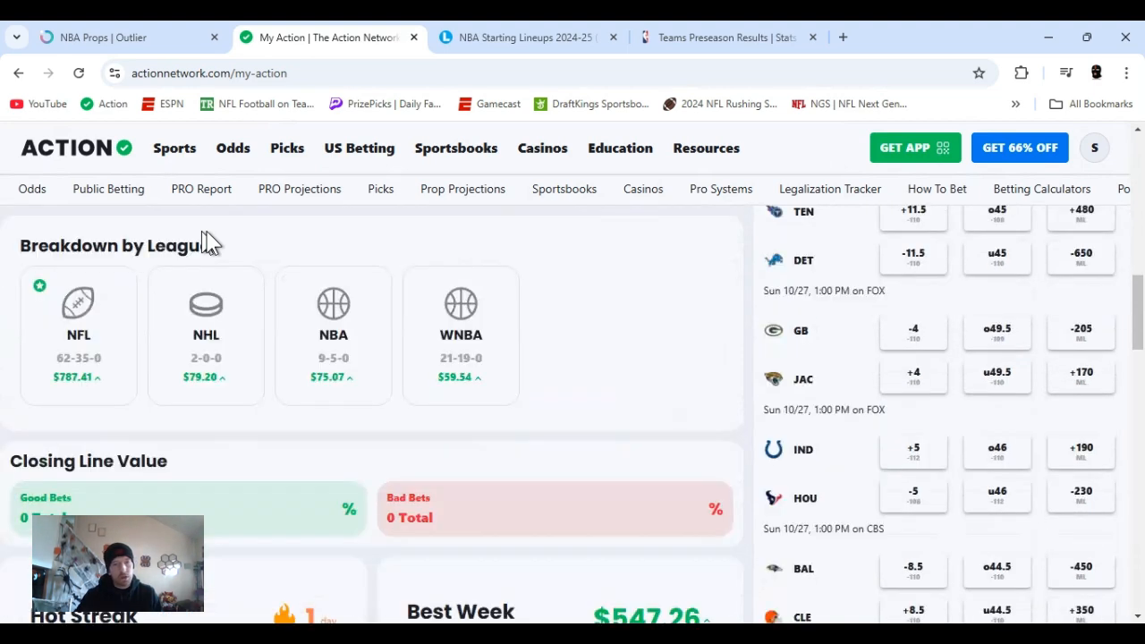
mouse_move(304, 425)
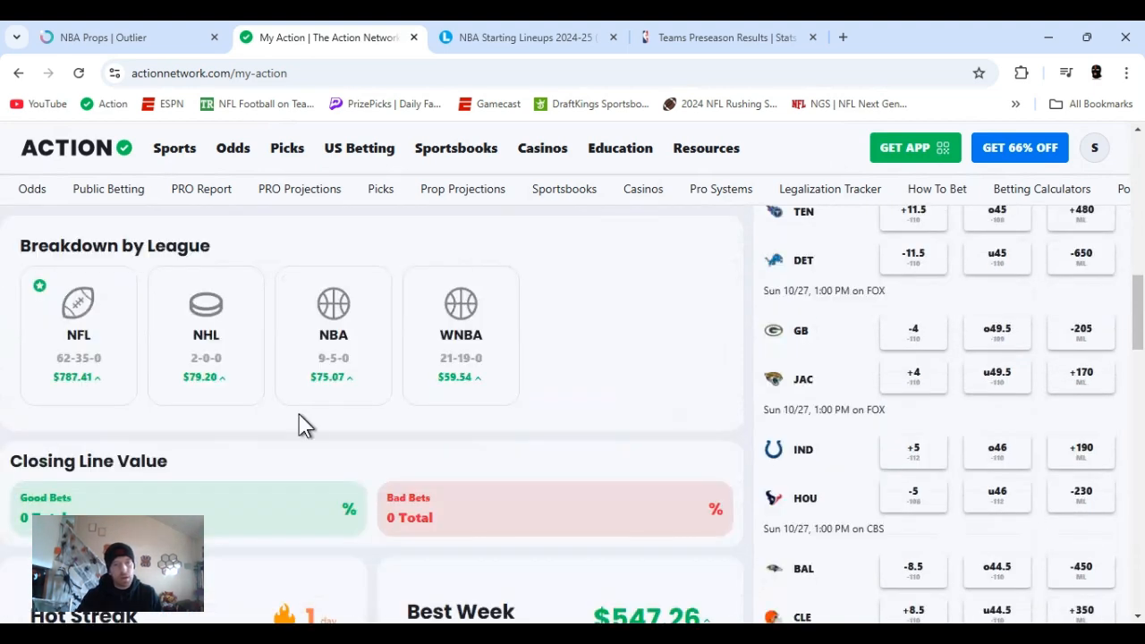
mouse_move(358, 434)
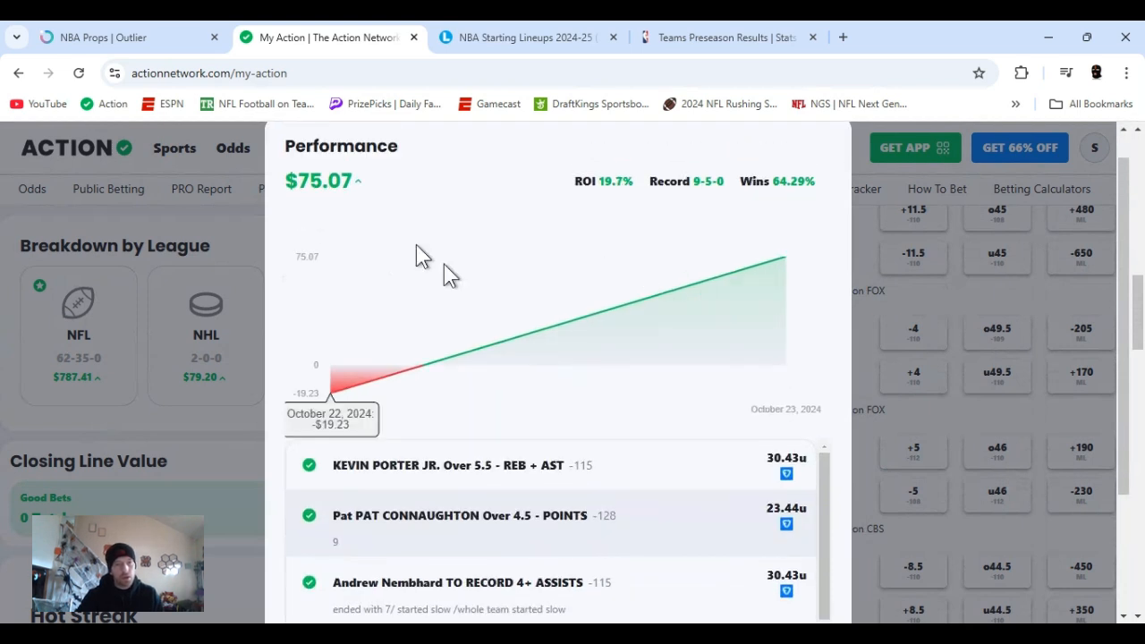
Review the NBA picks list, close the performance popup, and go to NBA Starting Lineups.
scroll(down, 3)
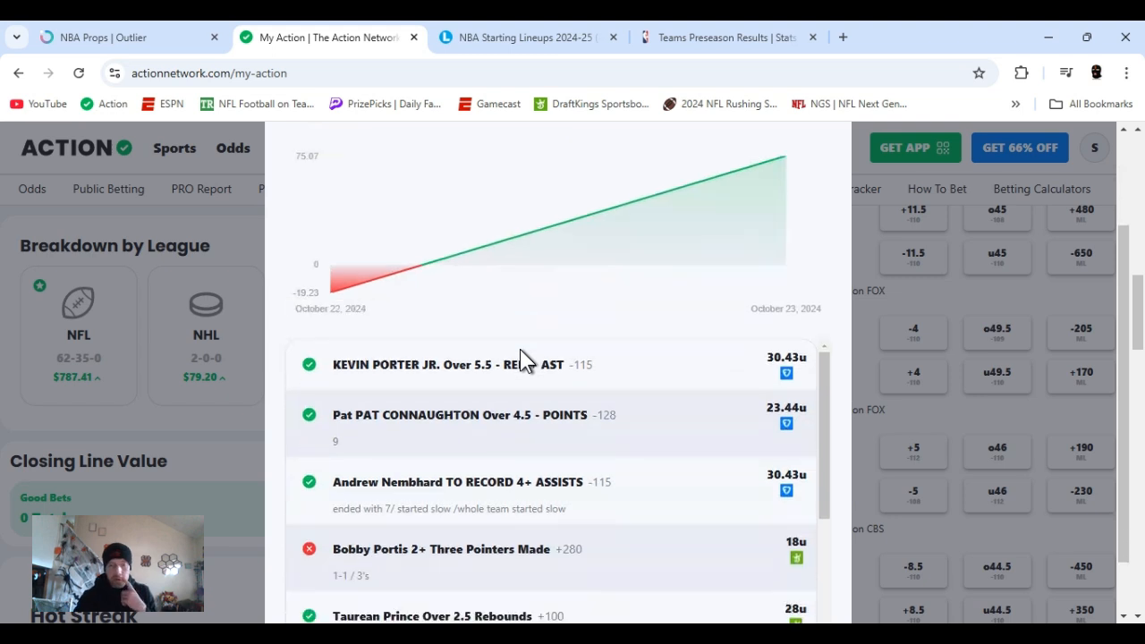
mouse_move(375, 299)
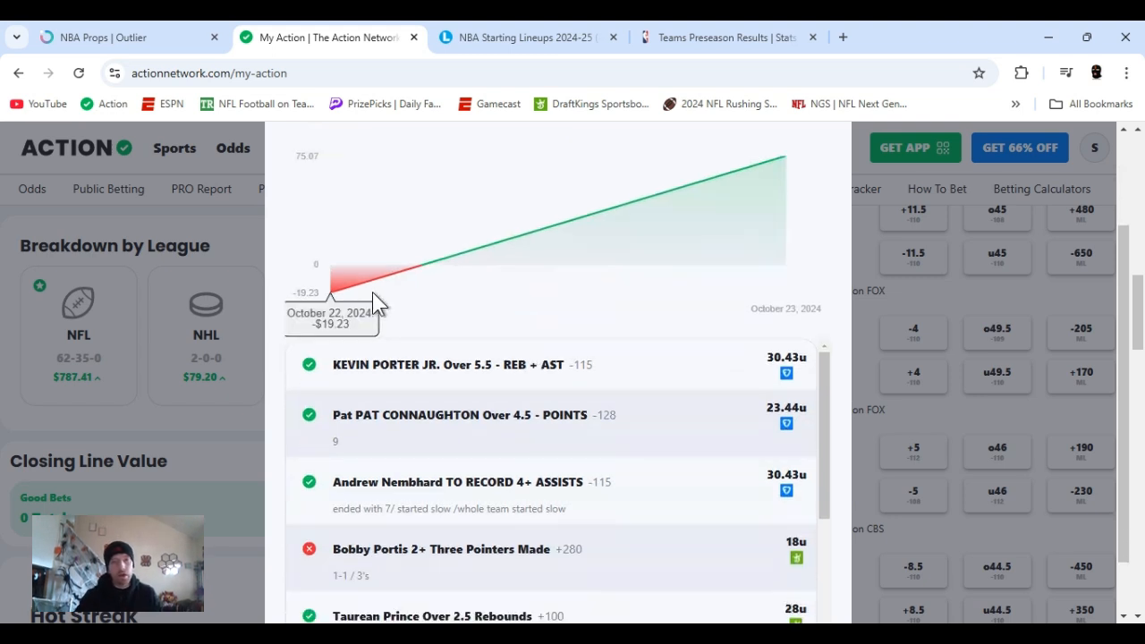
mouse_move(581, 220)
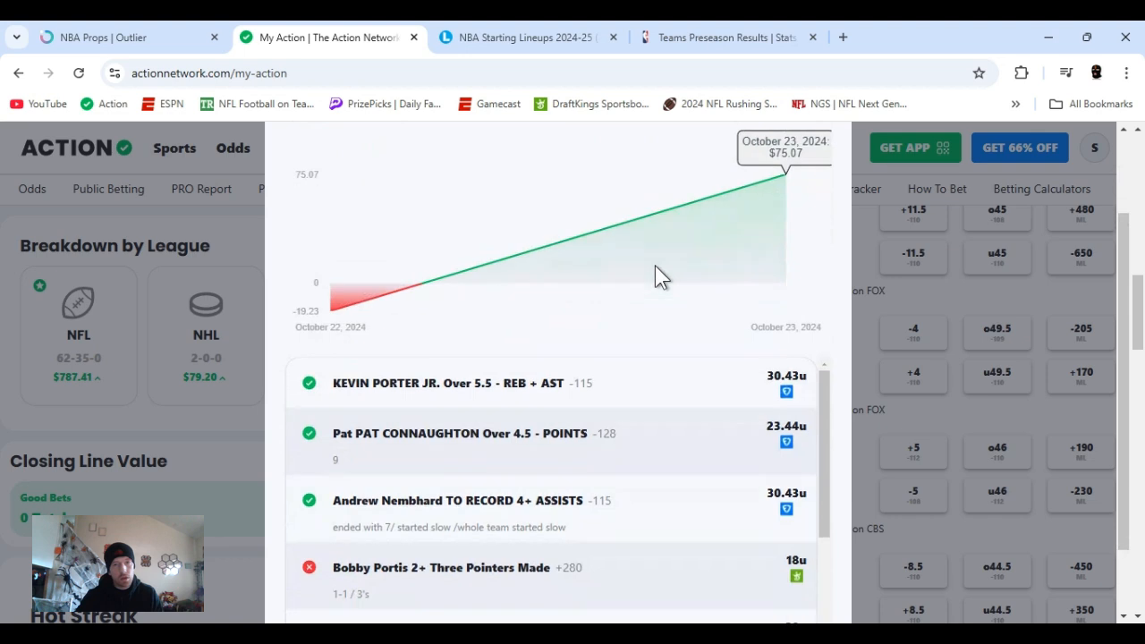
scroll(down, 3)
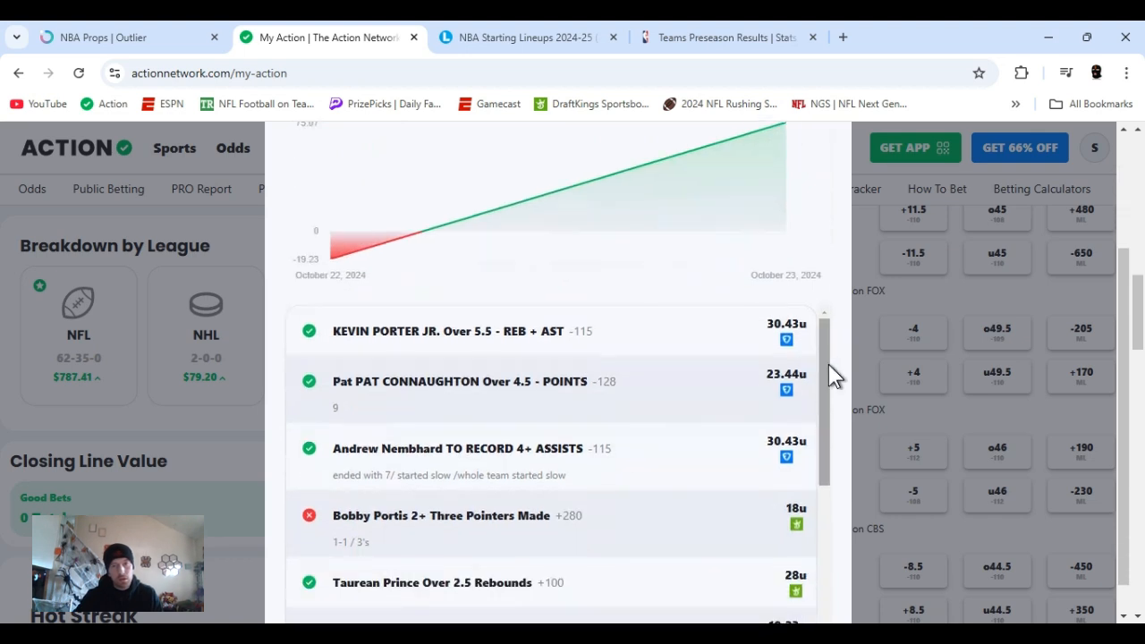
scroll(down, 3)
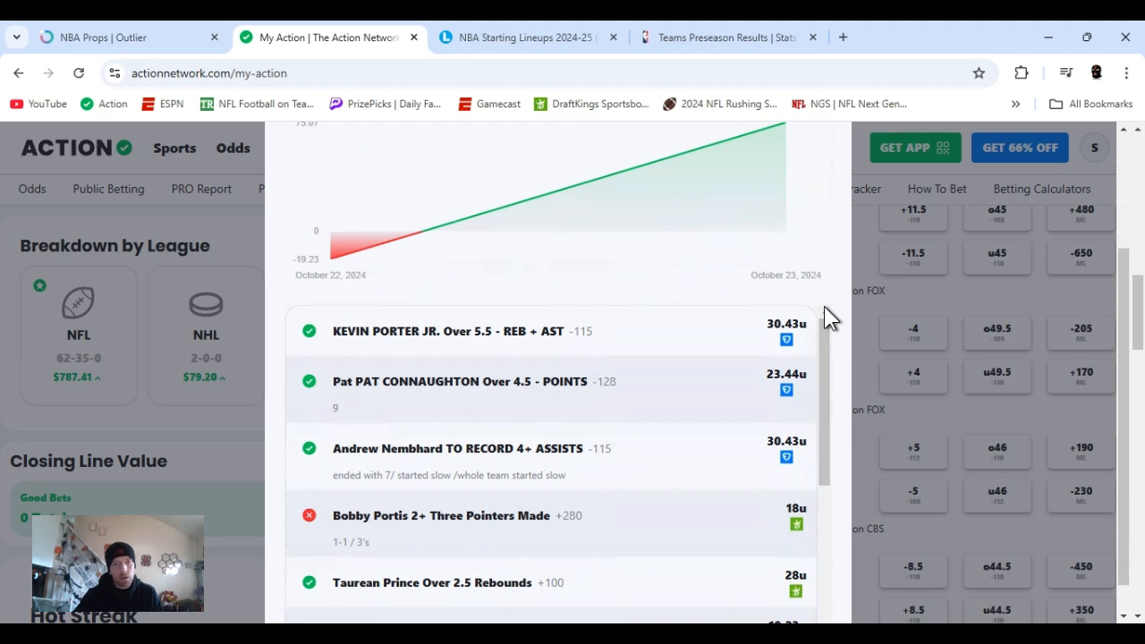
mouse_move(613, 237)
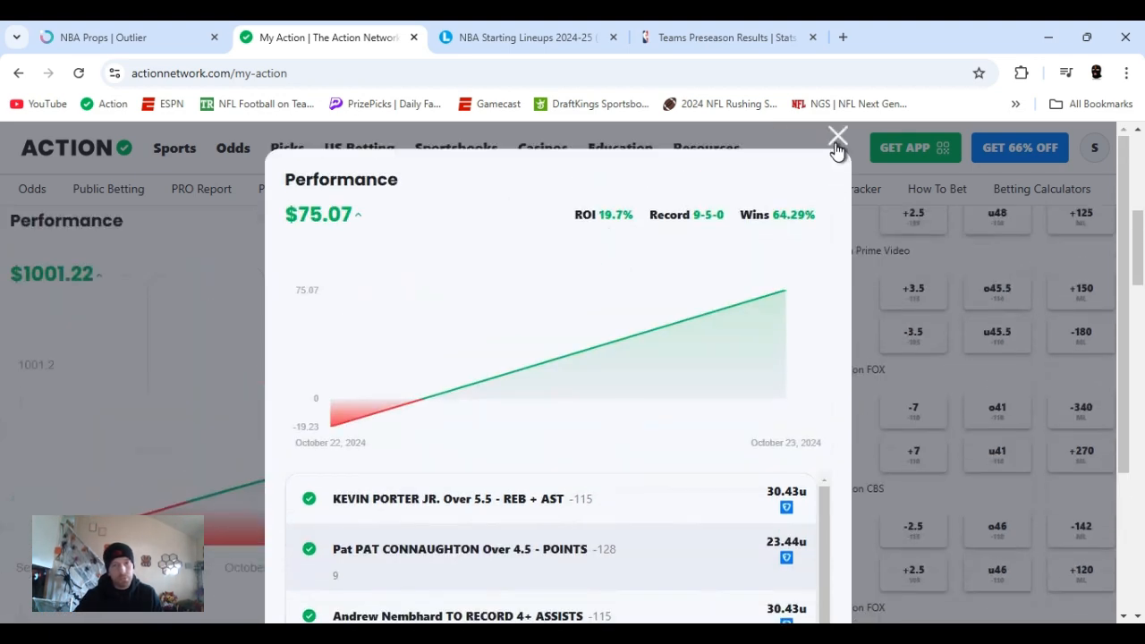
click(837, 136)
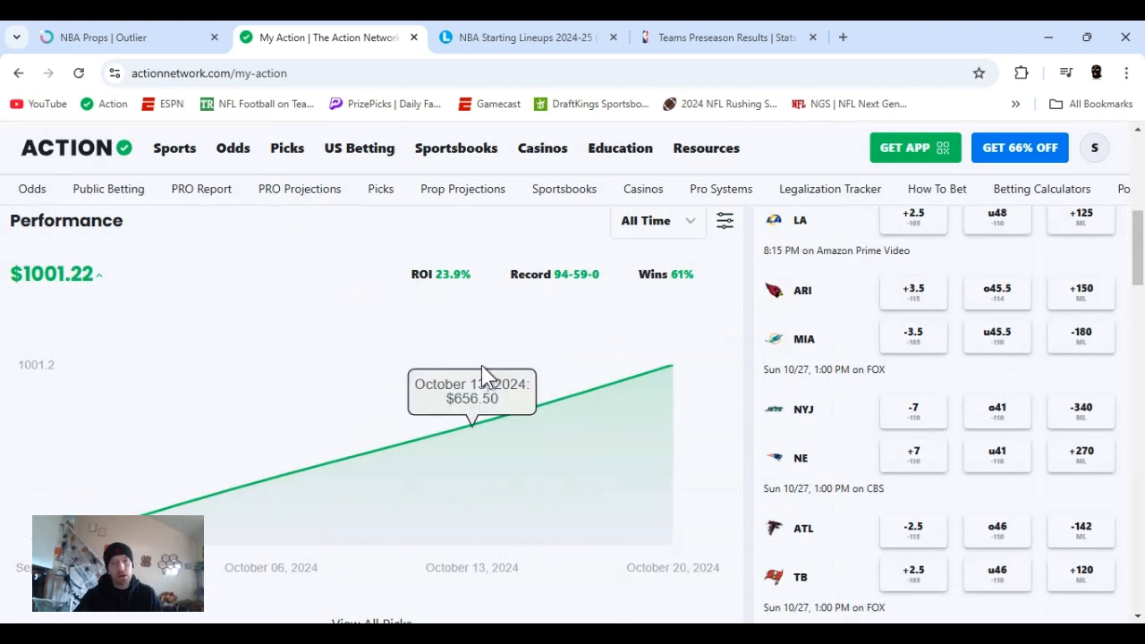
mouse_move(563, 365)
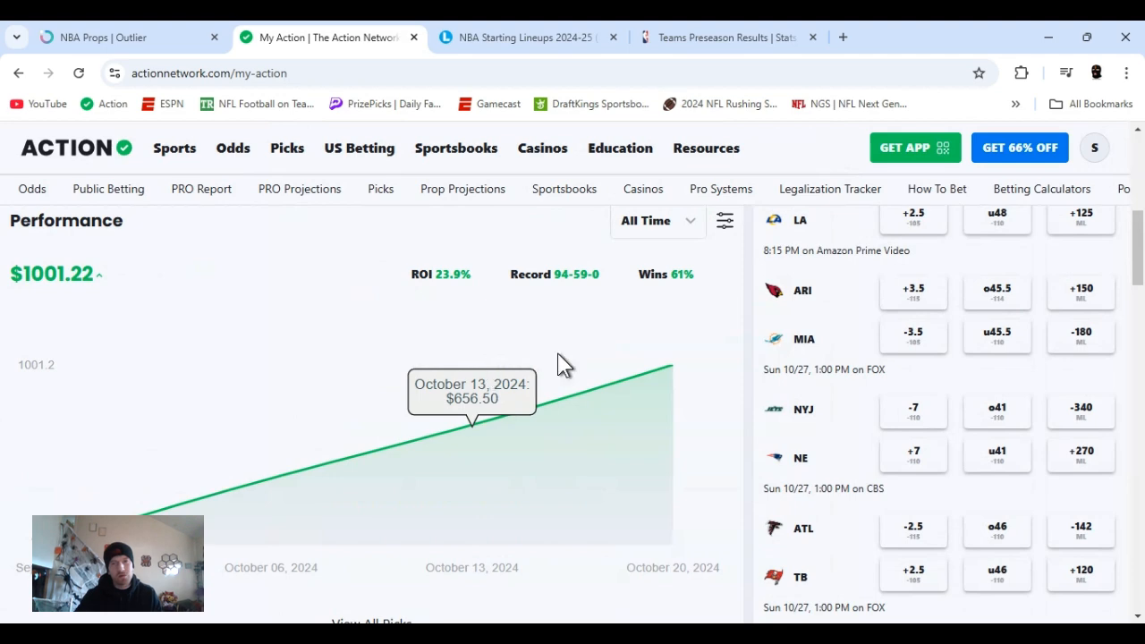
click(526, 37)
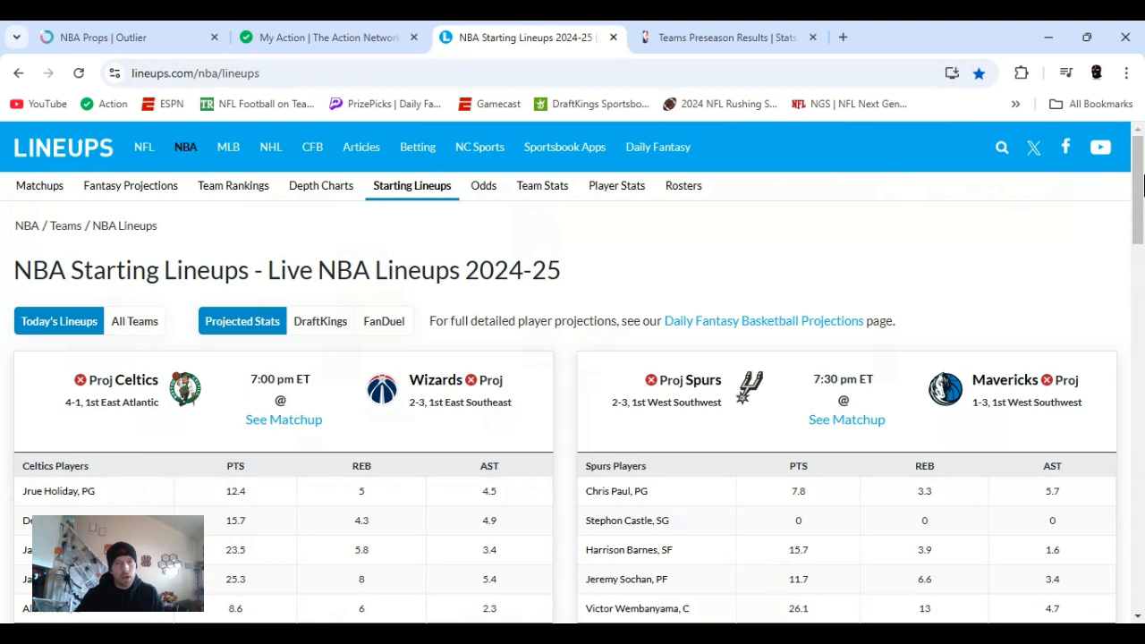
scroll(down, 3)
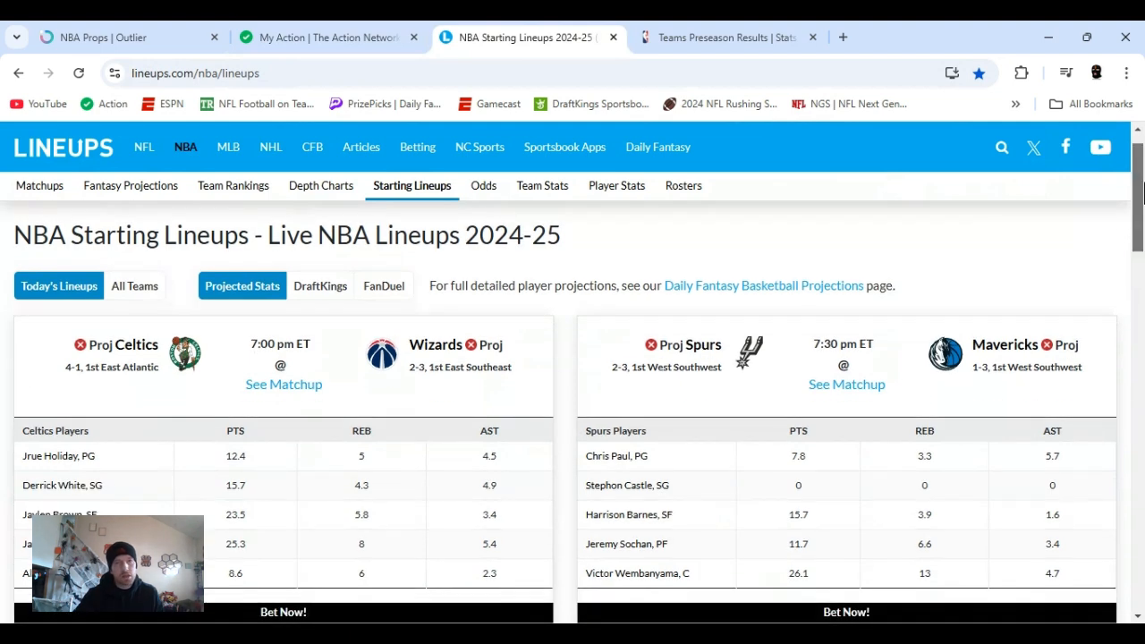
scroll(down, 3)
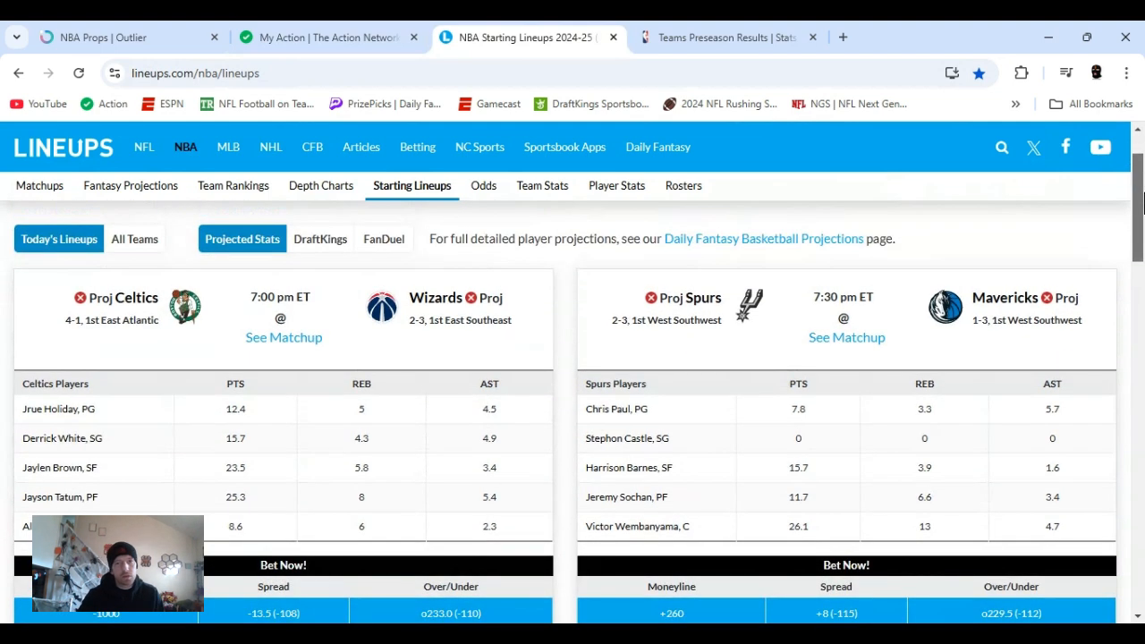
scroll(down, 3)
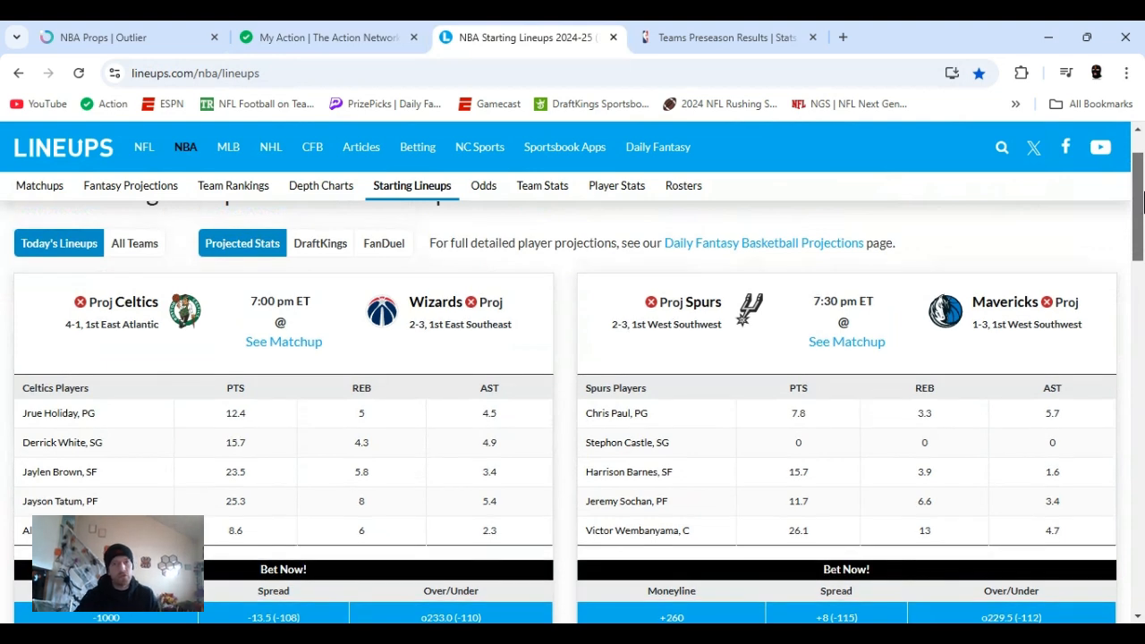
scroll(down, 3)
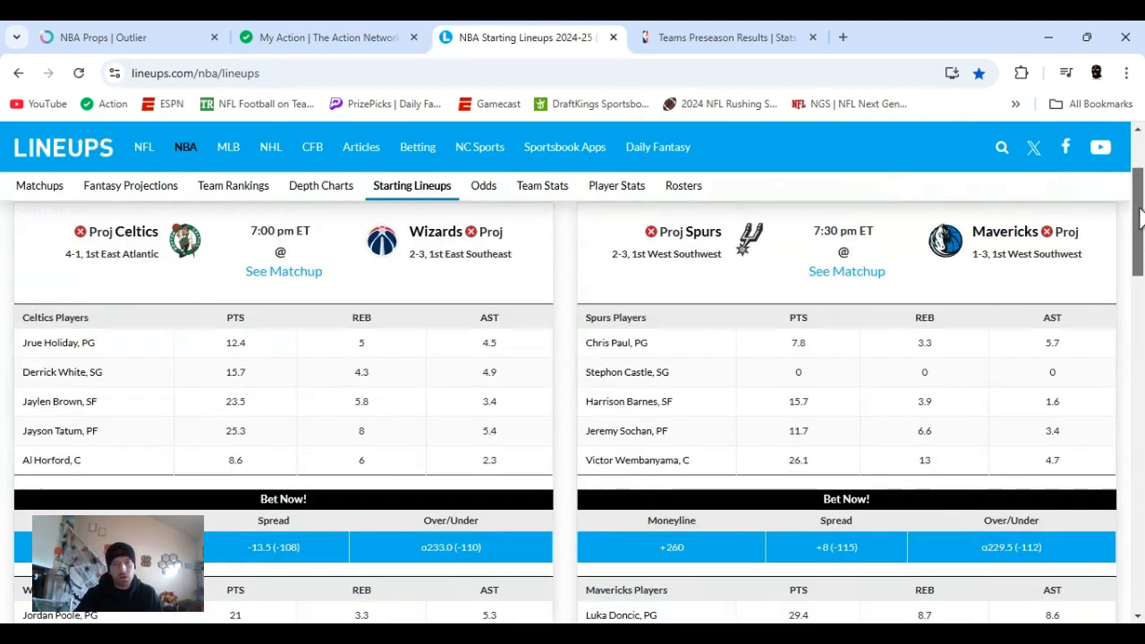
scroll(down, 3)
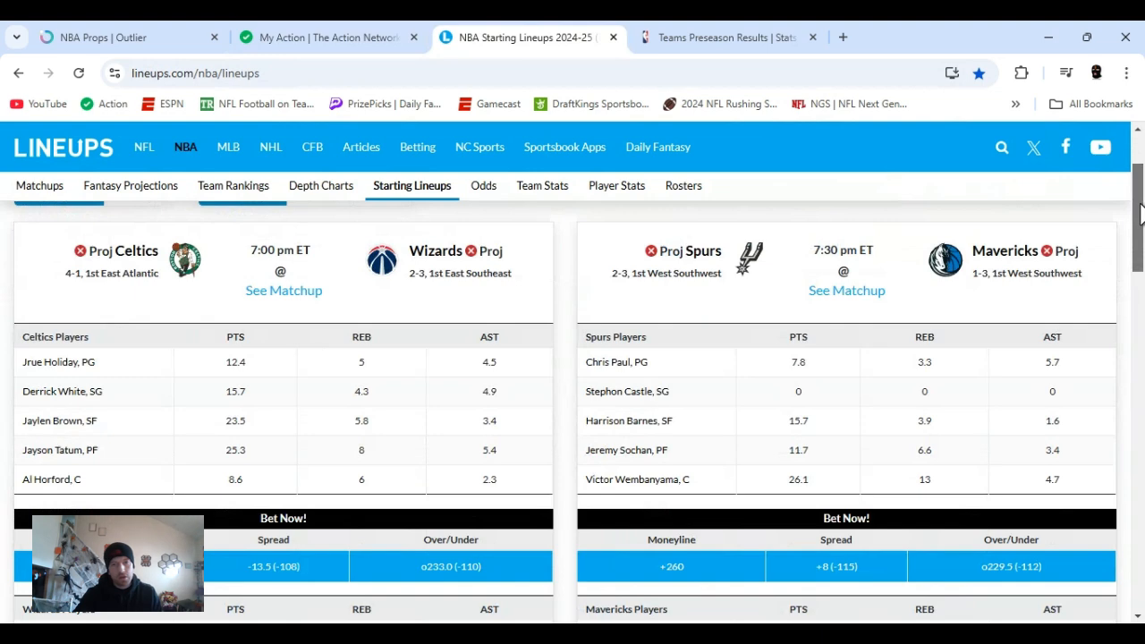
scroll(down, 3)
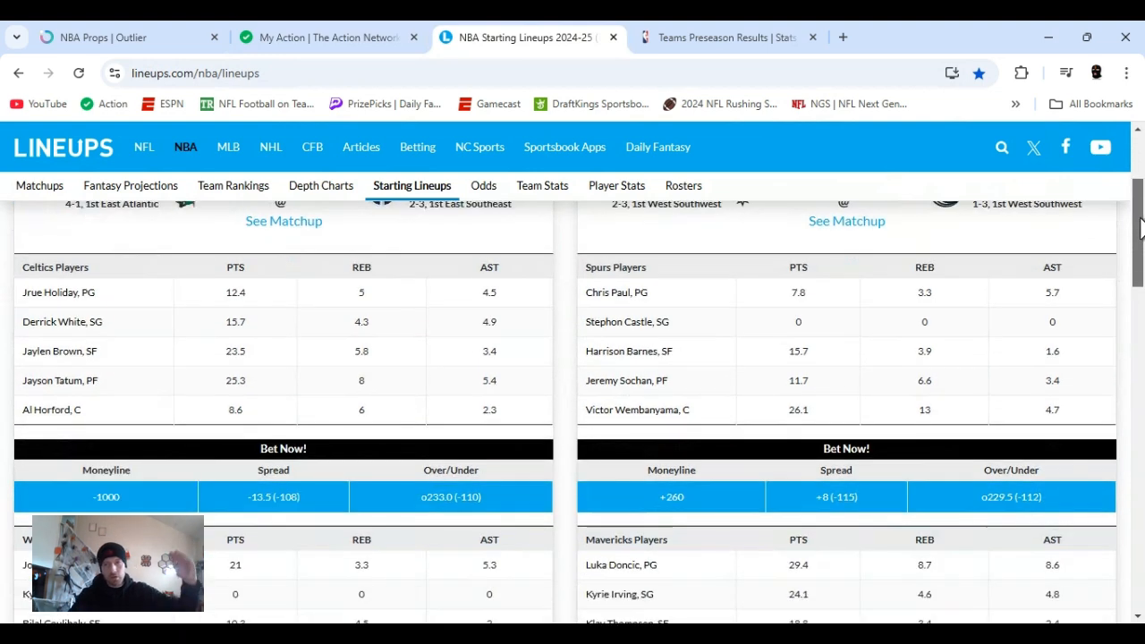
scroll(down, 3)
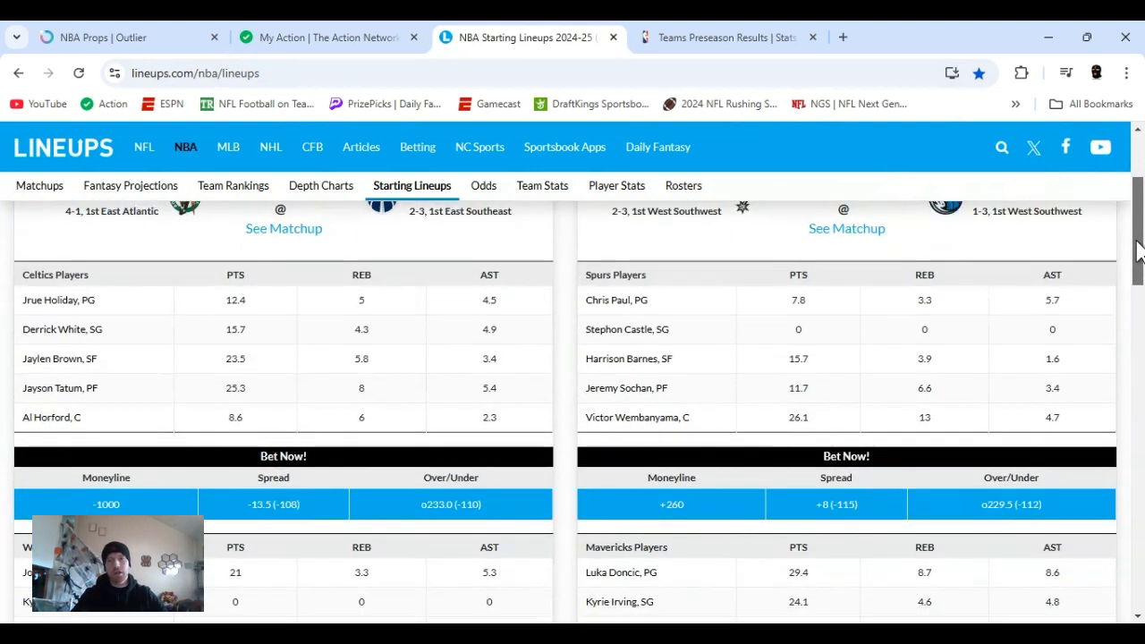
scroll(down, 3)
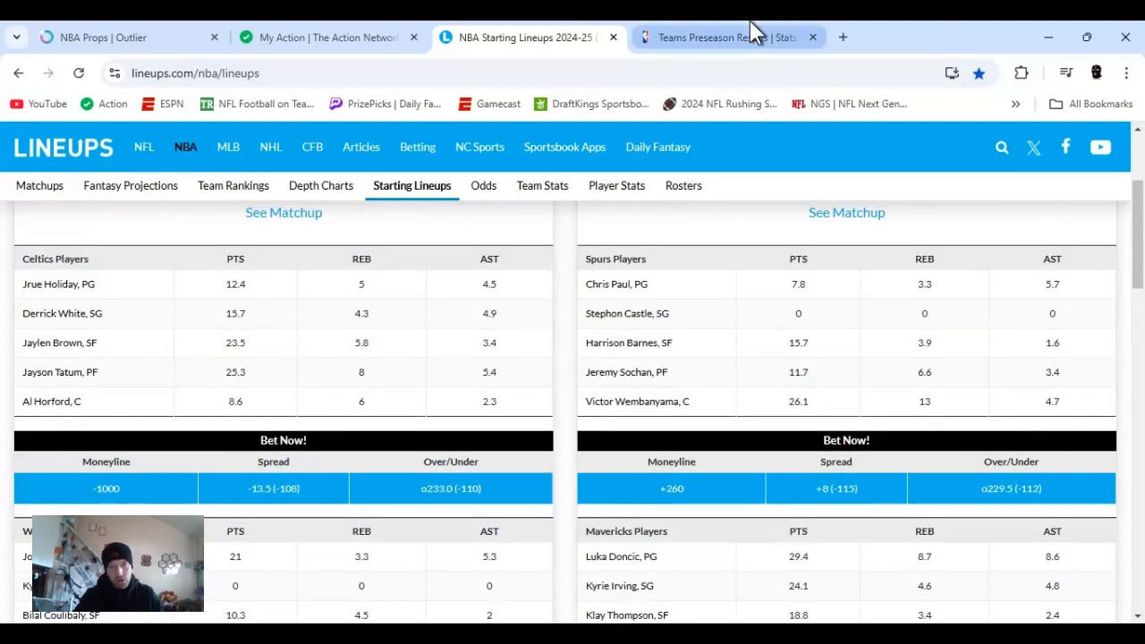
Go to the Teams Preseason Results page and scroll the team records table.
click(724, 37)
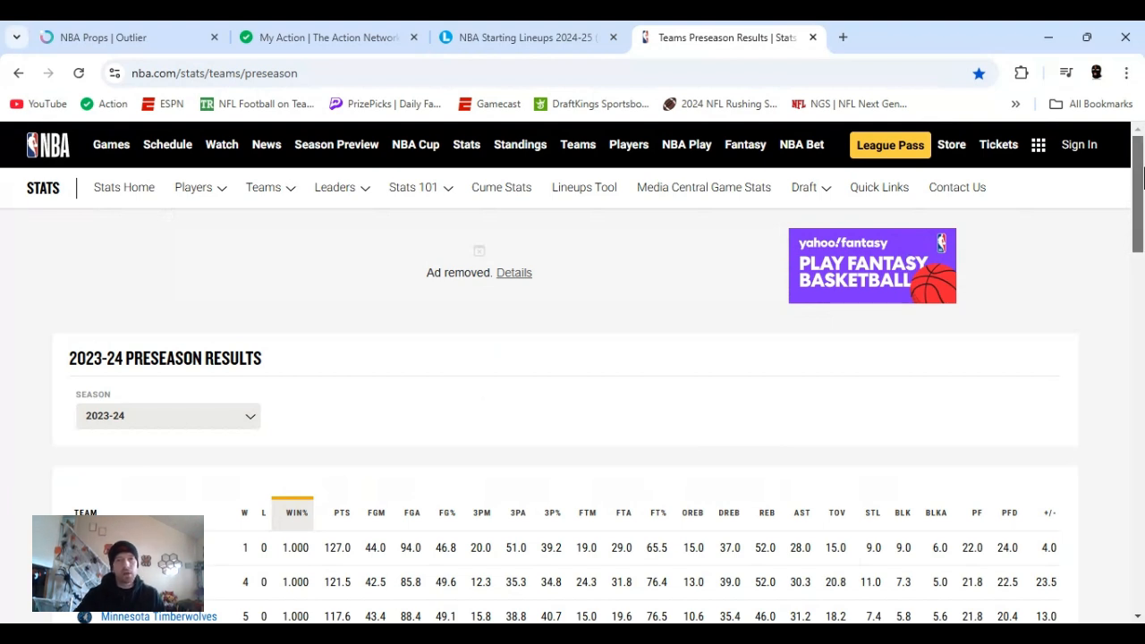
scroll(down, 3)
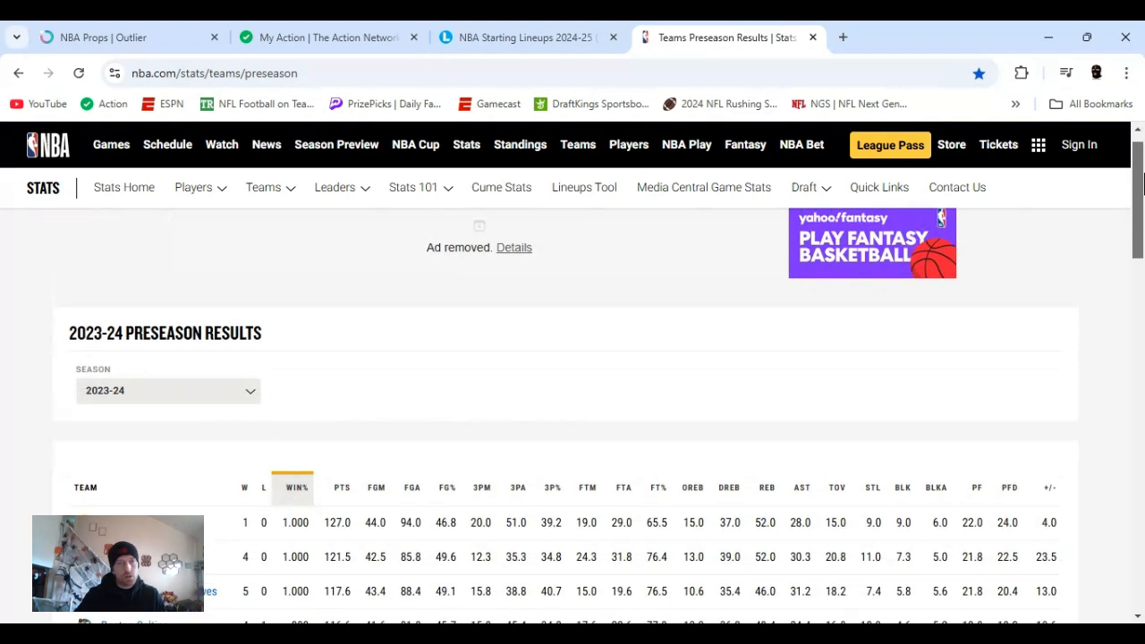
scroll(down, 3)
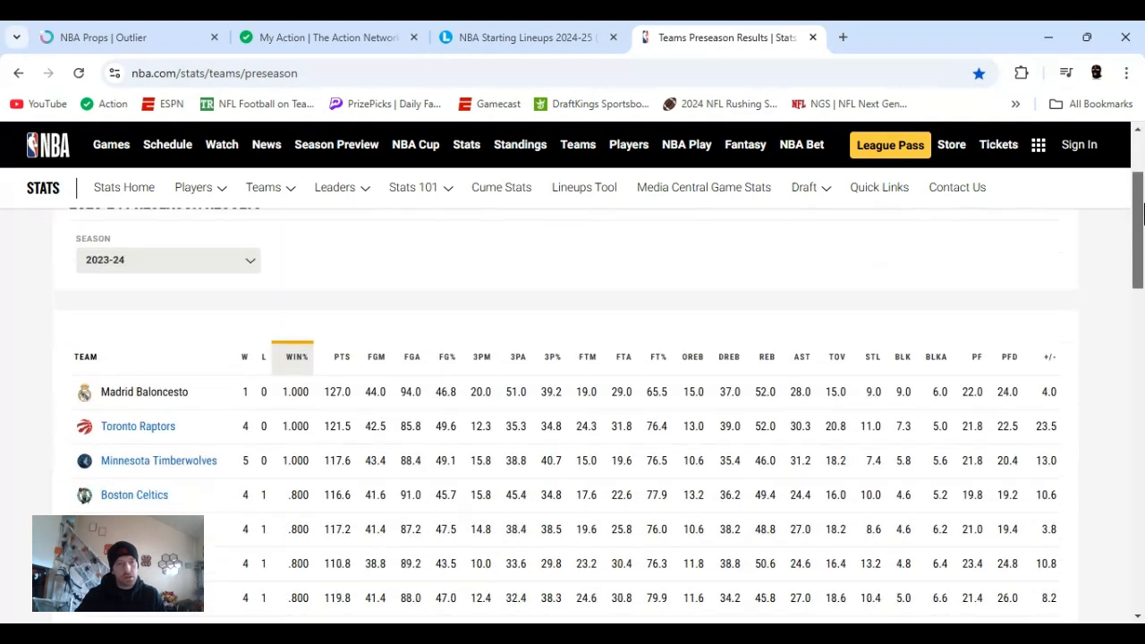
scroll(down, 3)
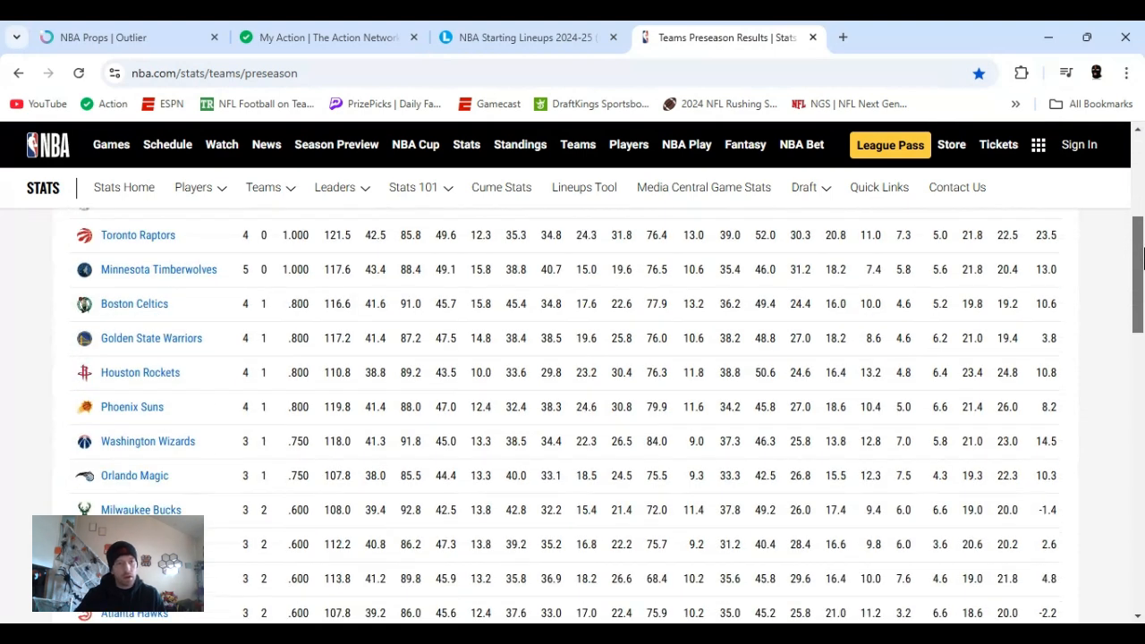
mouse_move(173, 456)
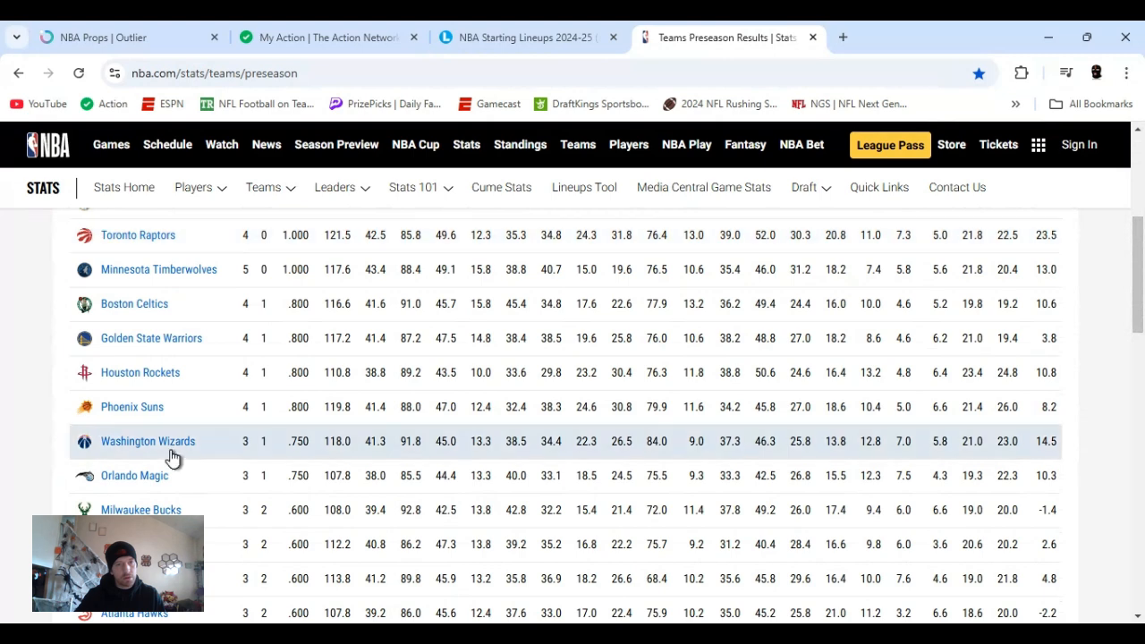
mouse_move(176, 468)
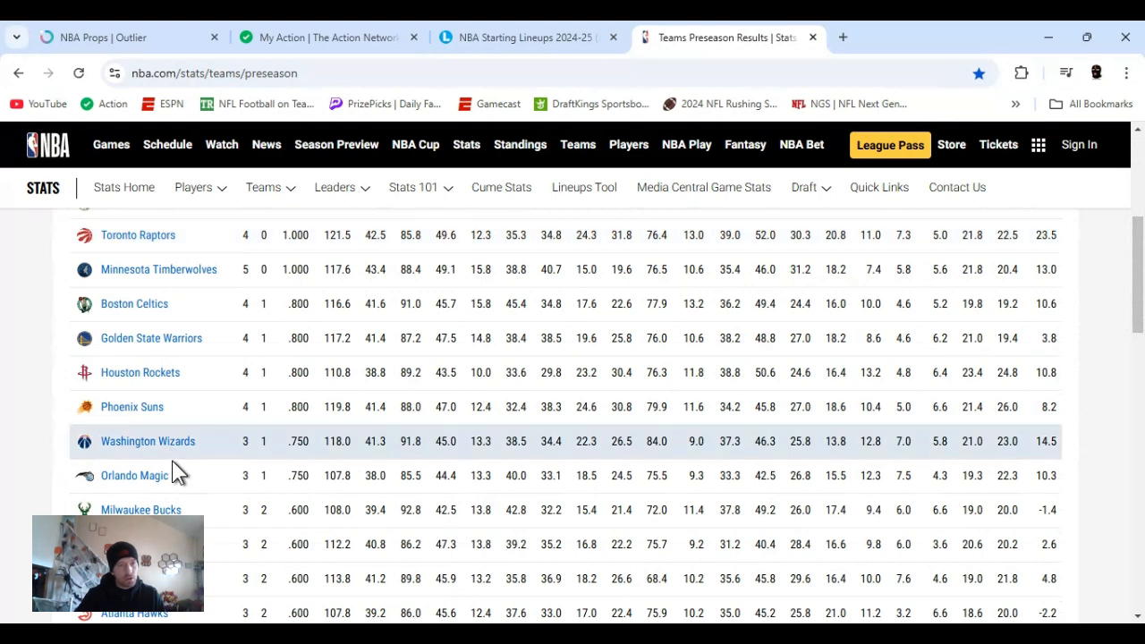
scroll(down, 3)
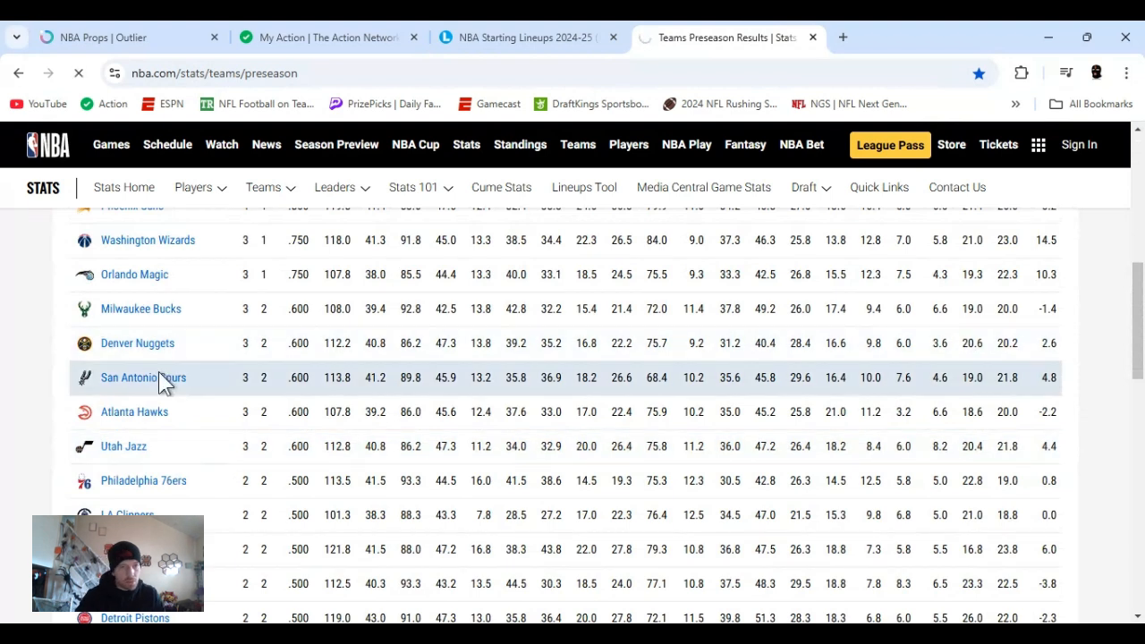
Open the San Antonio Spurs team stats page.
click(143, 377)
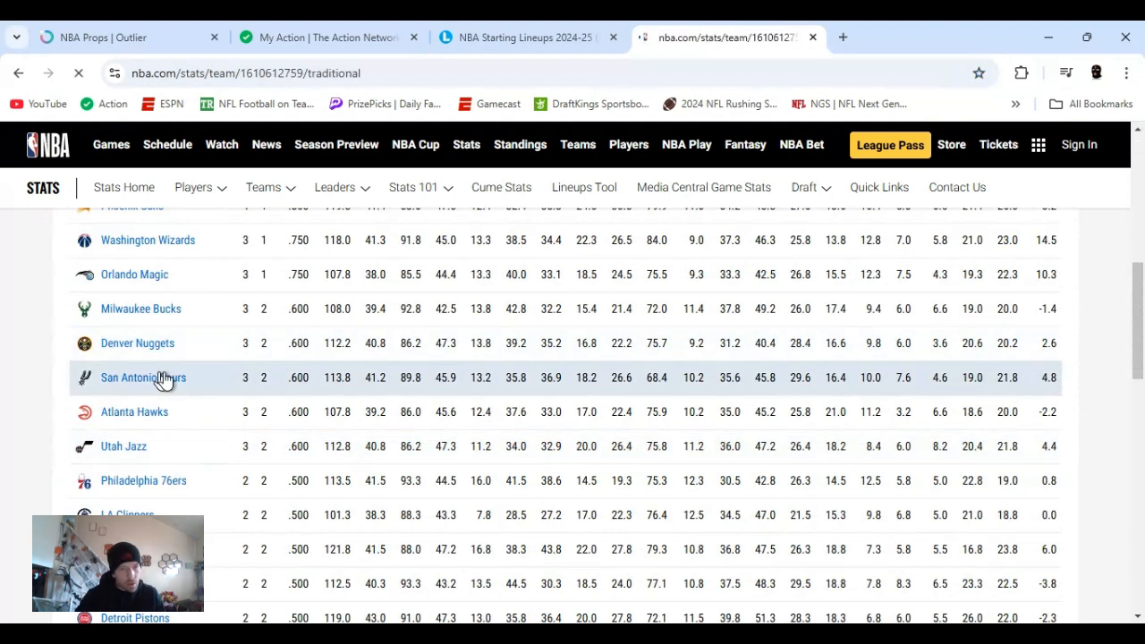
click(143, 376)
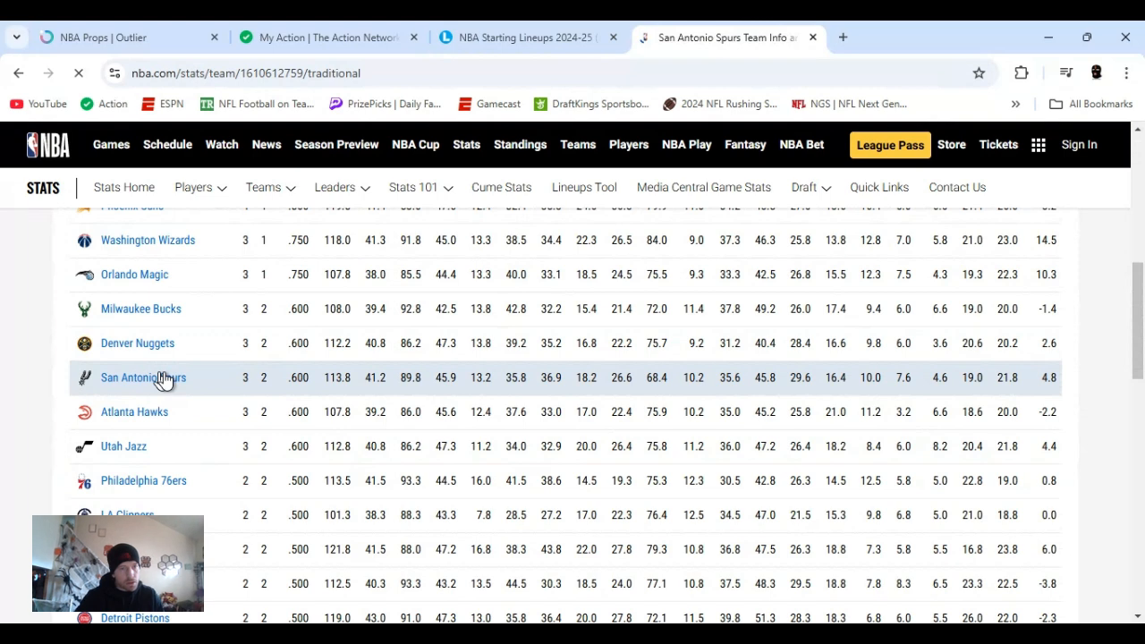
click(143, 377)
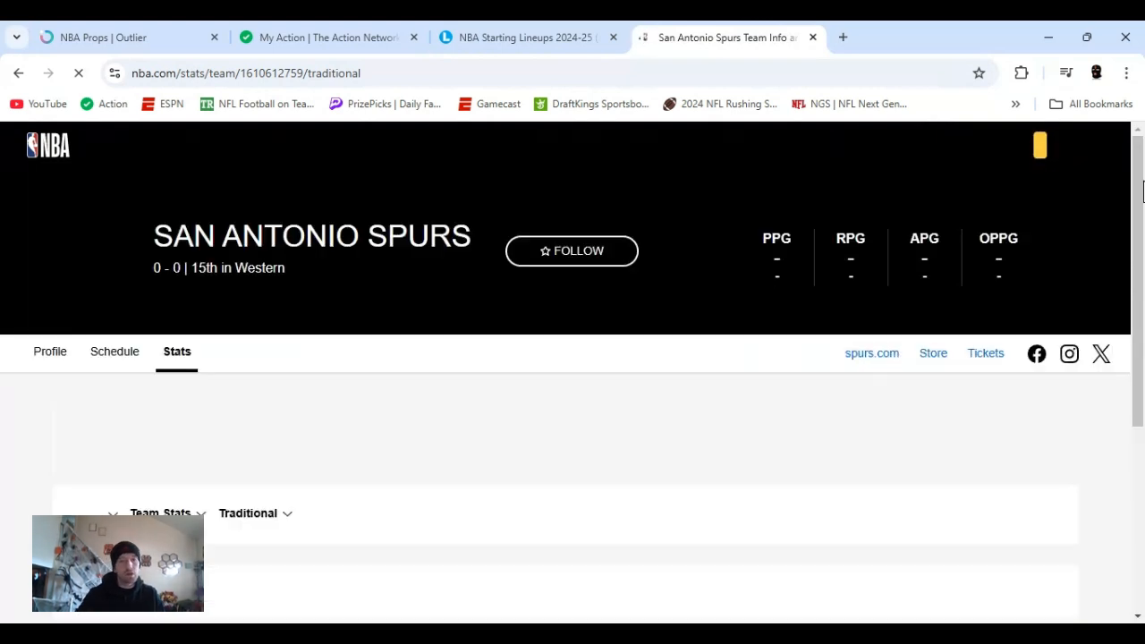
scroll(down, 3)
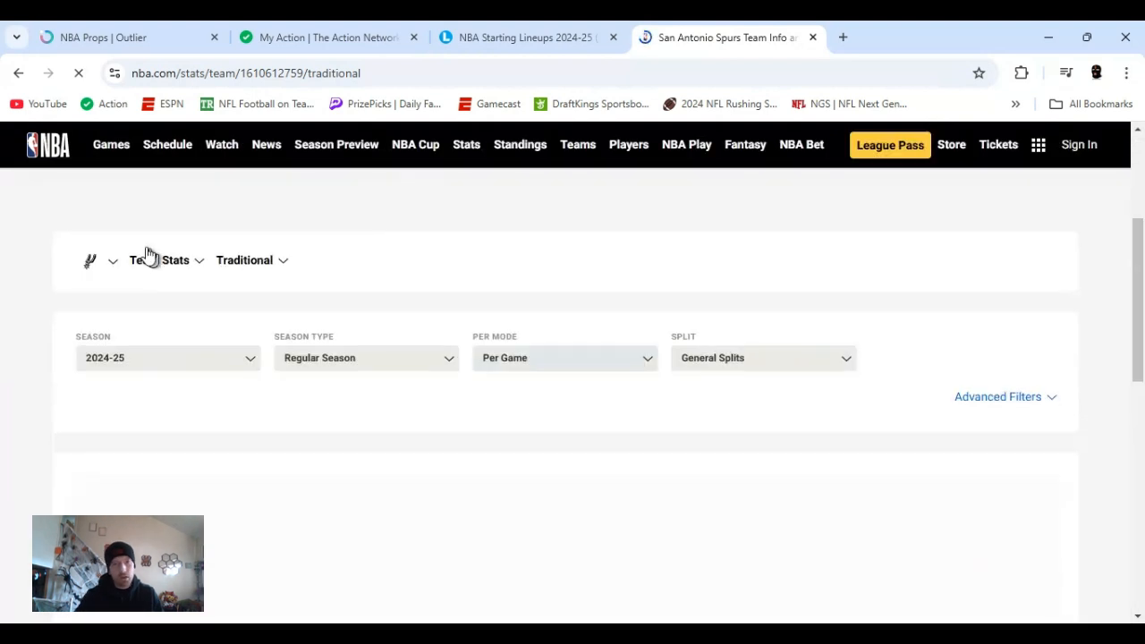
Switch to Spurs player stats with Season Type set to Preseason and scroll the table.
click(167, 260)
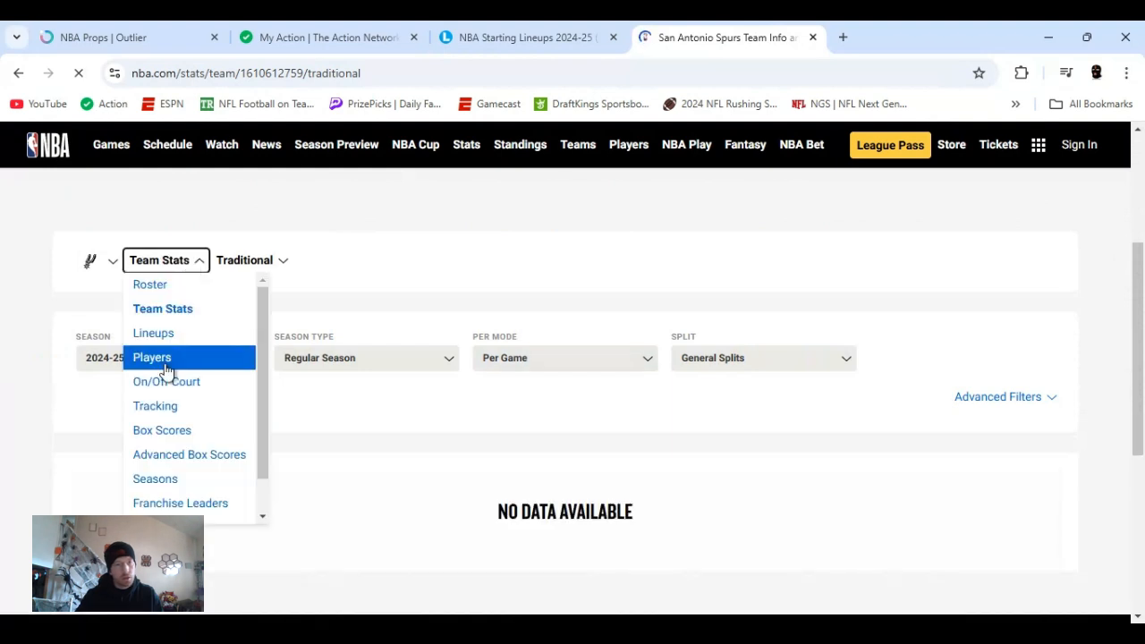
click(151, 357)
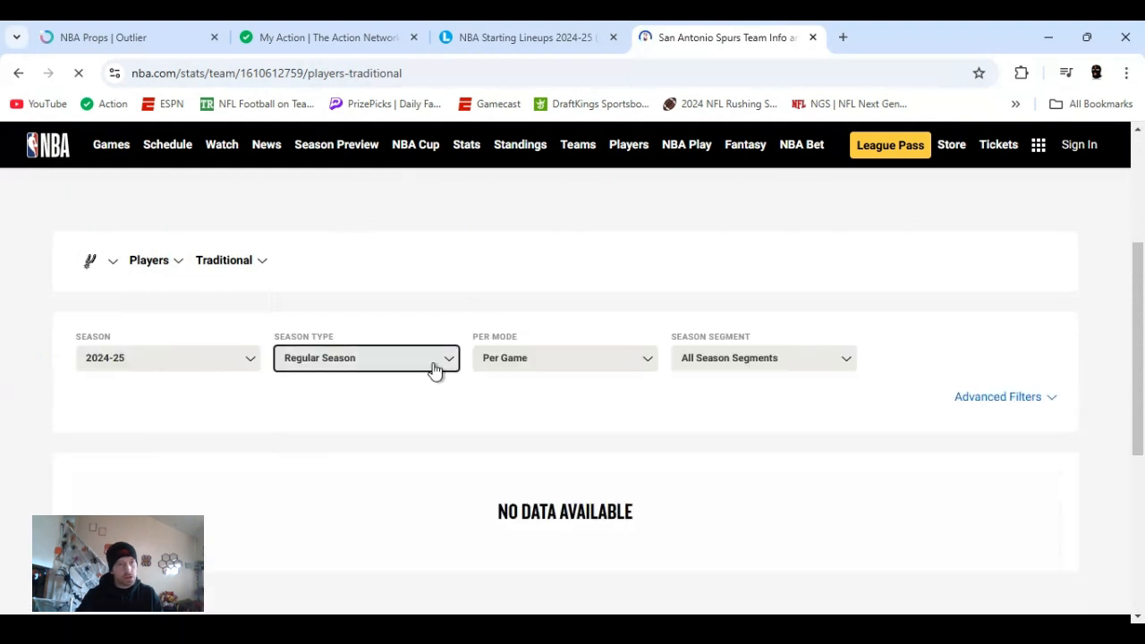
mouse_move(401, 386)
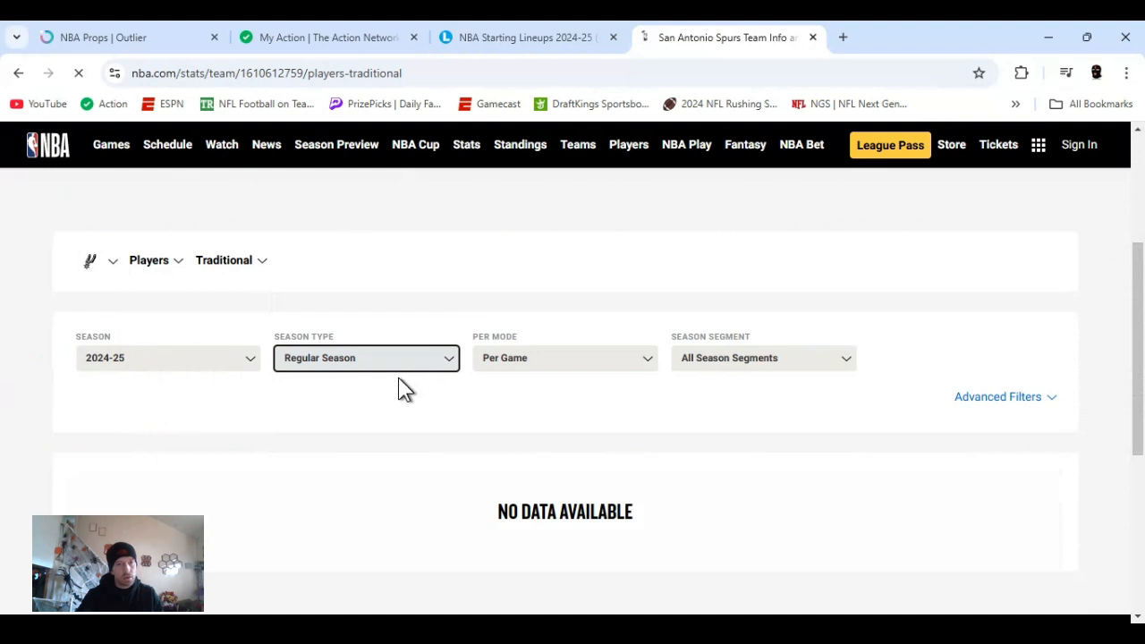
click(366, 358)
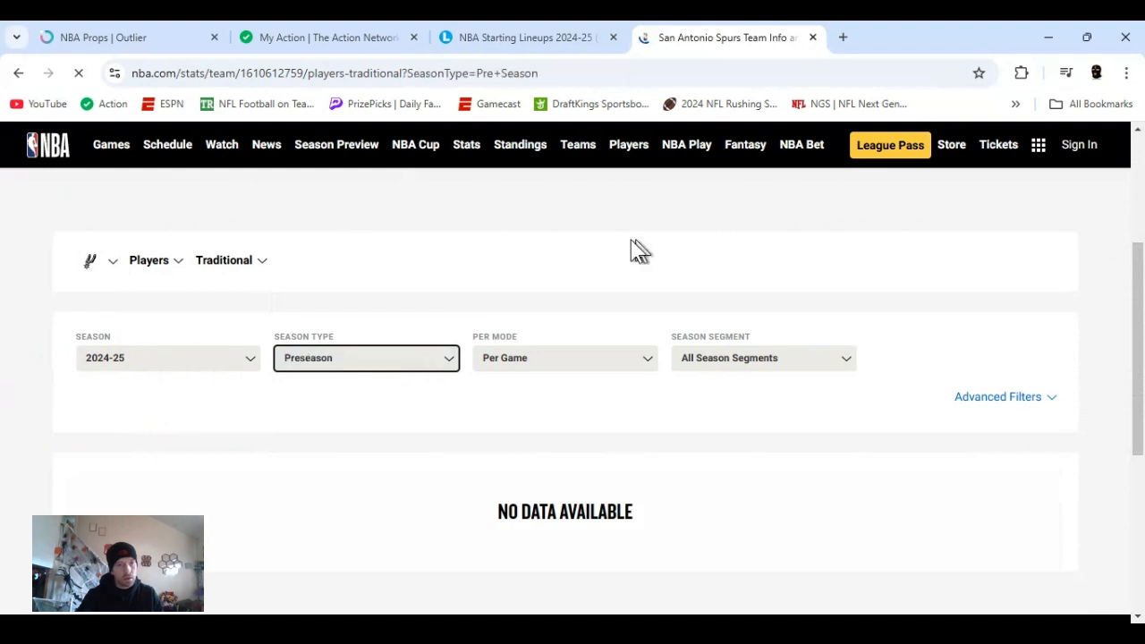
mouse_move(662, 248)
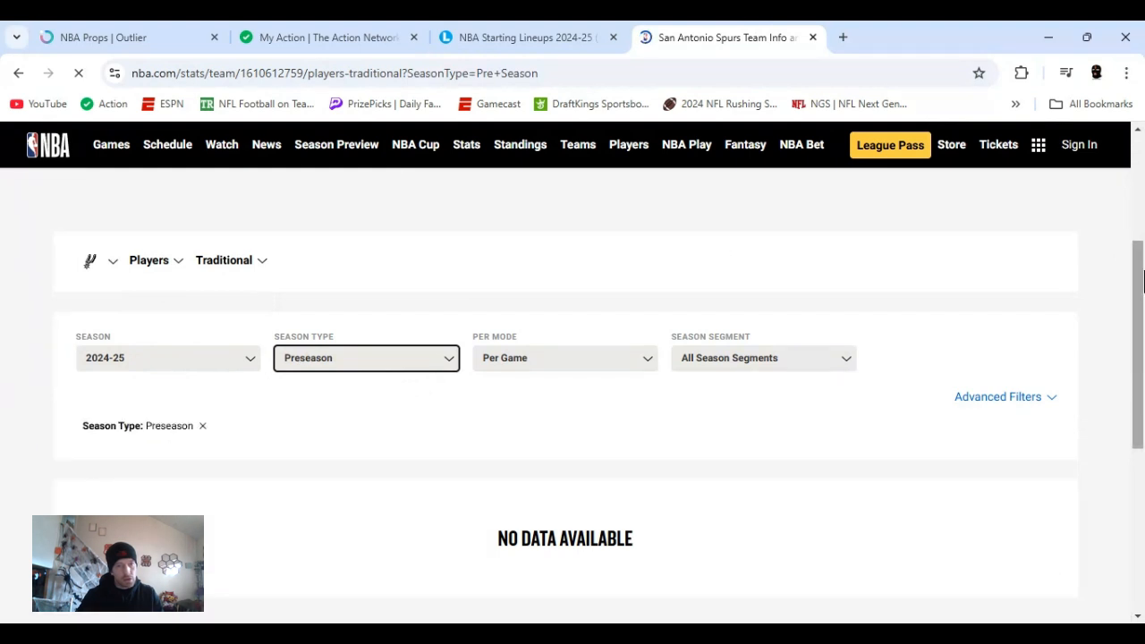
scroll(down, 3)
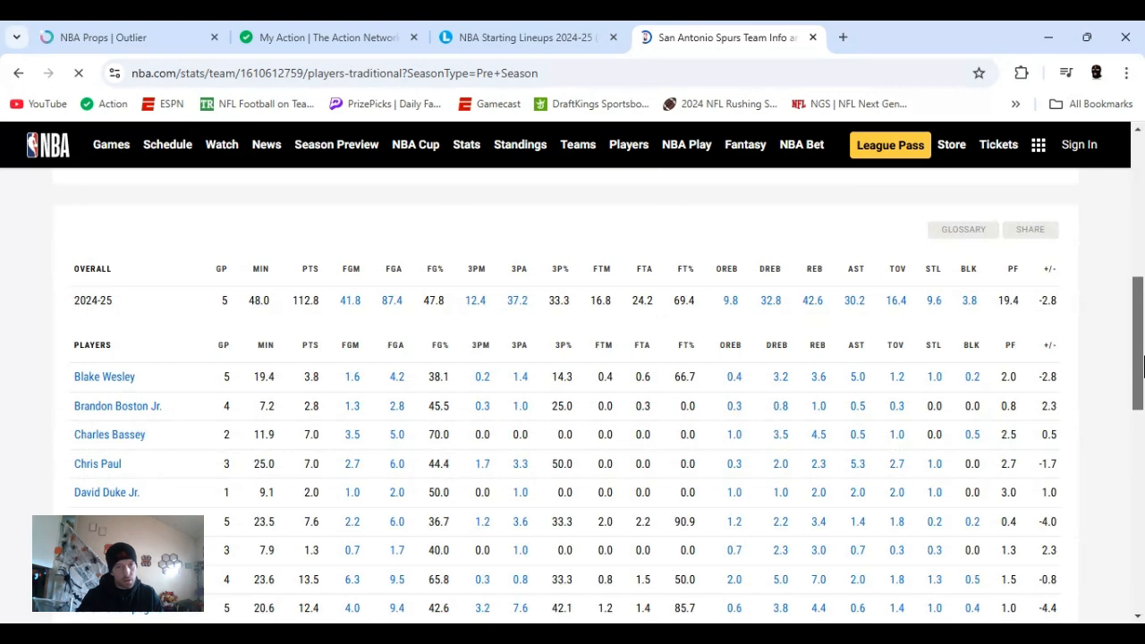
scroll(down, 3)
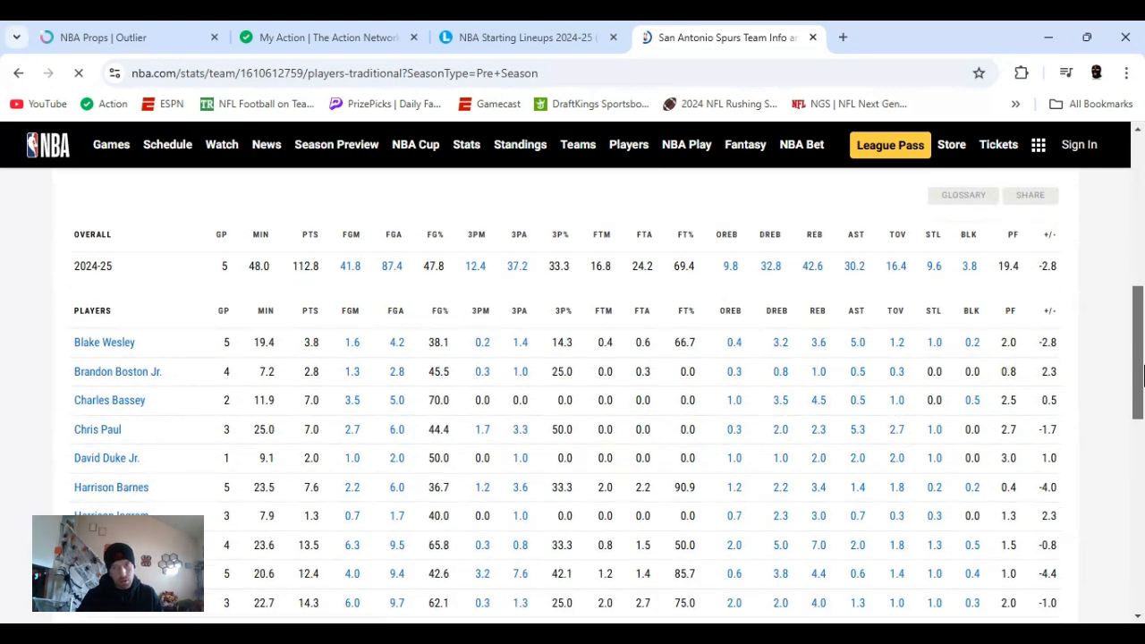
scroll(down, 3)
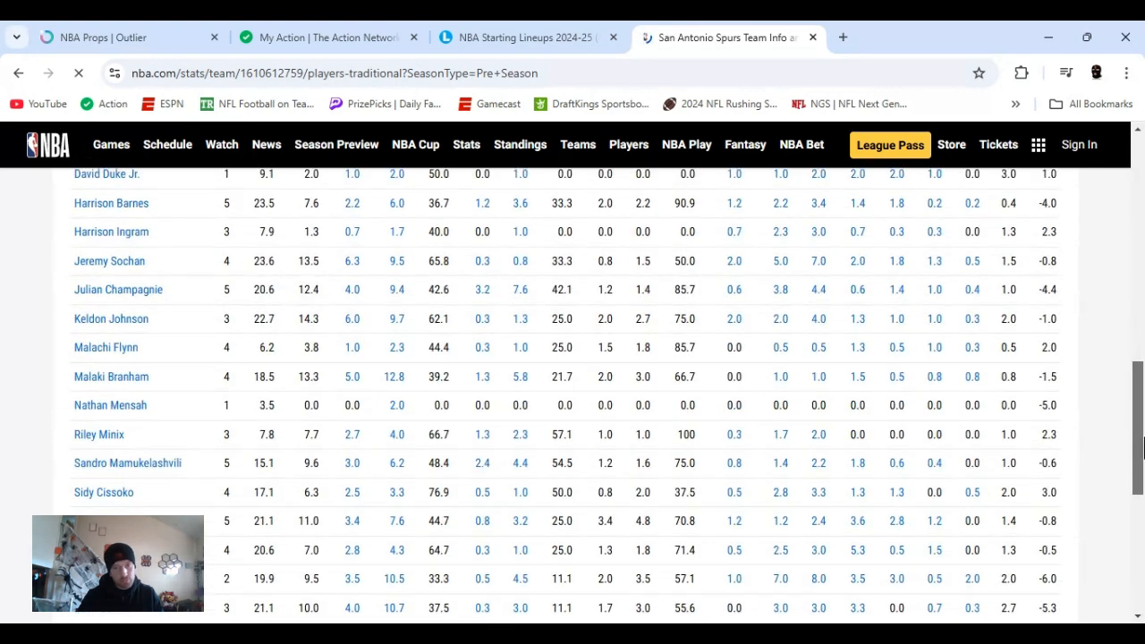
scroll(up, 3)
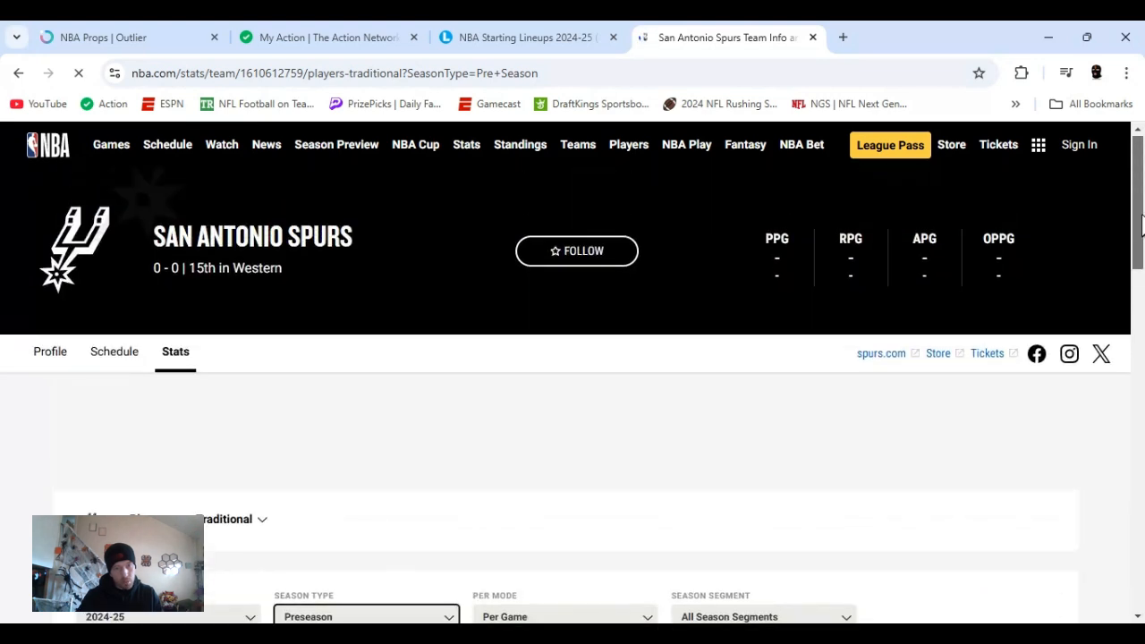
scroll(down, 3)
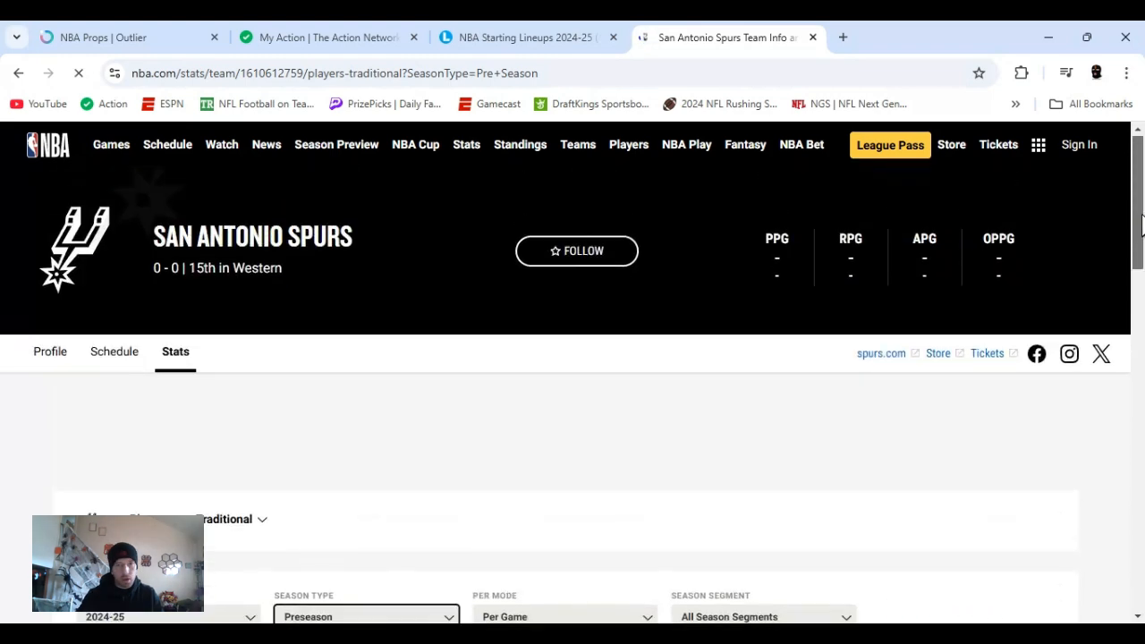
mouse_move(673, 590)
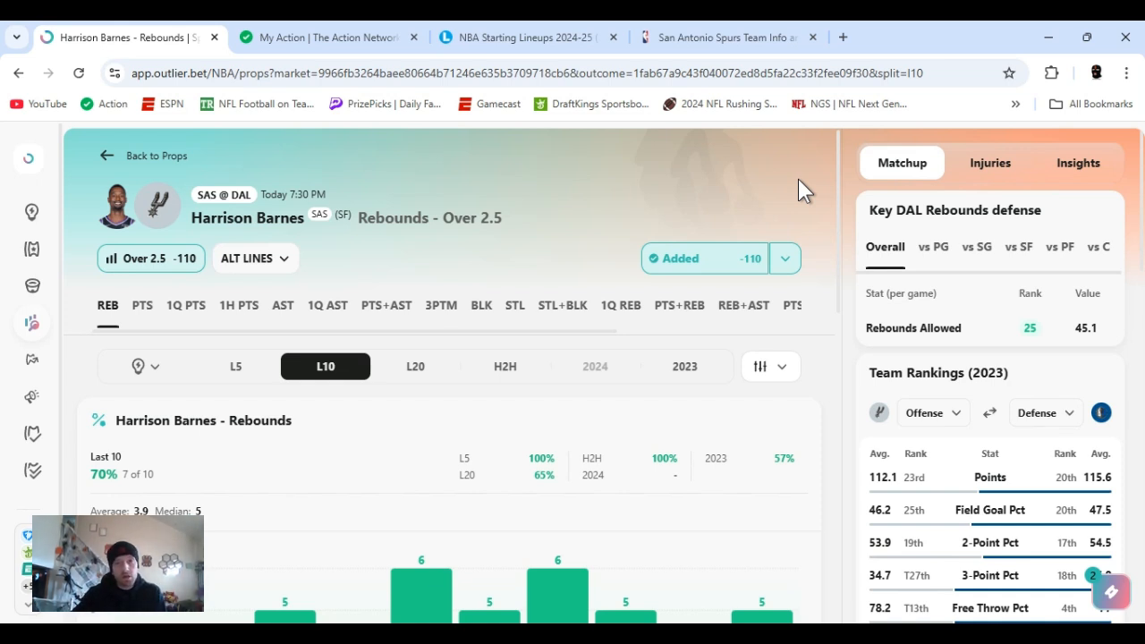
mouse_move(775, 234)
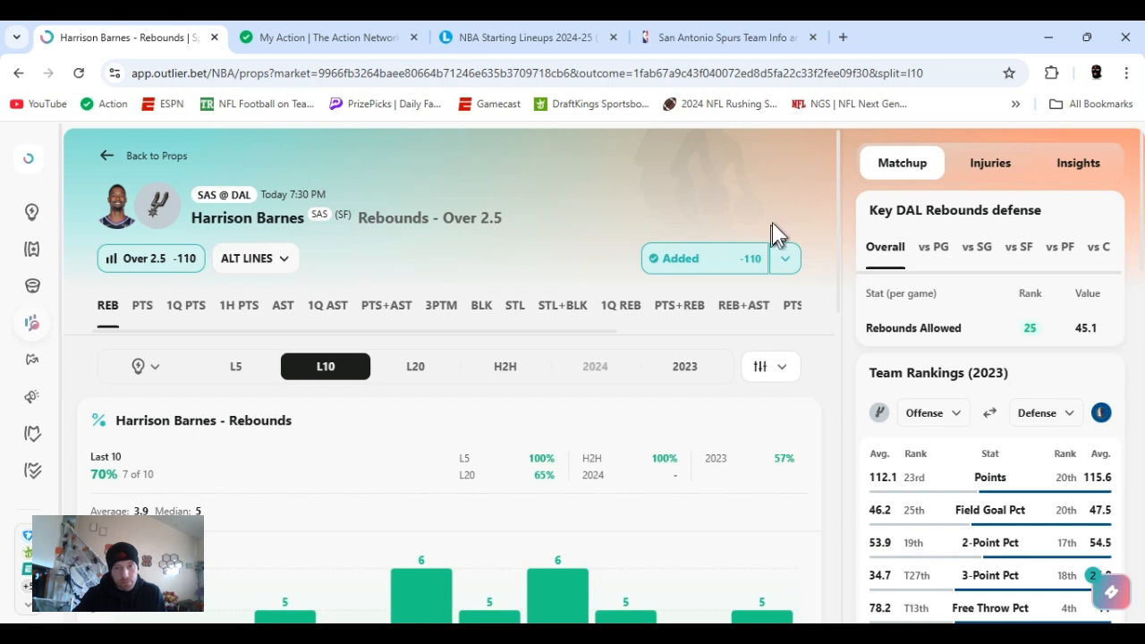
click(784, 258)
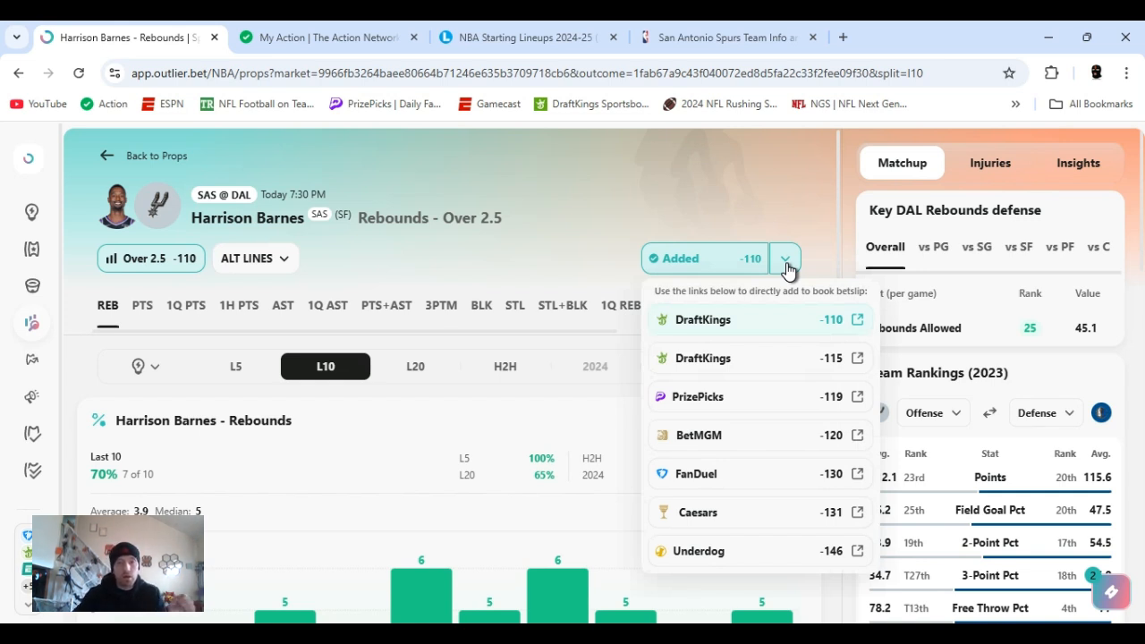
mouse_move(785, 271)
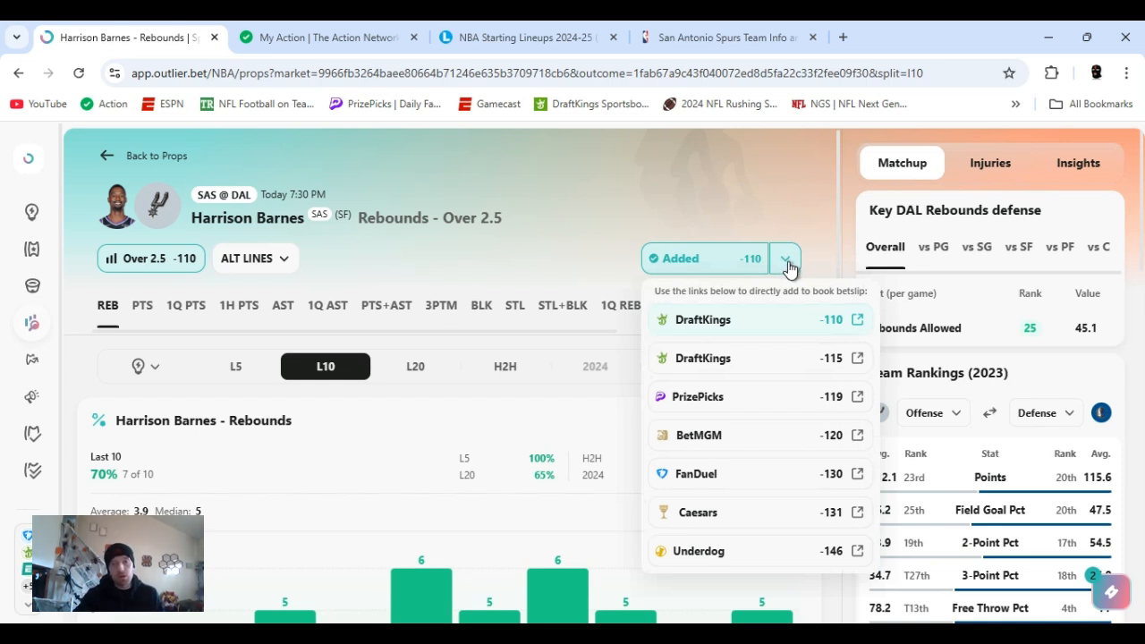
mouse_move(794, 259)
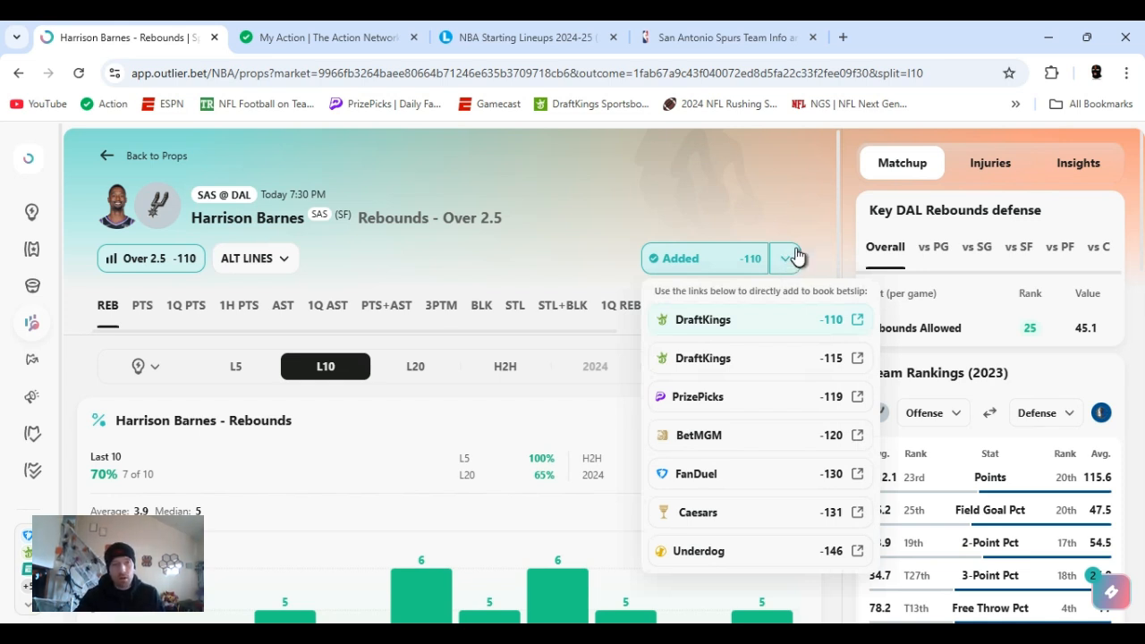
click(784, 258)
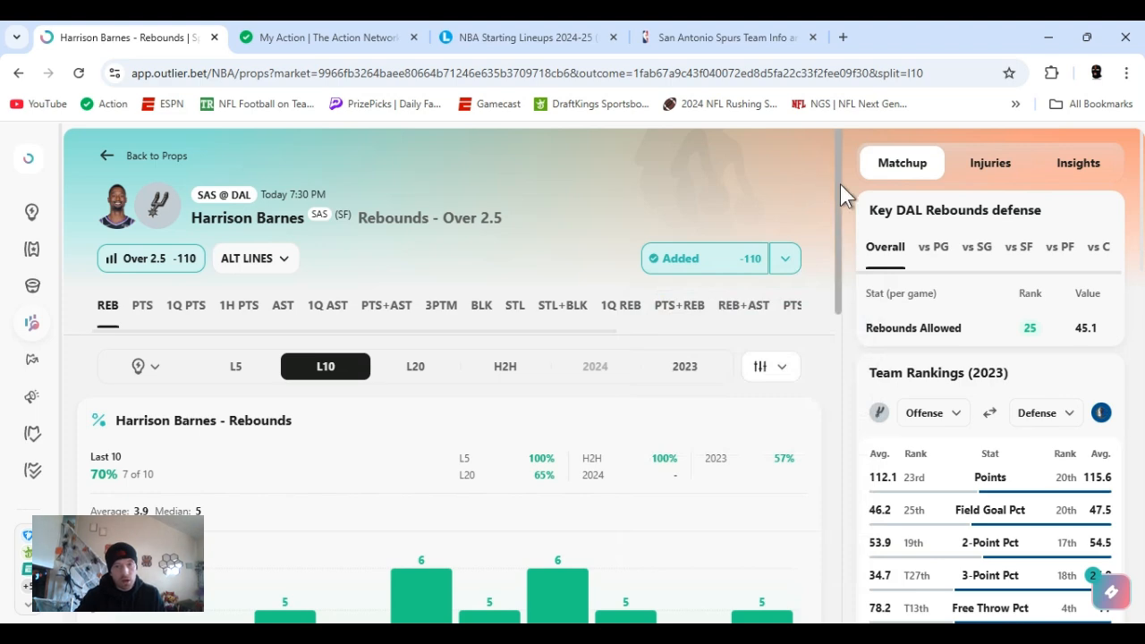
scroll(down, 3)
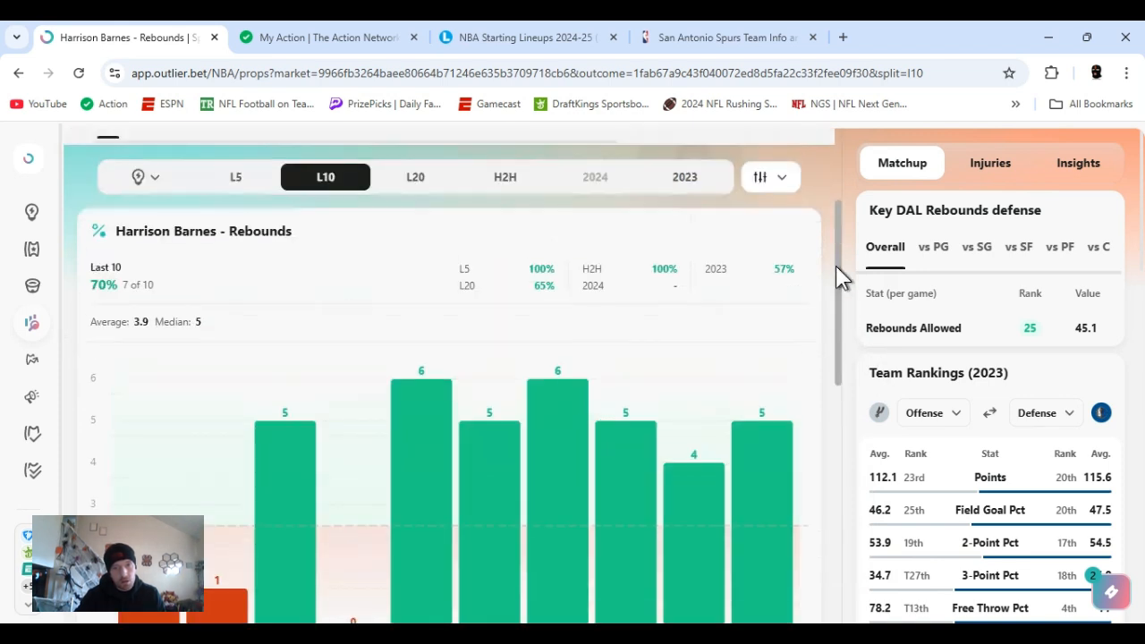
Show Barnes's 2023 rebound chart and Dallas's rebounds allowed to small forwards.
click(684, 176)
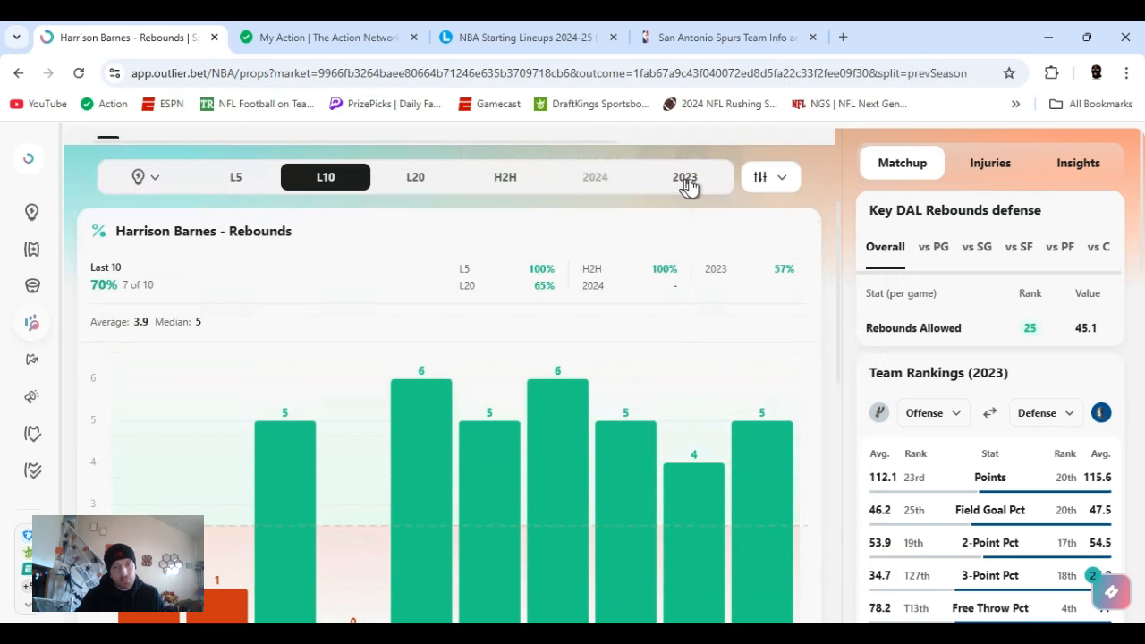
click(684, 176)
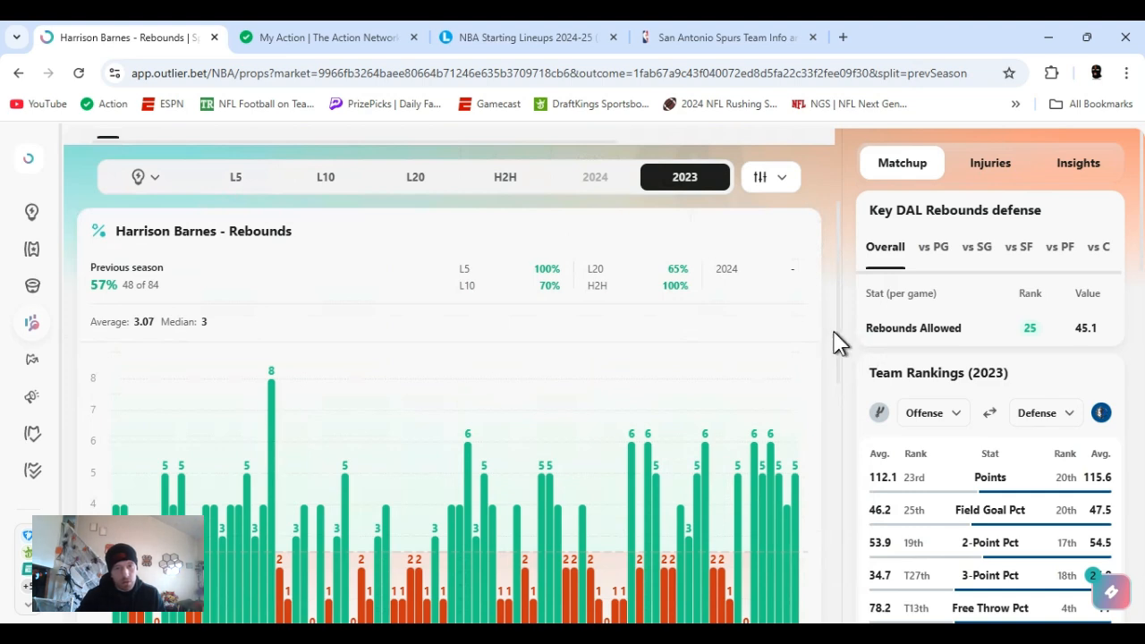
scroll(down, 3)
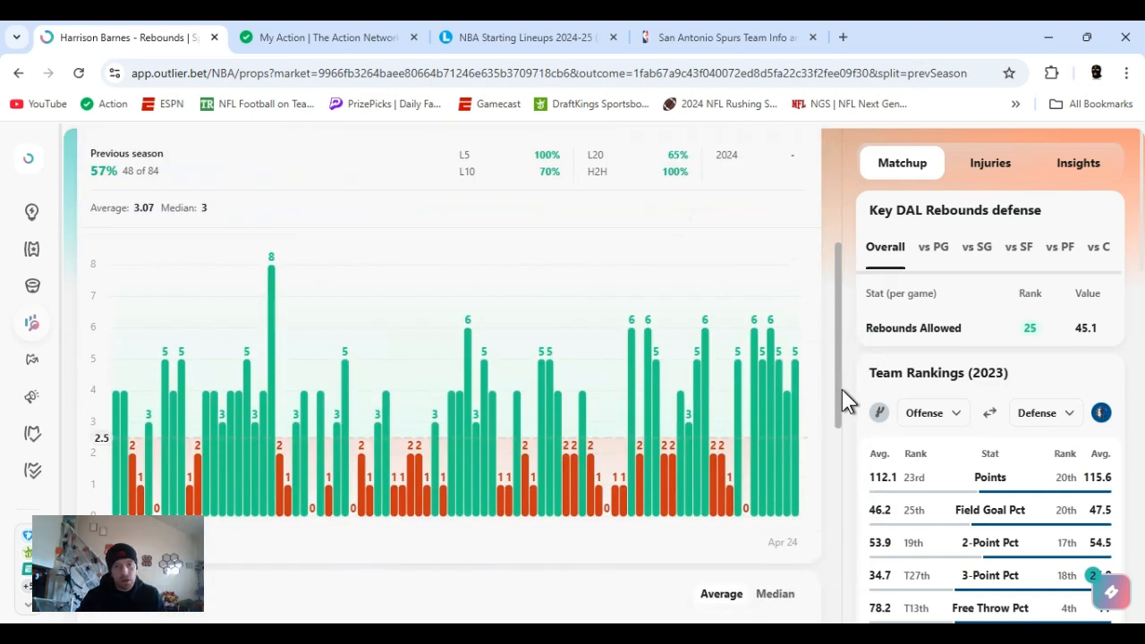
scroll(down, 3)
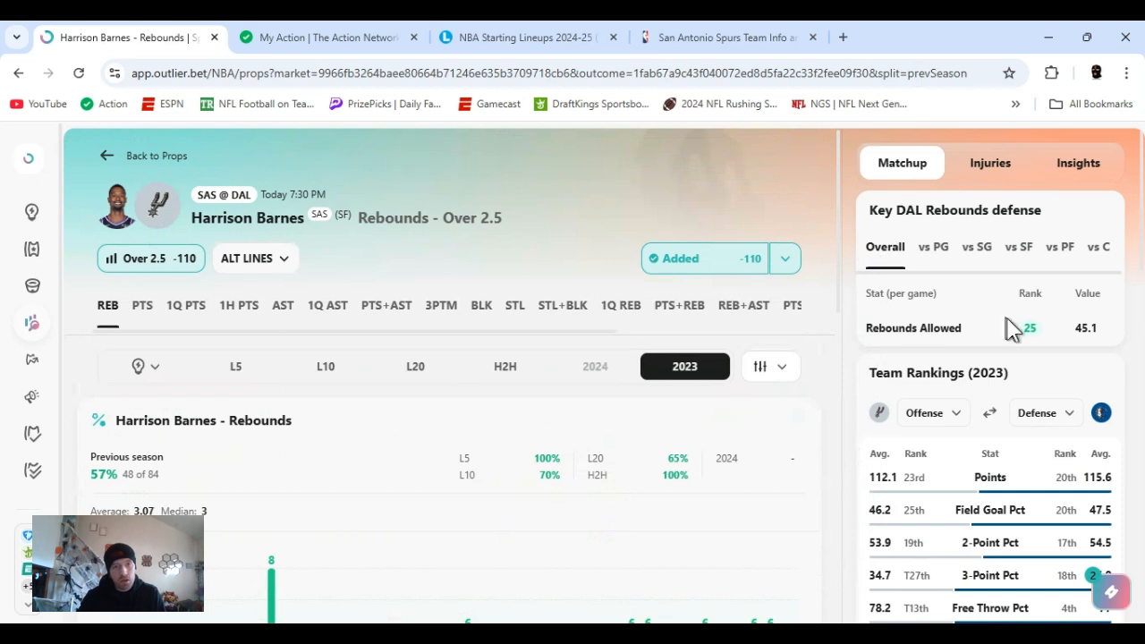
mouse_move(997, 258)
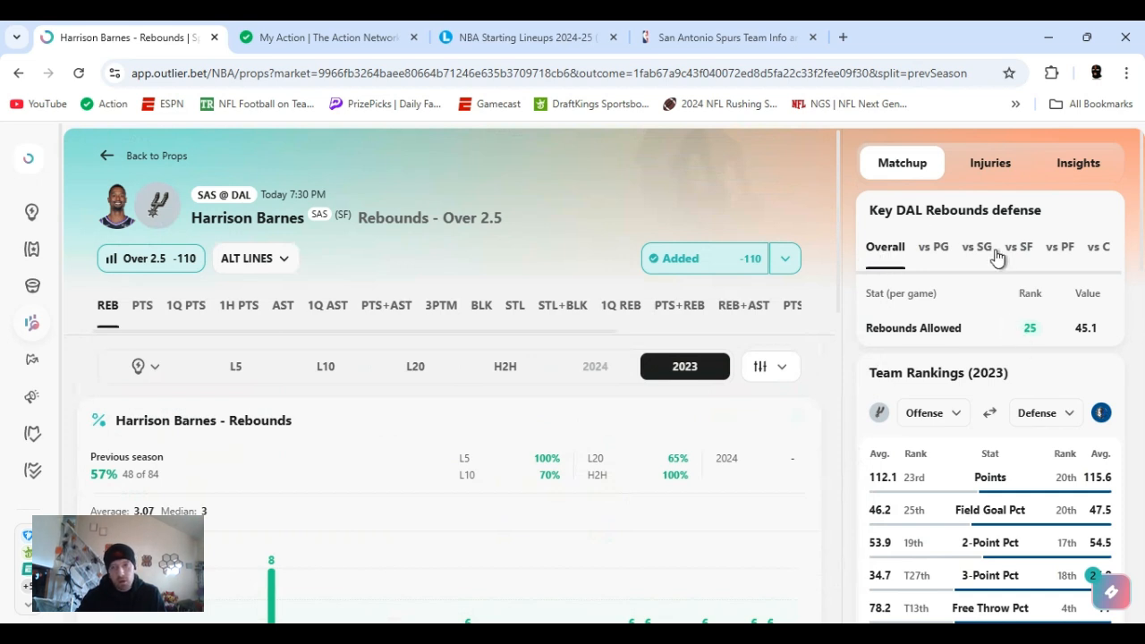
click(1018, 247)
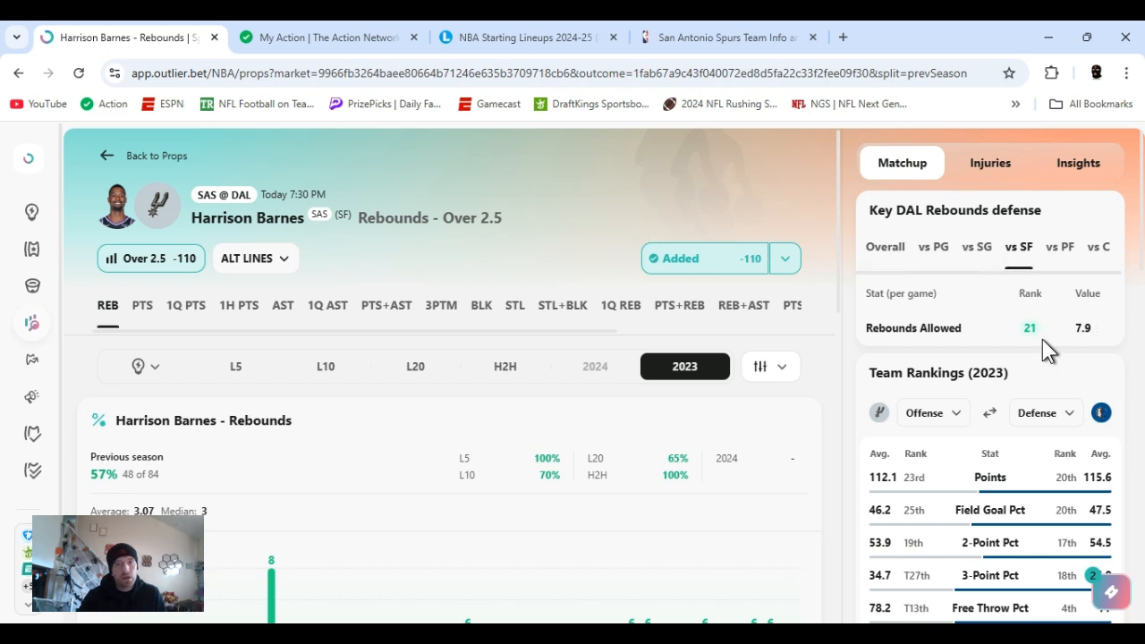
mouse_move(621, 176)
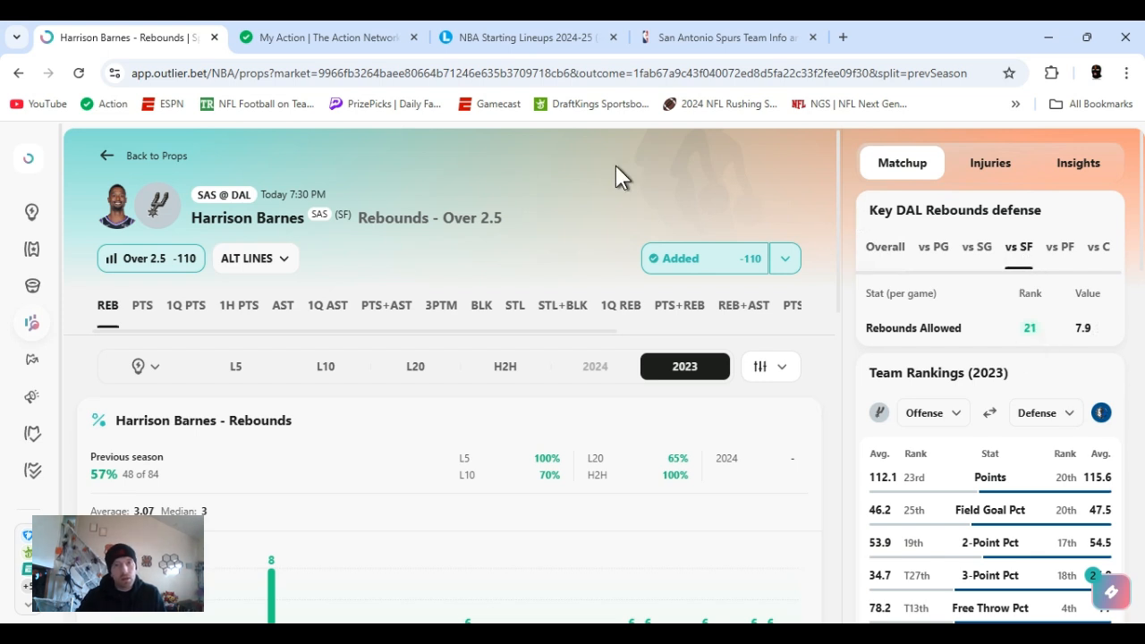
click(724, 37)
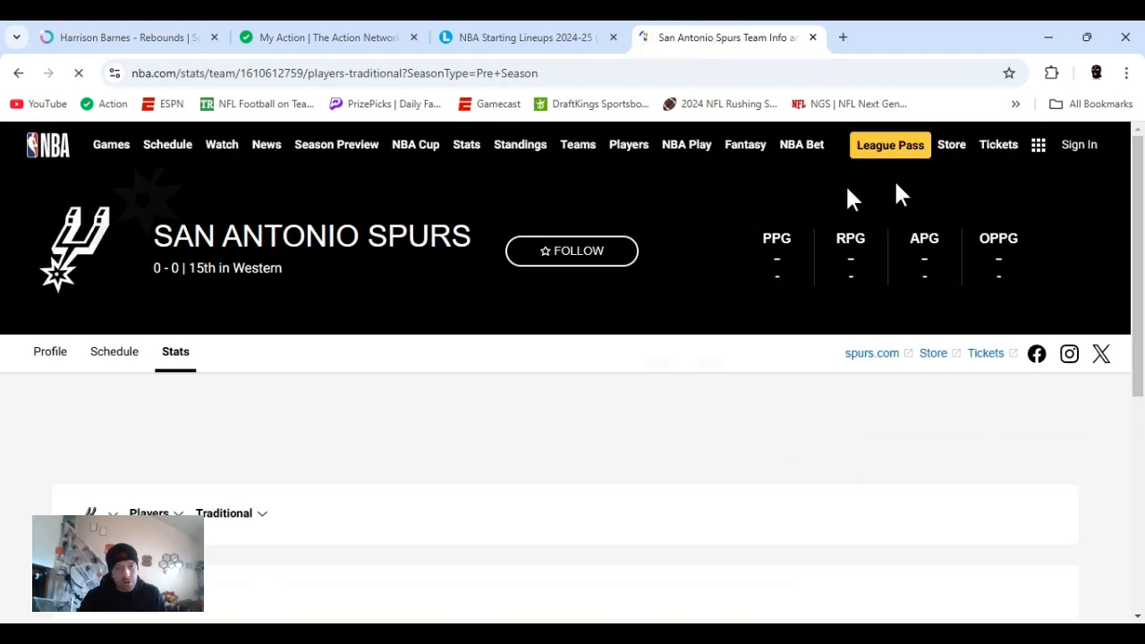
Check Harrison Barnes's 3.4 preseason rebounds in the Spurs table, then go to Starting Lineups.
scroll(down, 3)
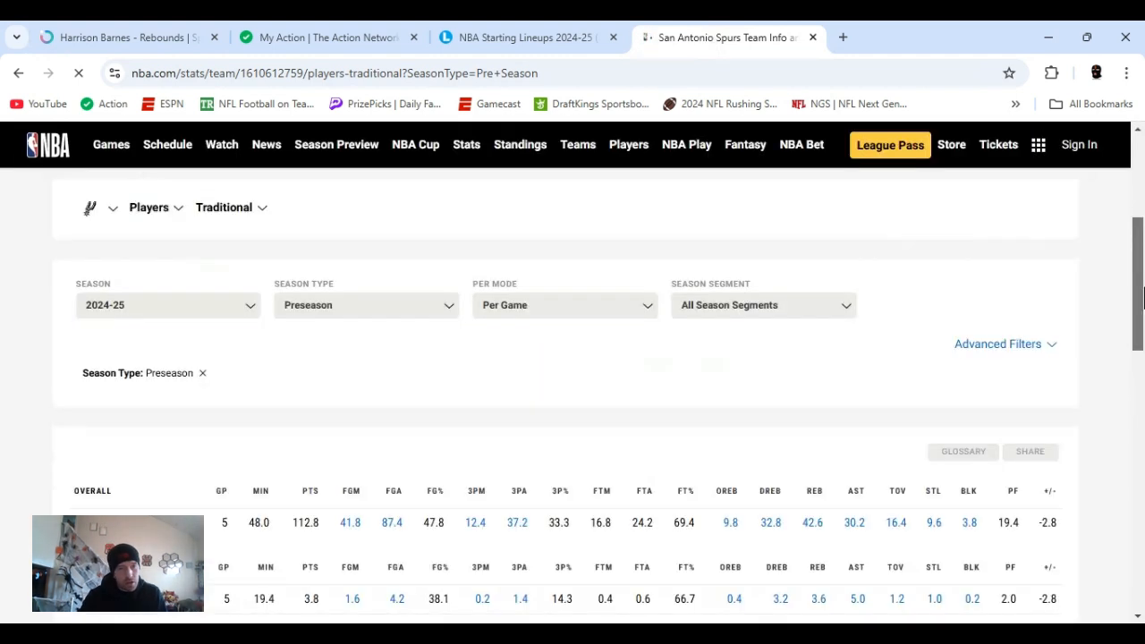
scroll(down, 3)
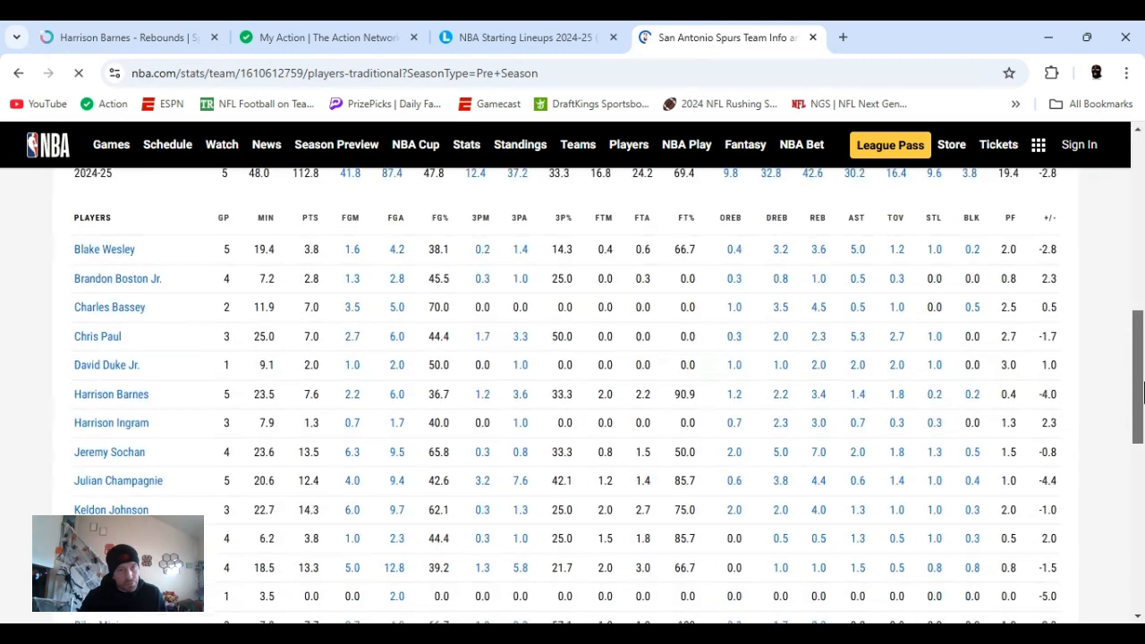
scroll(down, 3)
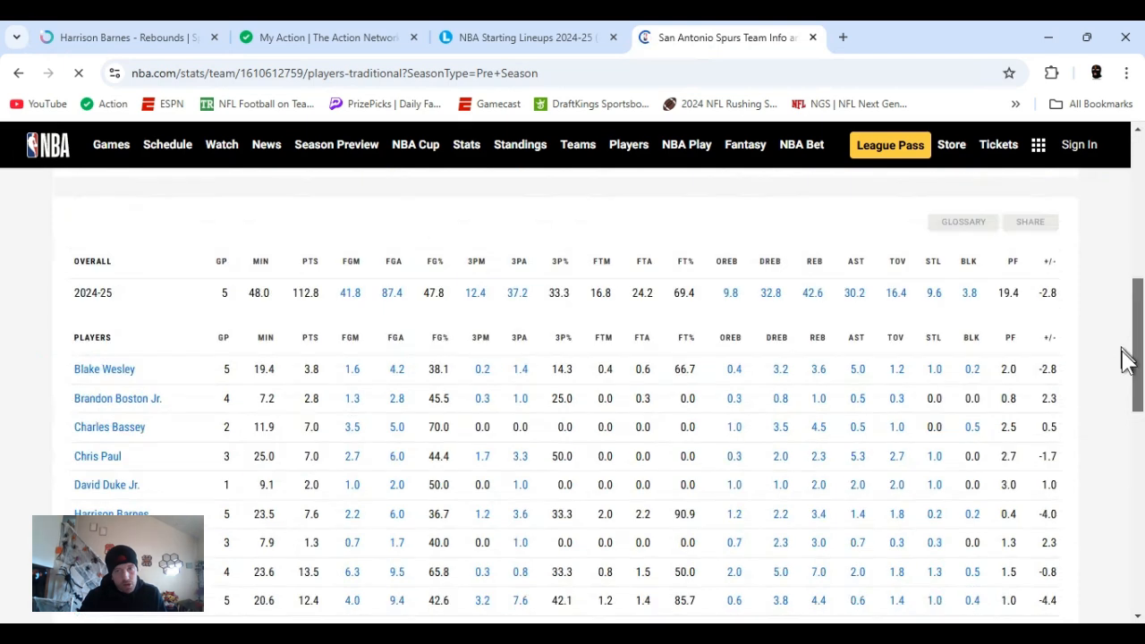
scroll(down, 3)
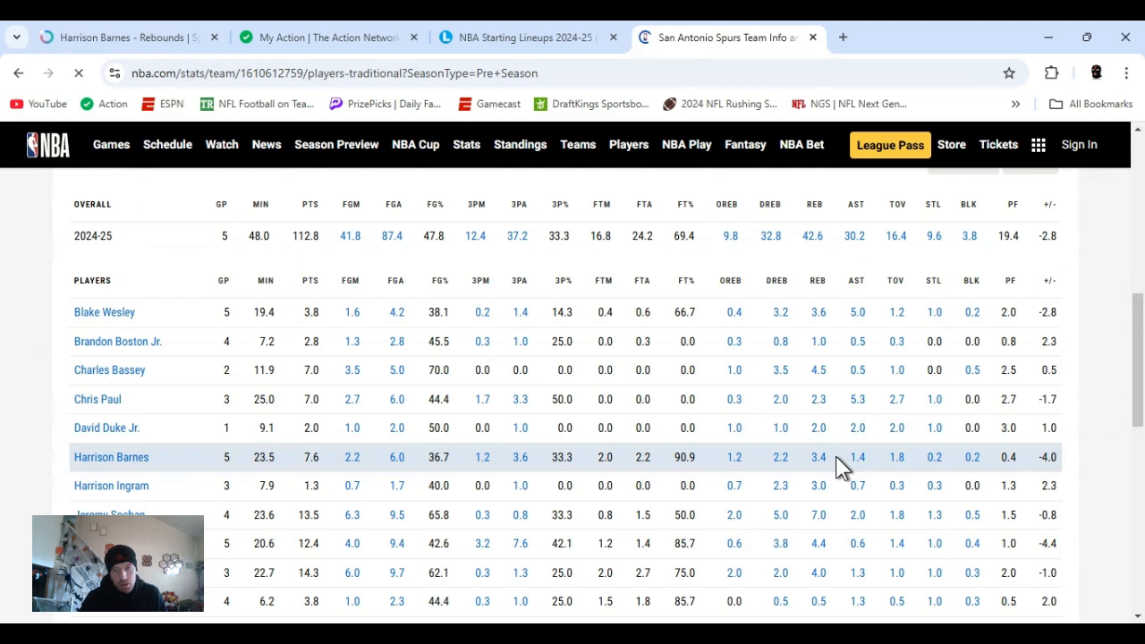
mouse_move(787, 463)
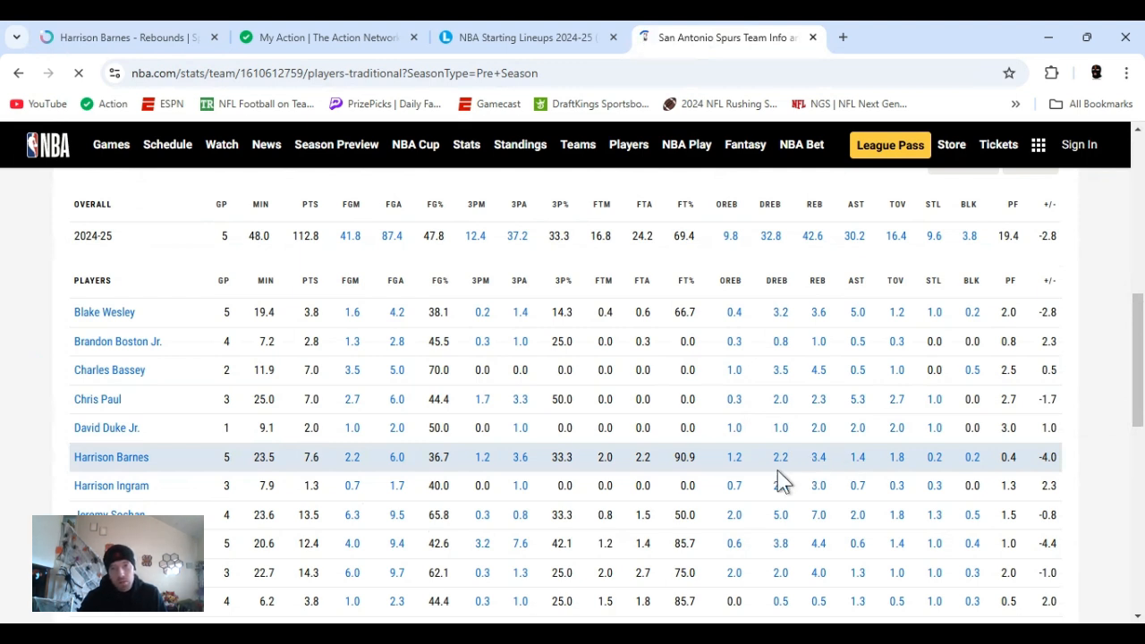
mouse_move(760, 474)
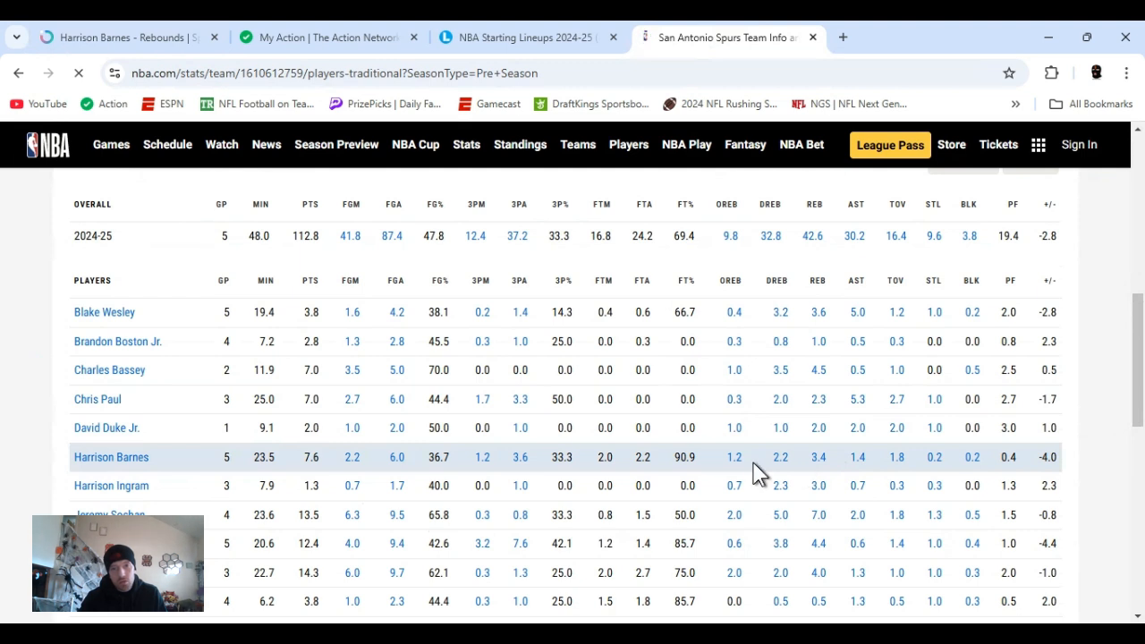
mouse_move(799, 472)
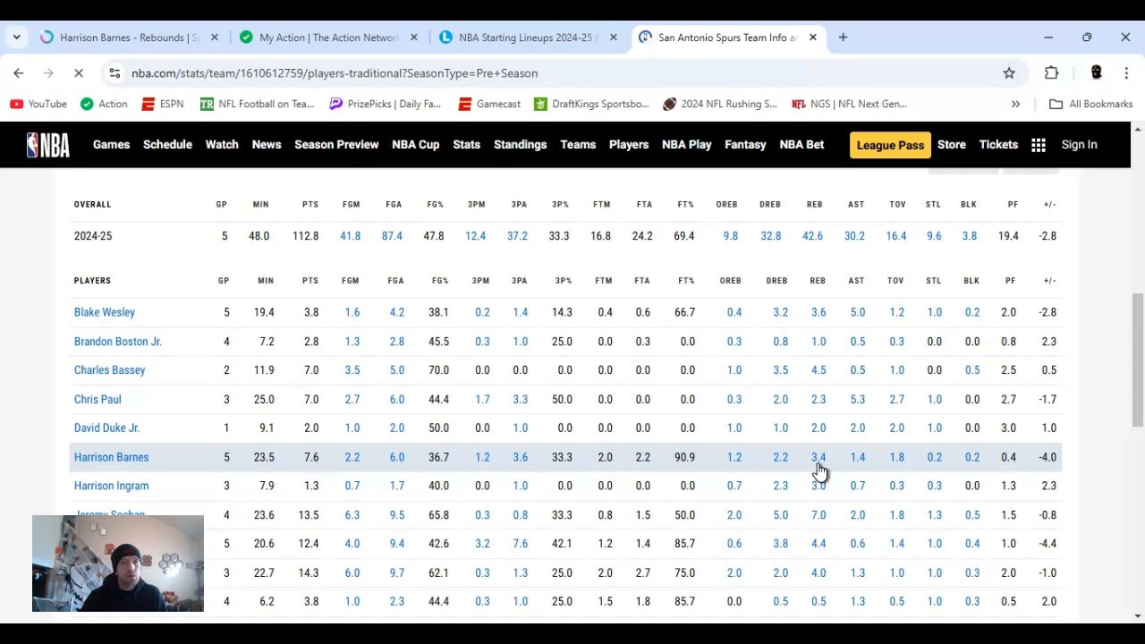
click(526, 37)
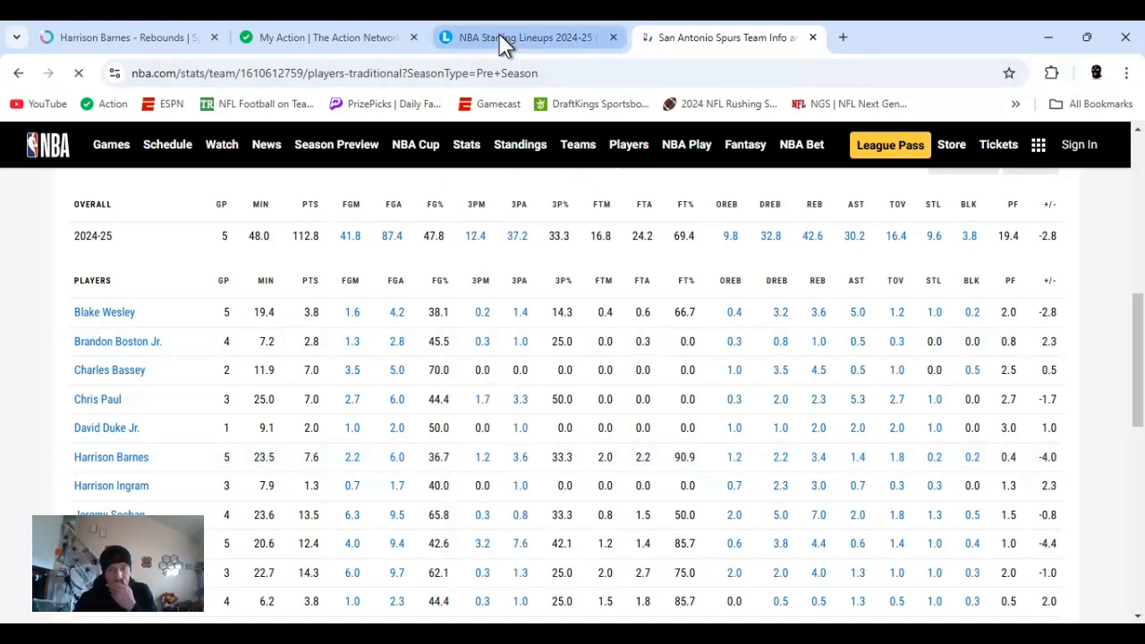
click(525, 36)
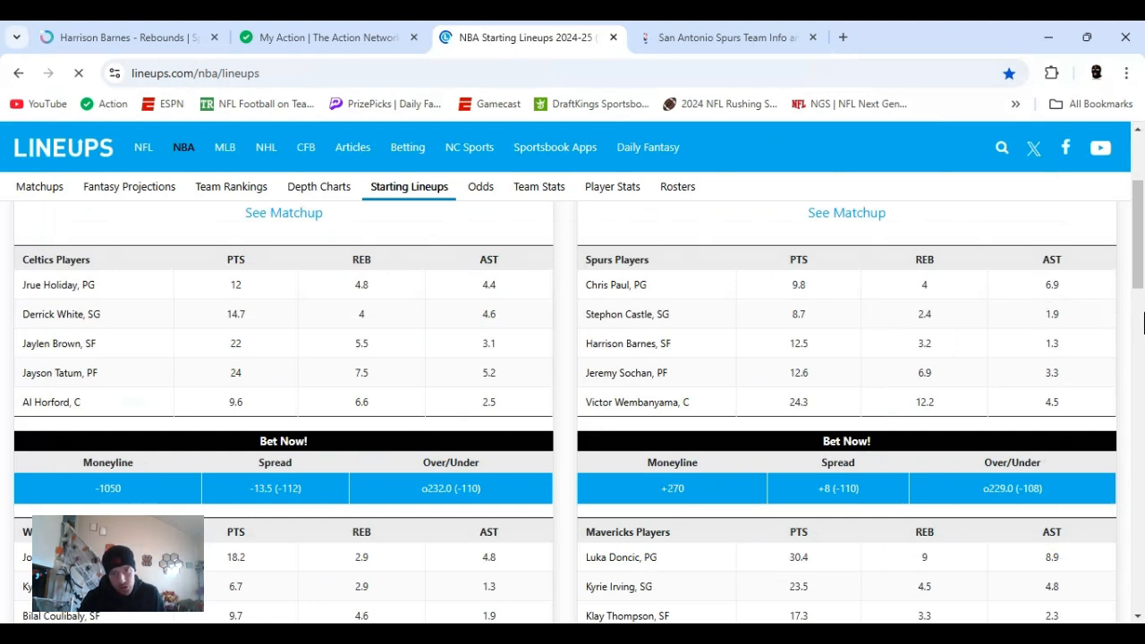
Scroll the Spurs–Mavericks projected starters, noting Barnes projected at 3.2 rebounds.
scroll(down, 3)
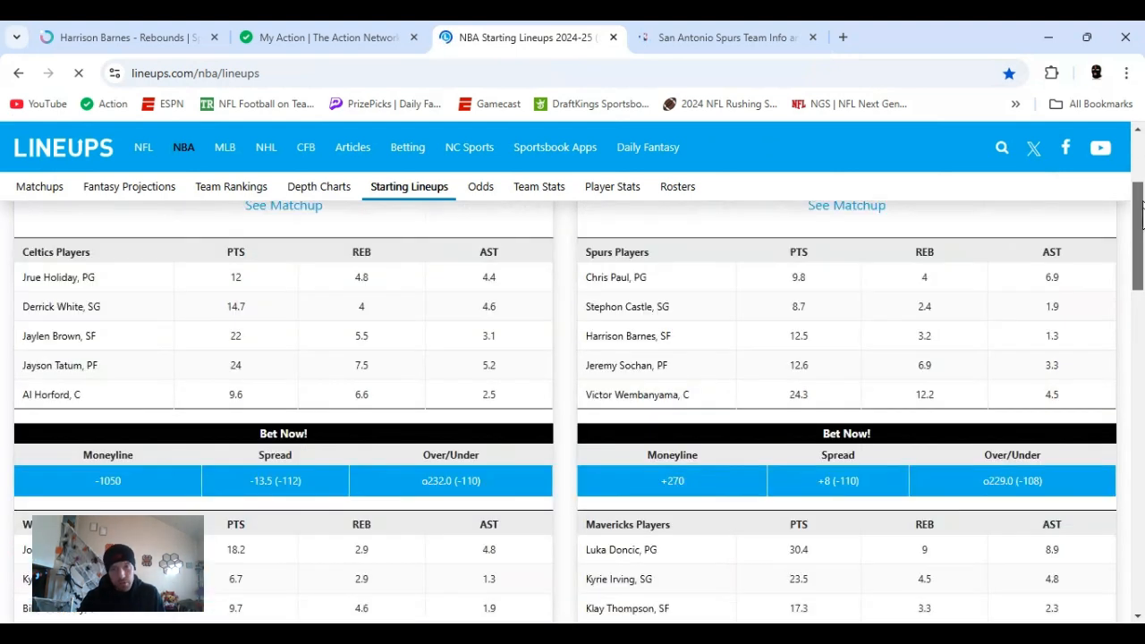
scroll(down, 3)
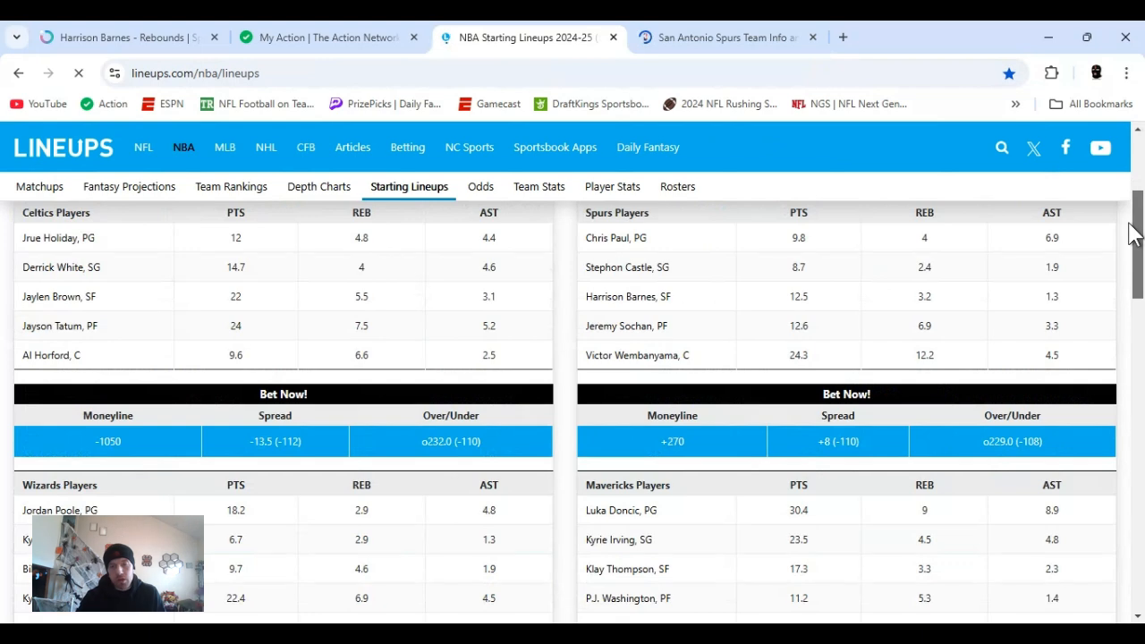
scroll(down, 3)
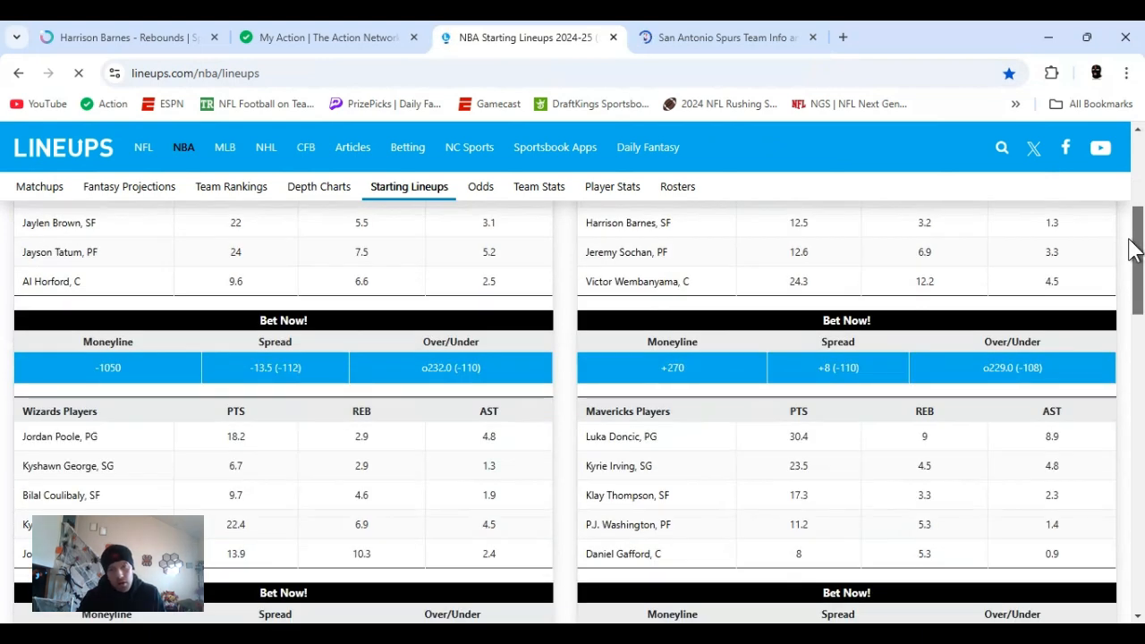
scroll(down, 3)
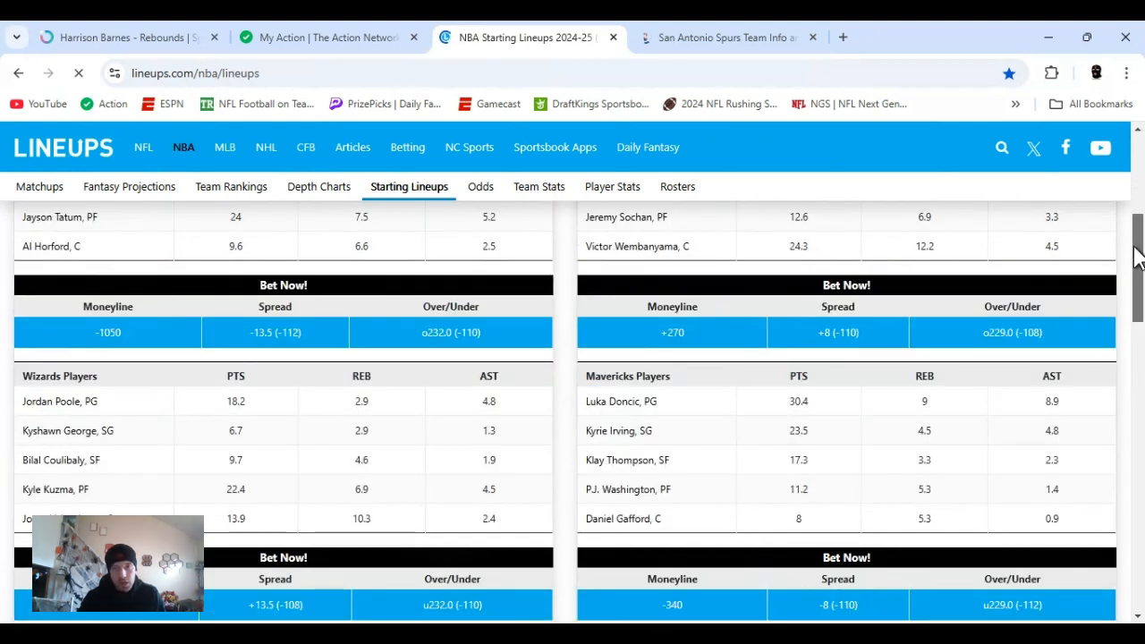
scroll(up, 3)
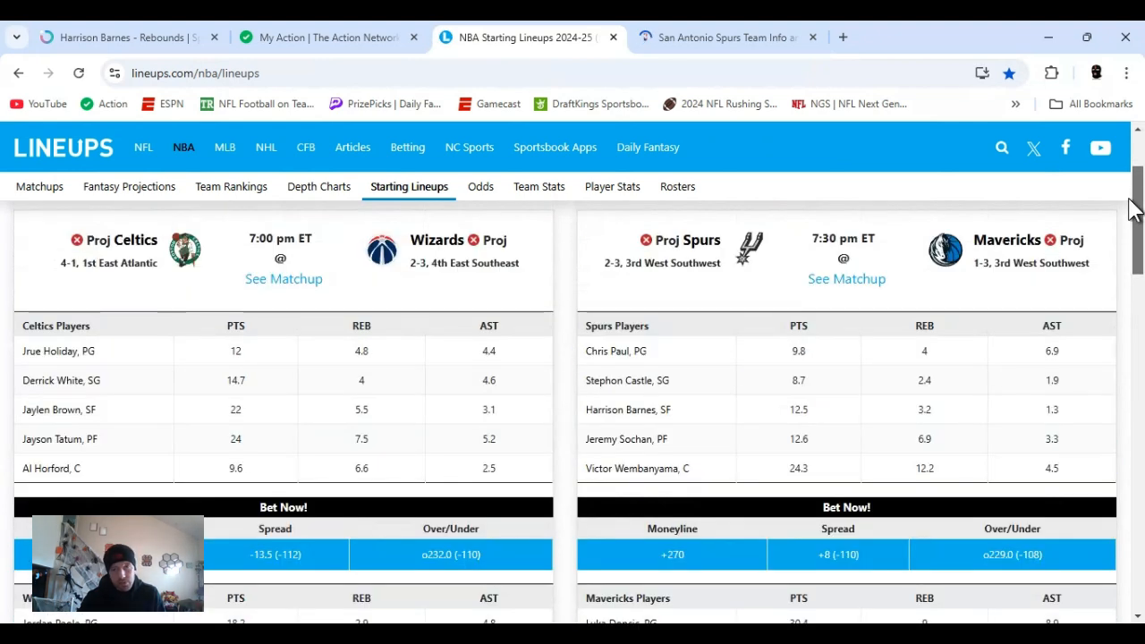
scroll(down, 3)
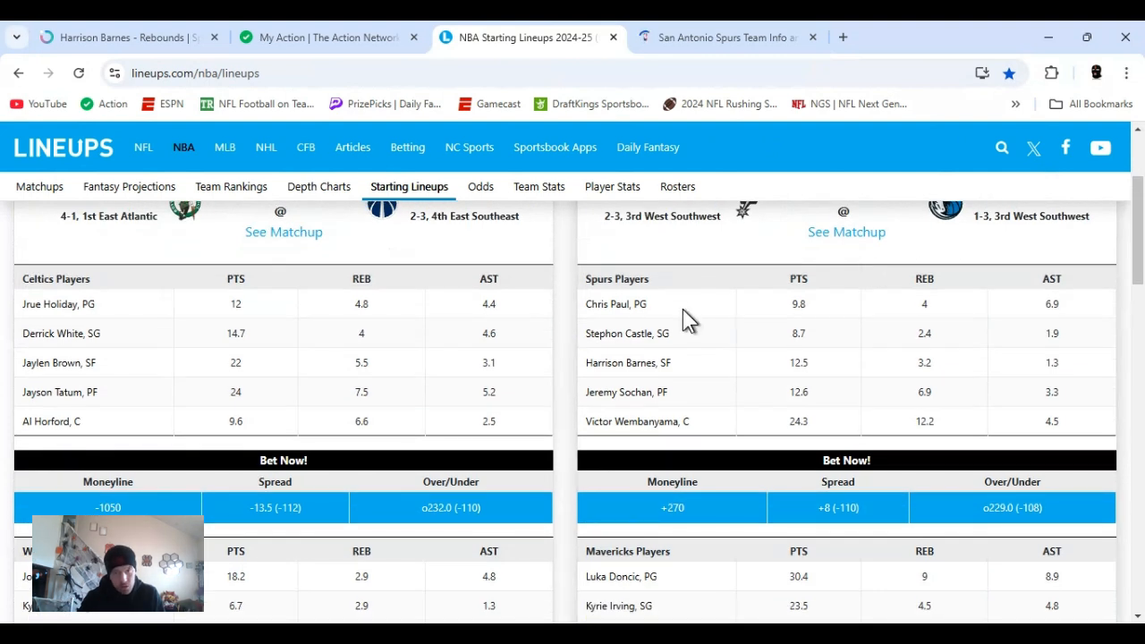
mouse_move(698, 427)
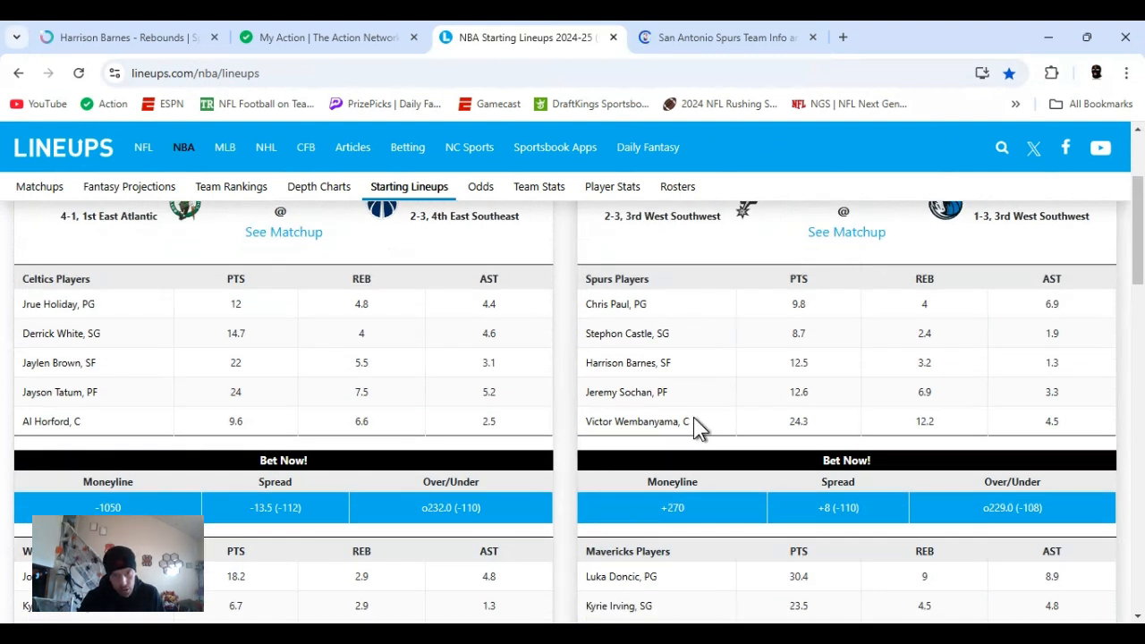
mouse_move(729, 430)
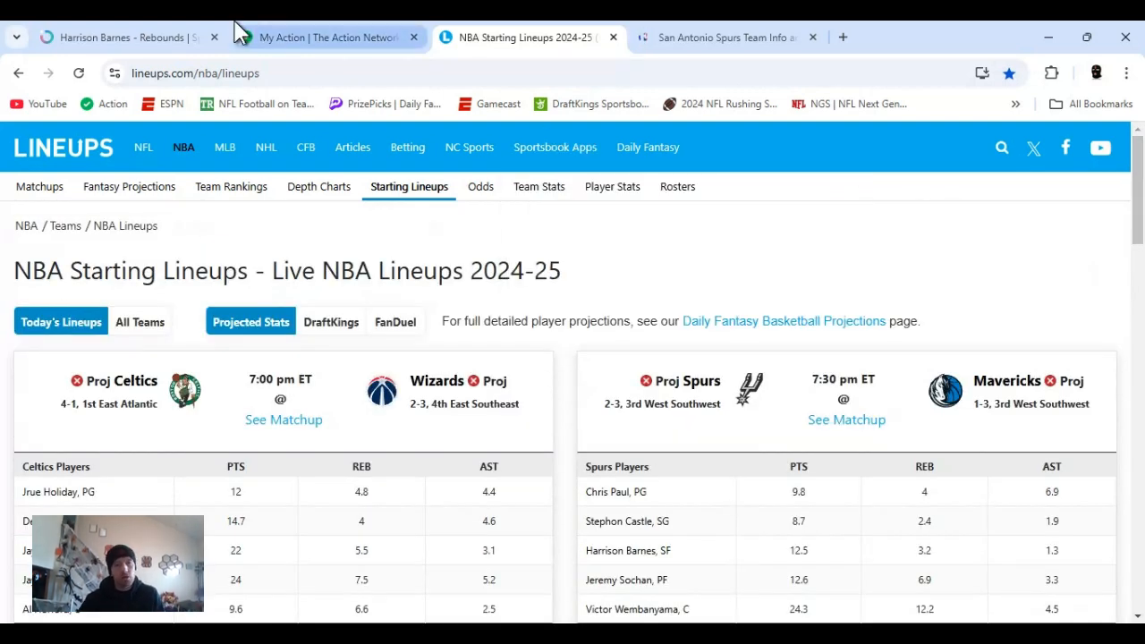
Compare sportsbook odds for Harrison Barnes Over 2.5 rebounds, then pick Klay Thompson's assists prop.
click(117, 38)
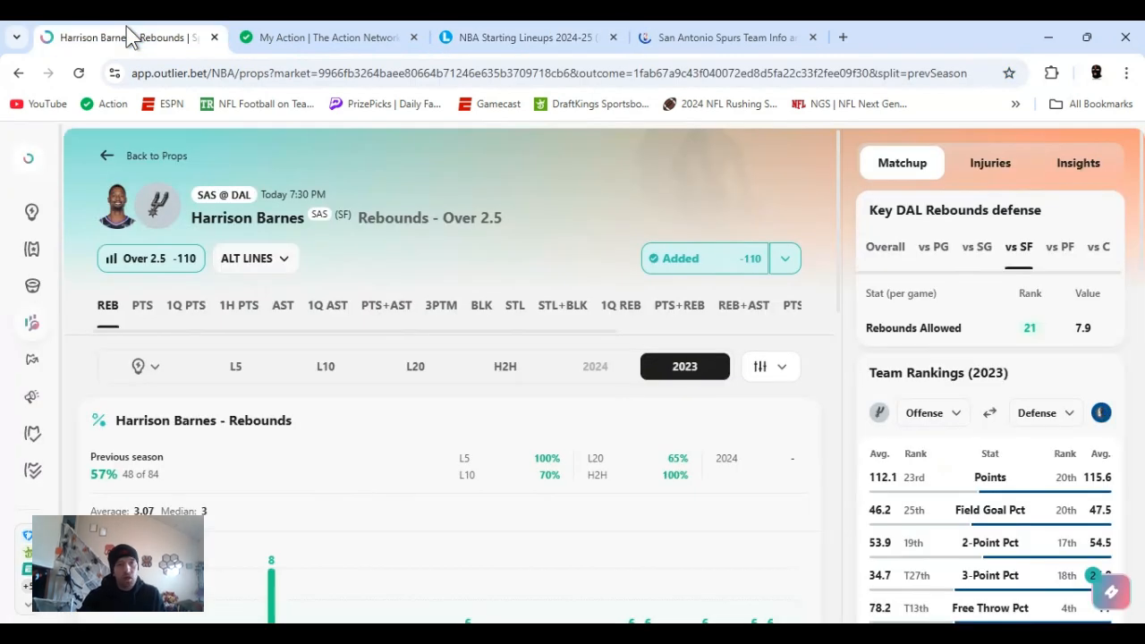
mouse_move(635, 194)
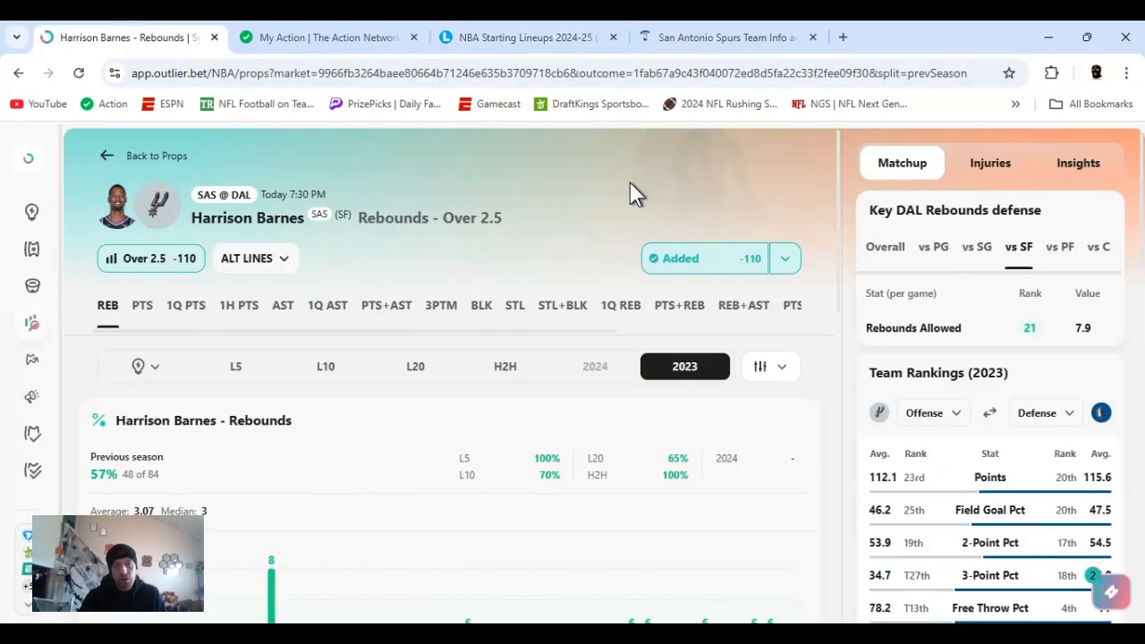
mouse_move(841, 188)
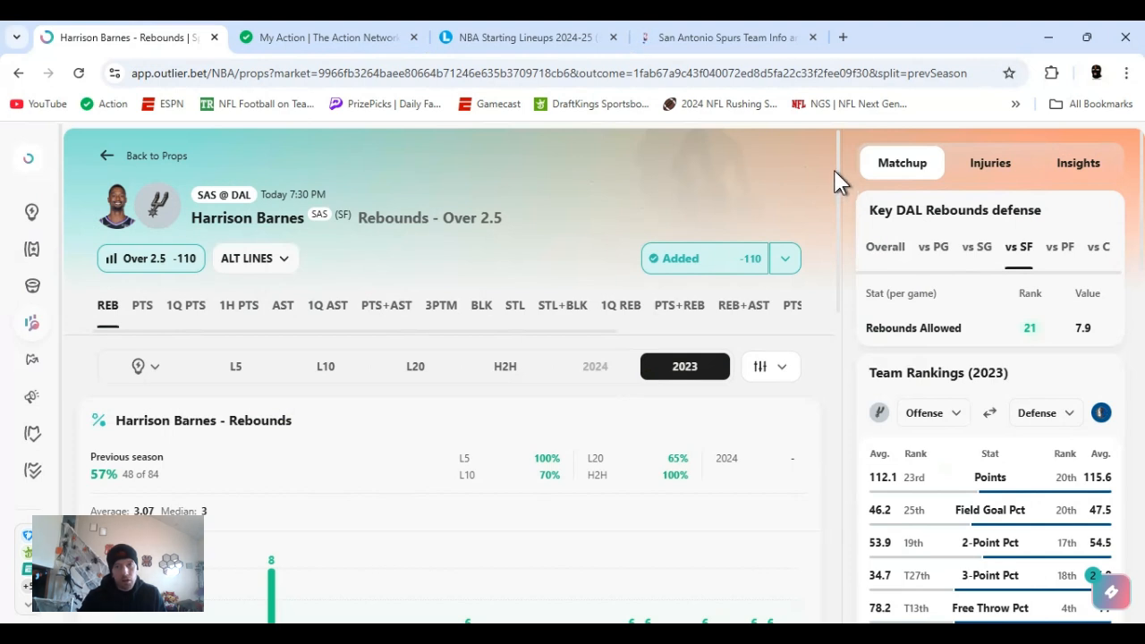
mouse_move(796, 292)
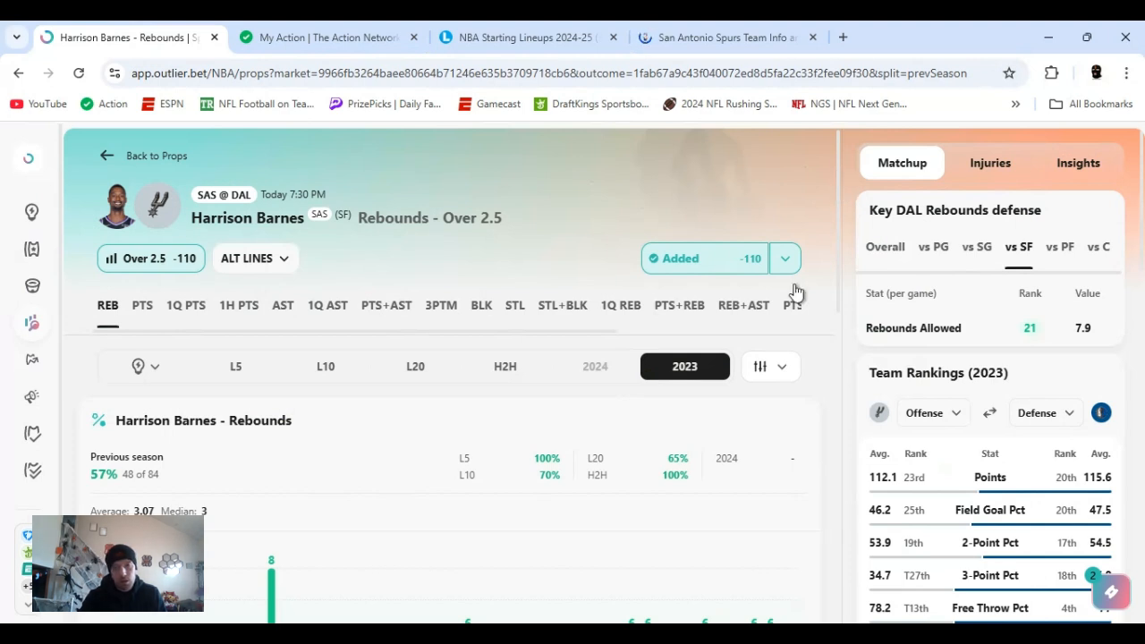
click(784, 257)
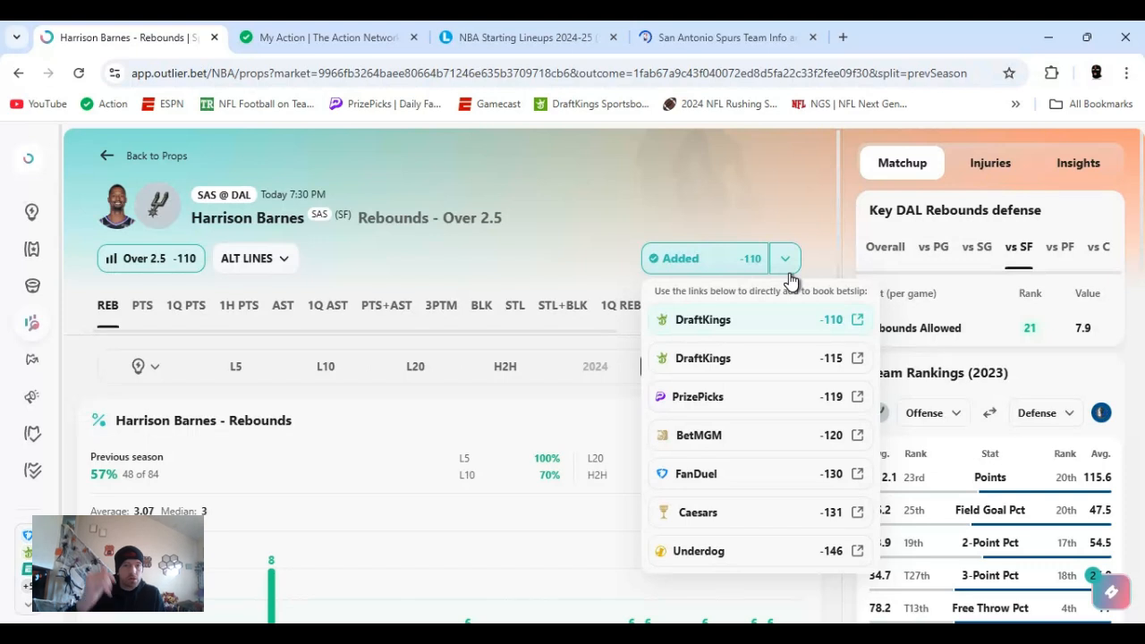
click(685, 366)
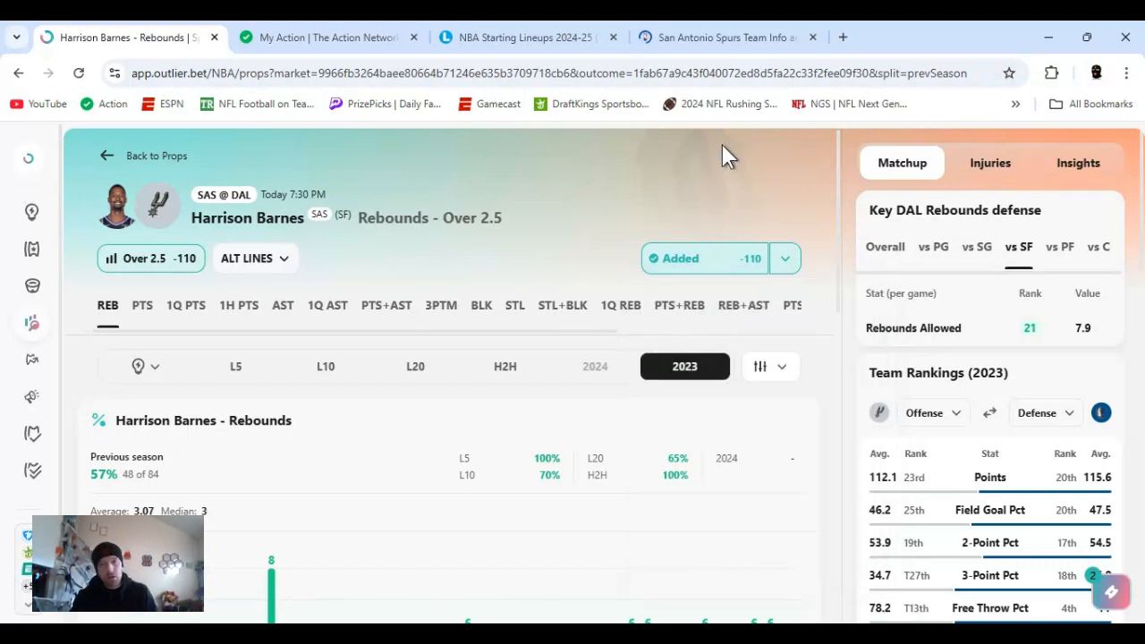
mouse_move(845, 152)
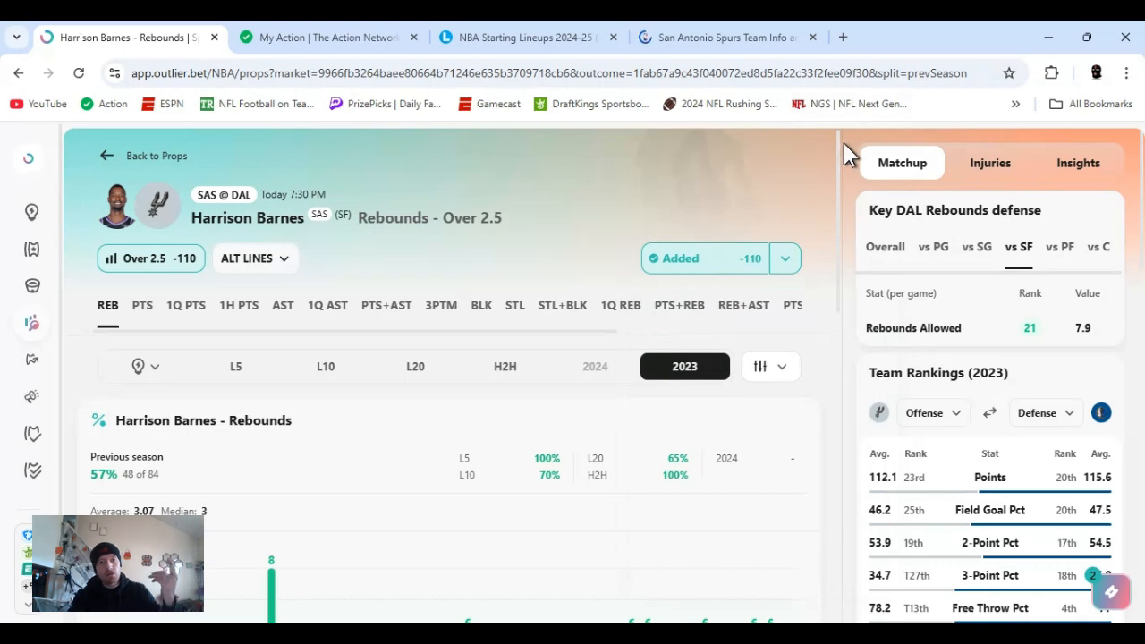
scroll(down, 3)
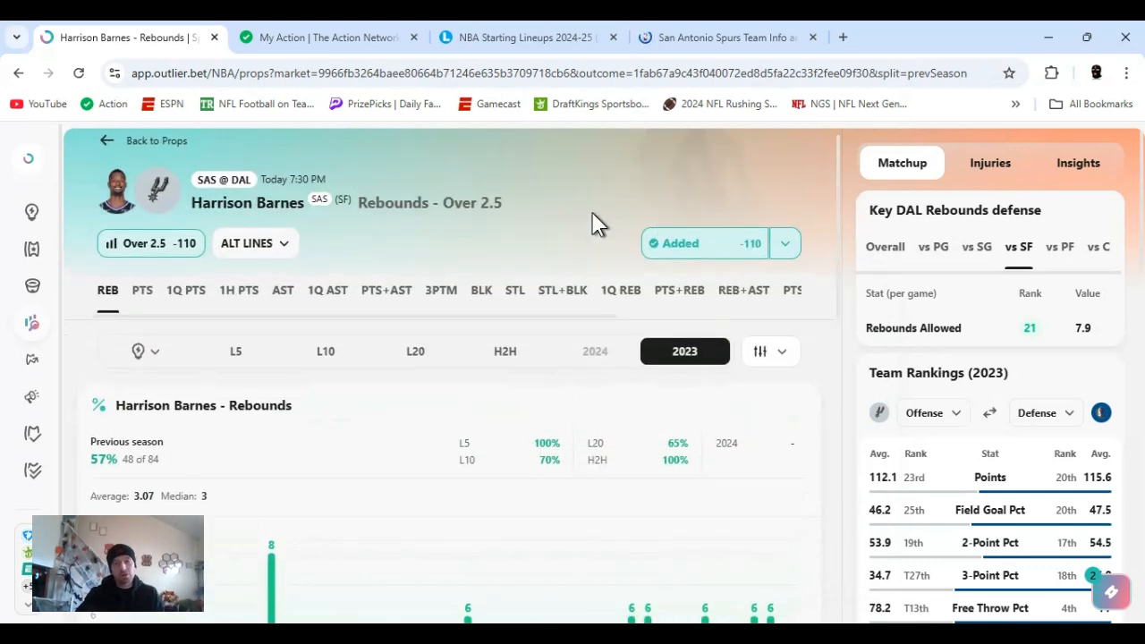
mouse_move(633, 548)
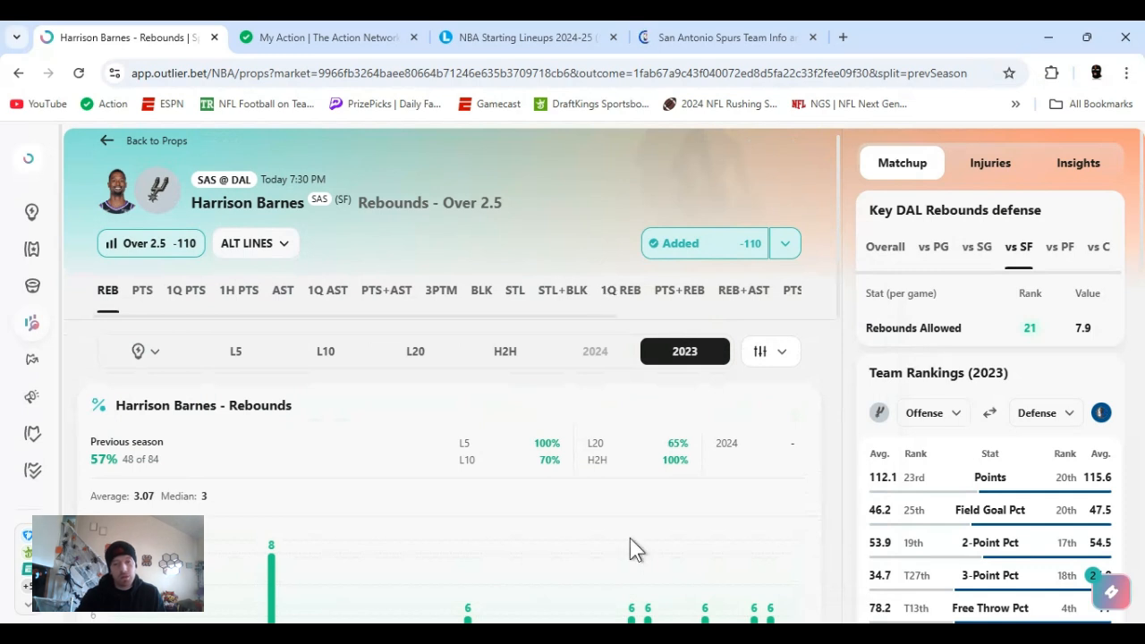
mouse_move(840, 510)
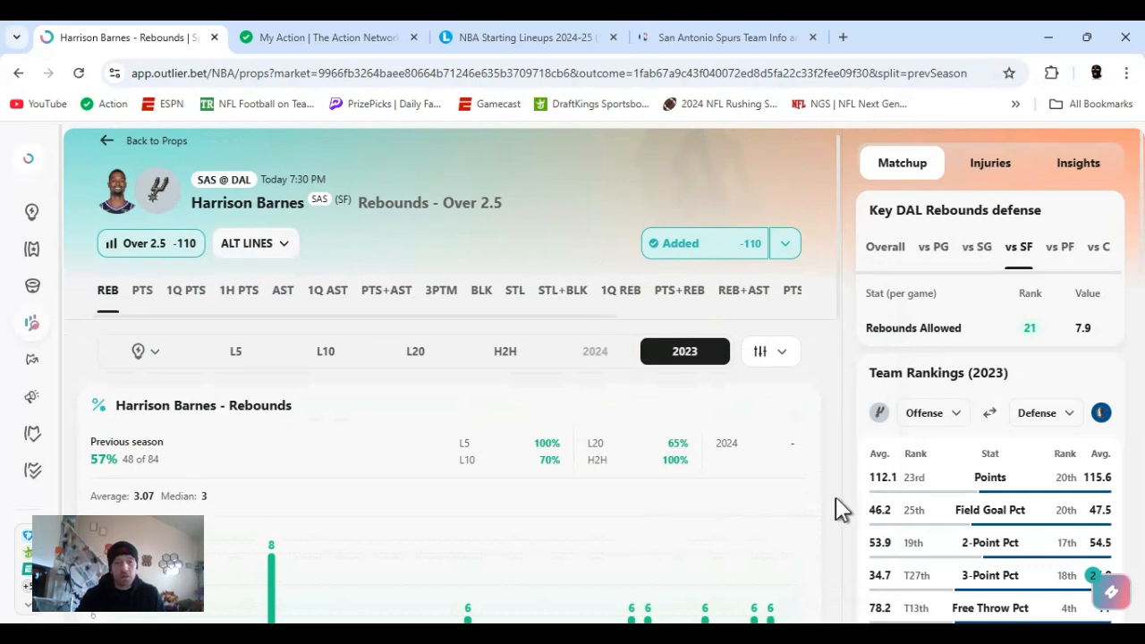
mouse_move(827, 562)
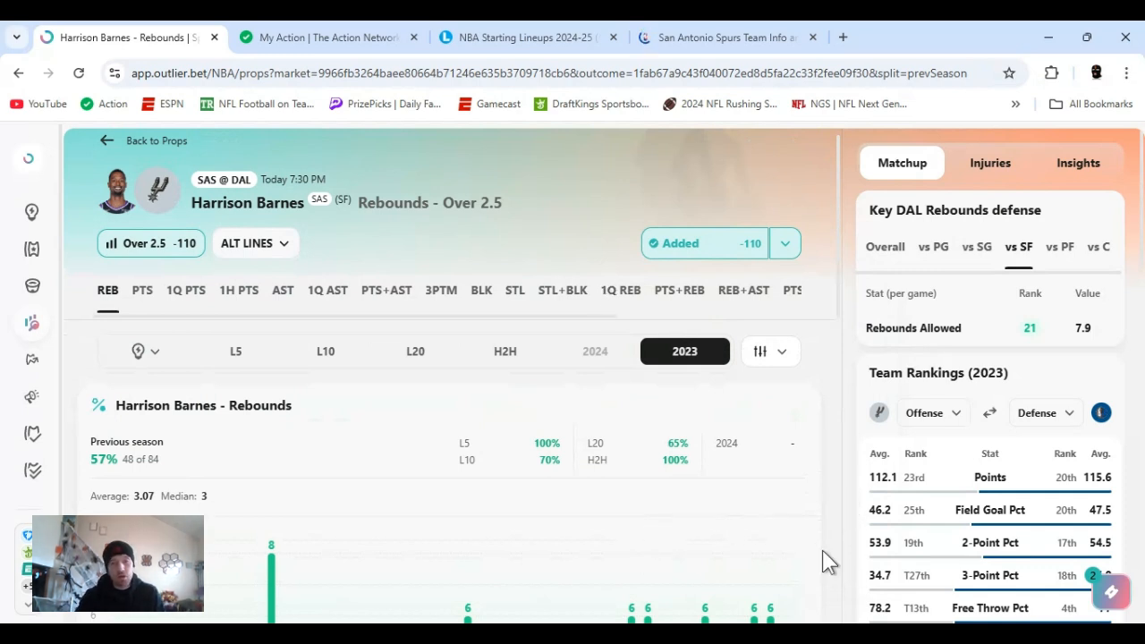
mouse_move(747, 537)
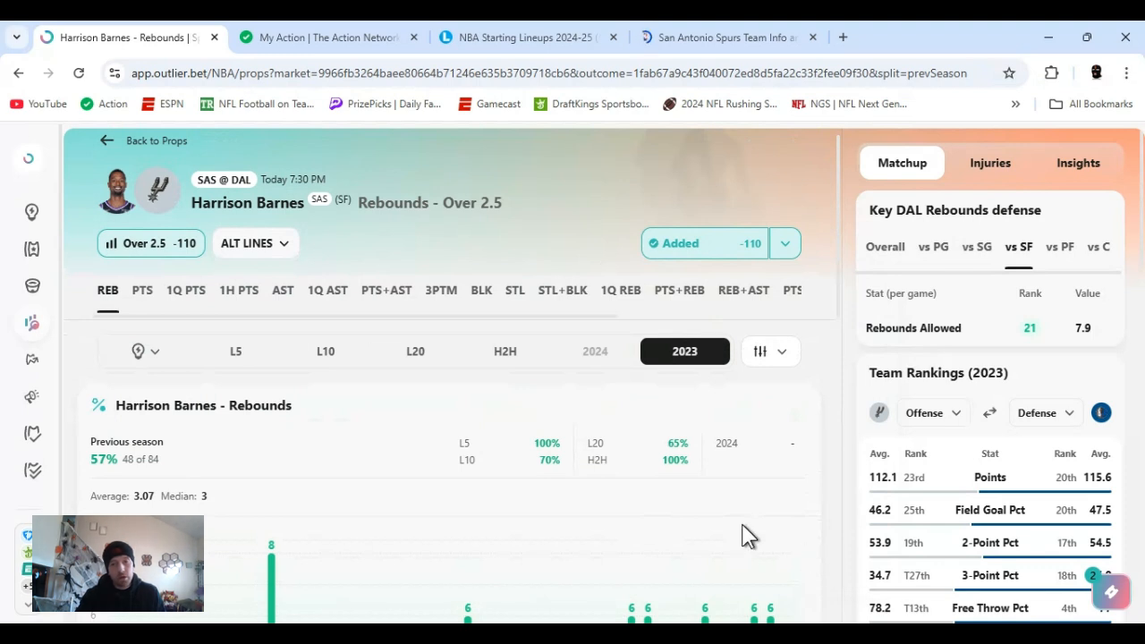
mouse_move(628, 573)
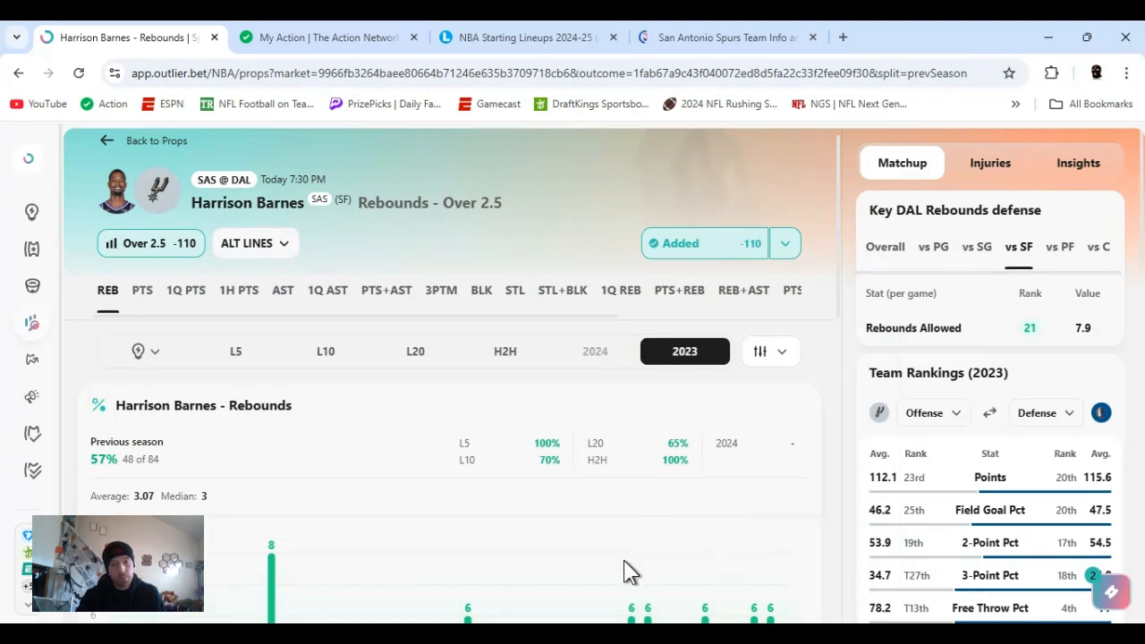
click(784, 243)
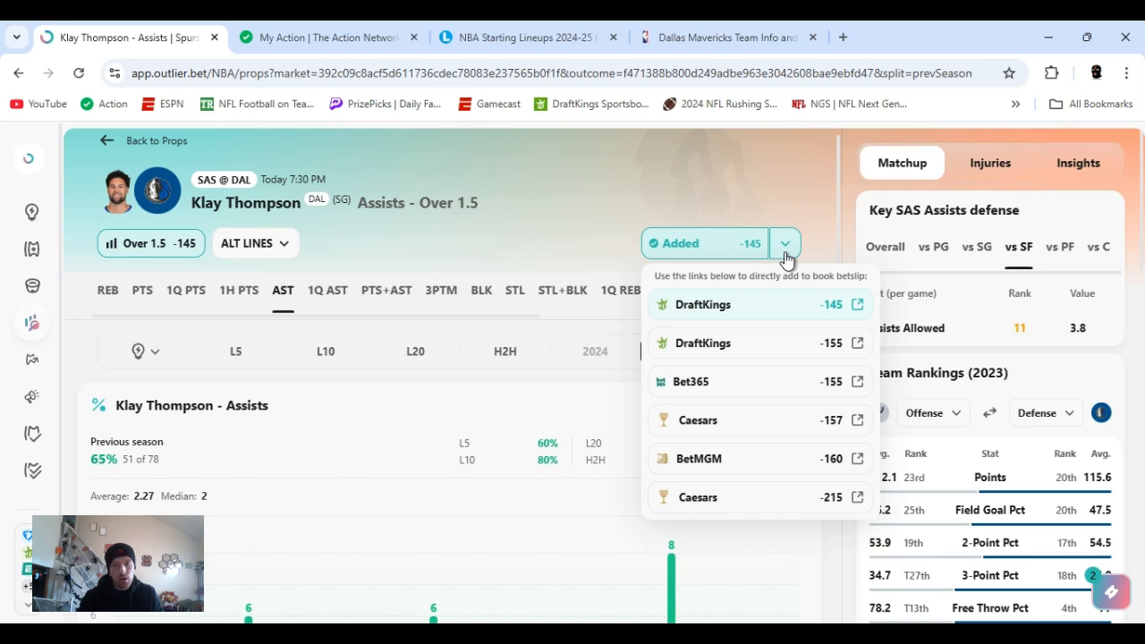
mouse_move(805, 248)
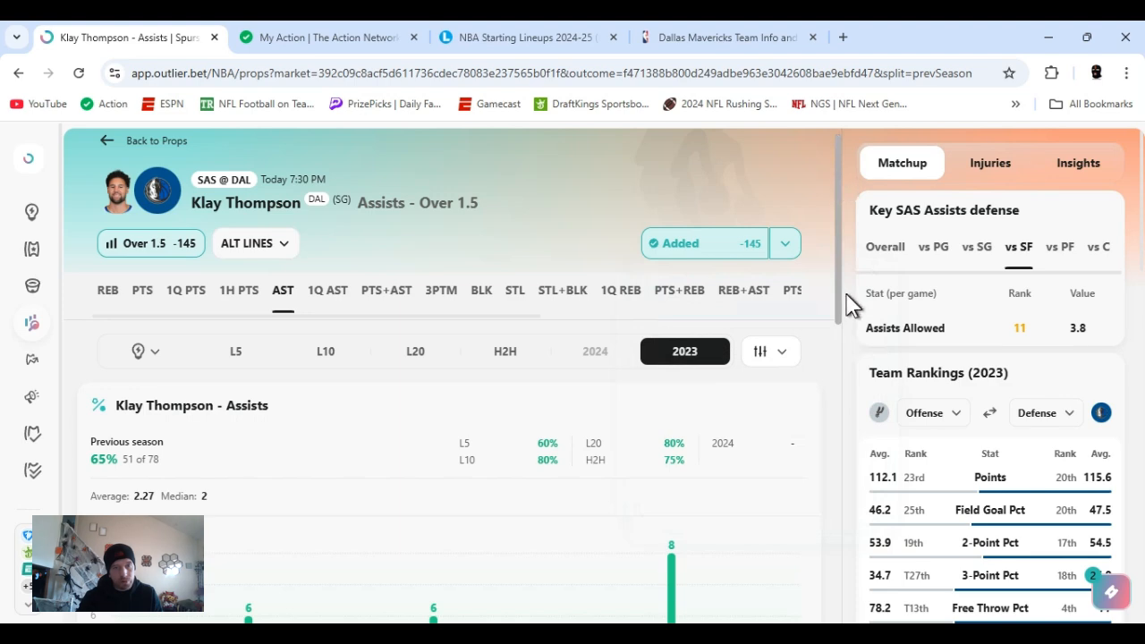
Scroll Klay Thompson's Over 1.5 assists prop, then go to the Mavericks stats page.
scroll(down, 3)
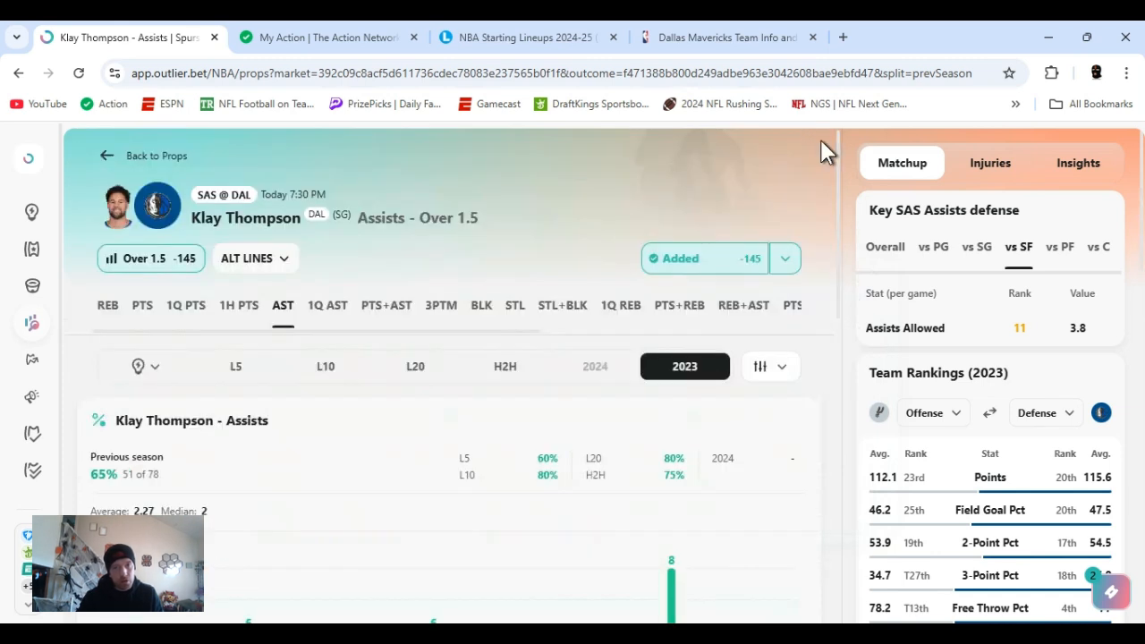
mouse_move(733, 170)
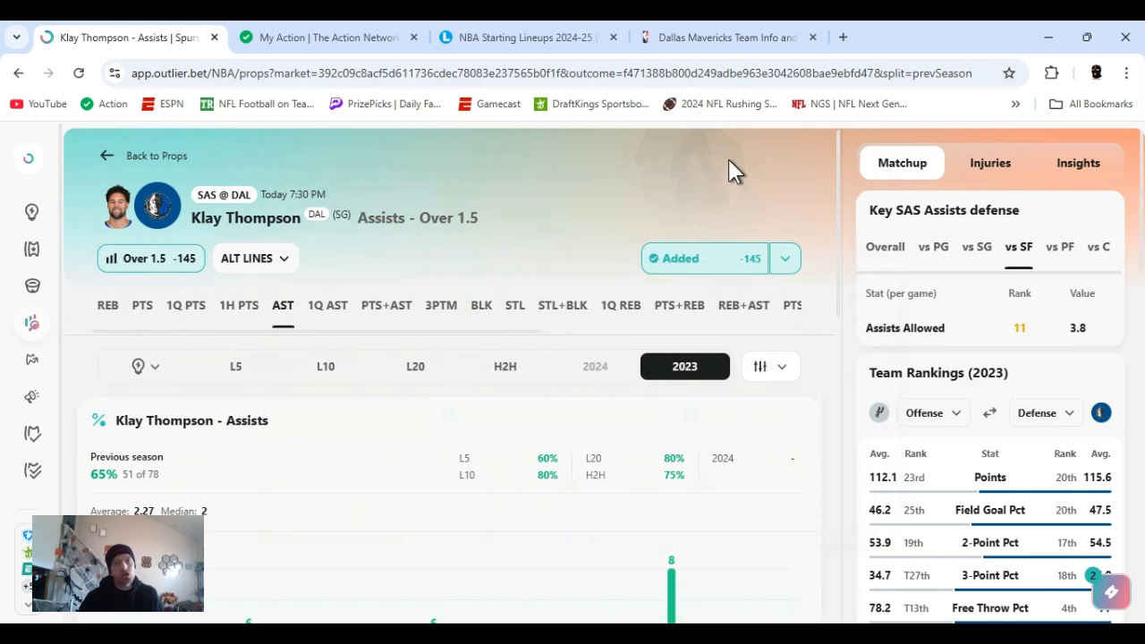
click(724, 38)
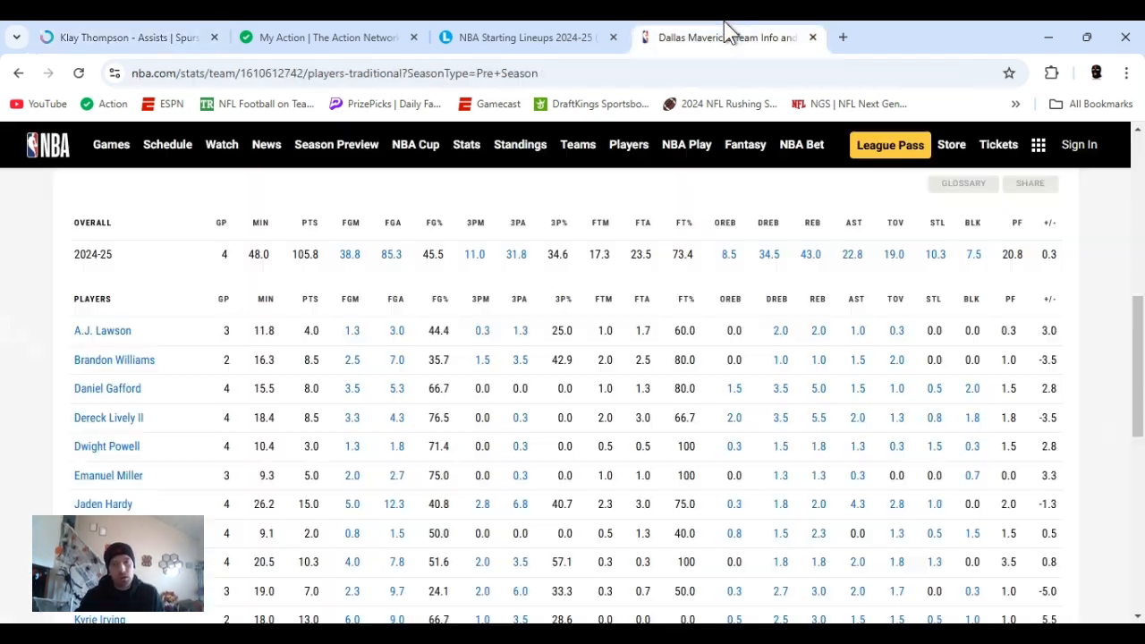
mouse_move(770, 49)
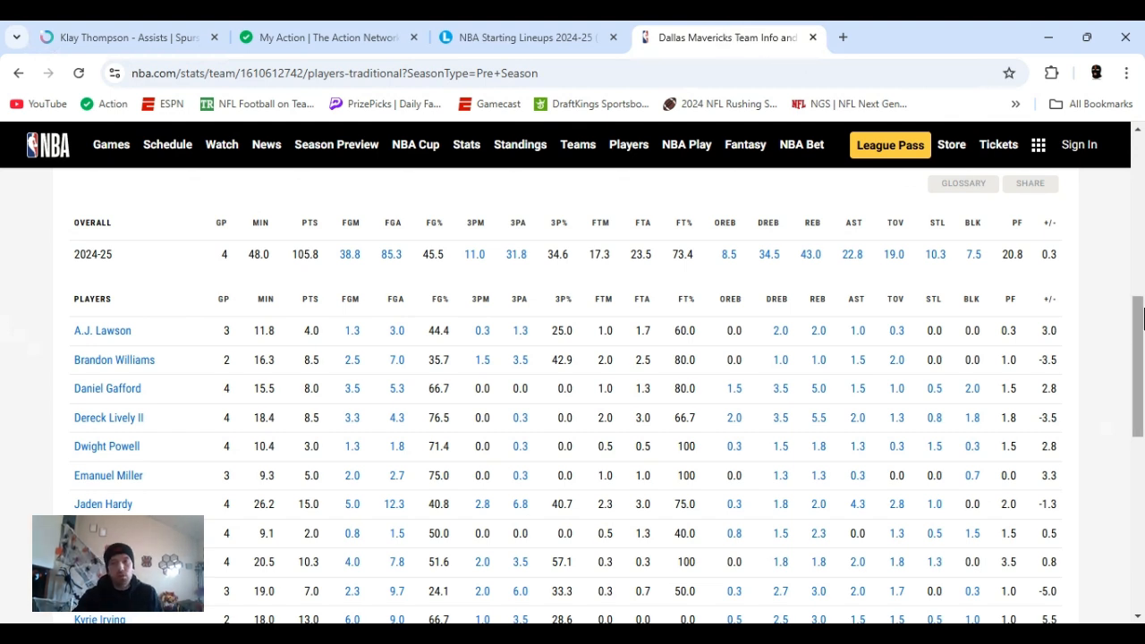
Check Klay Thompson's 2.0 preseason assists in the Mavericks table, then go to Starting Lineups.
scroll(down, 3)
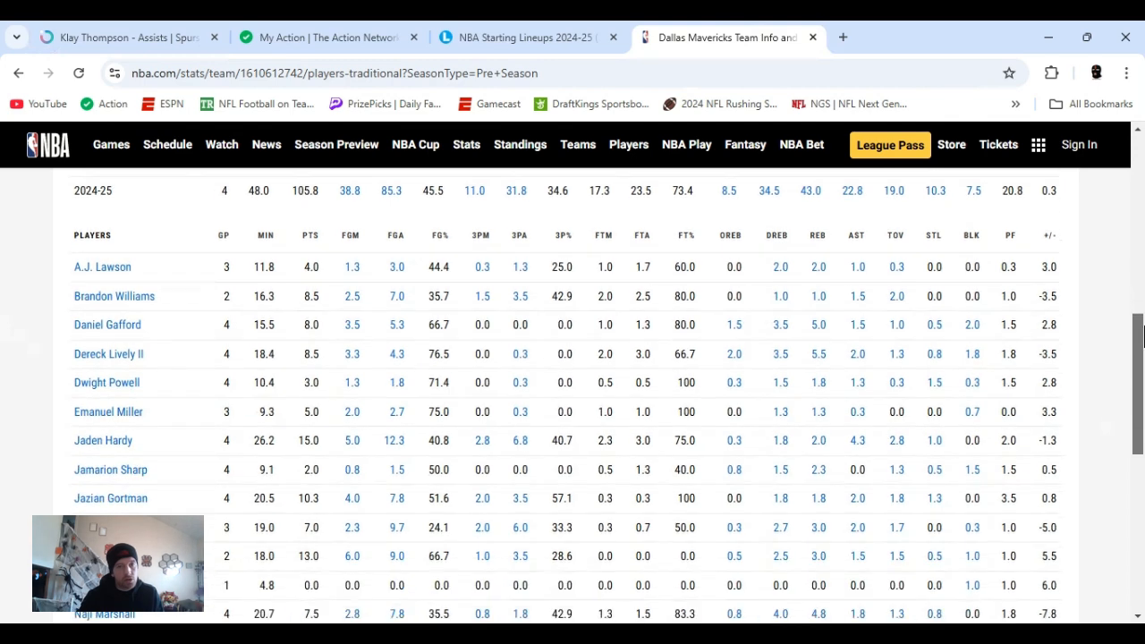
scroll(down, 3)
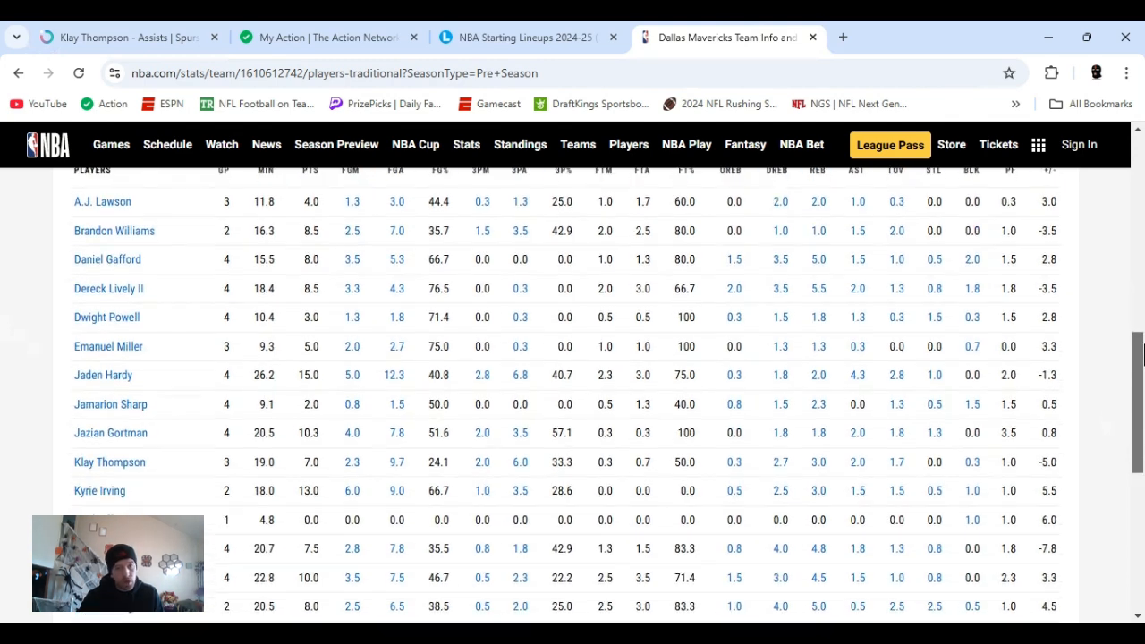
scroll(down, 3)
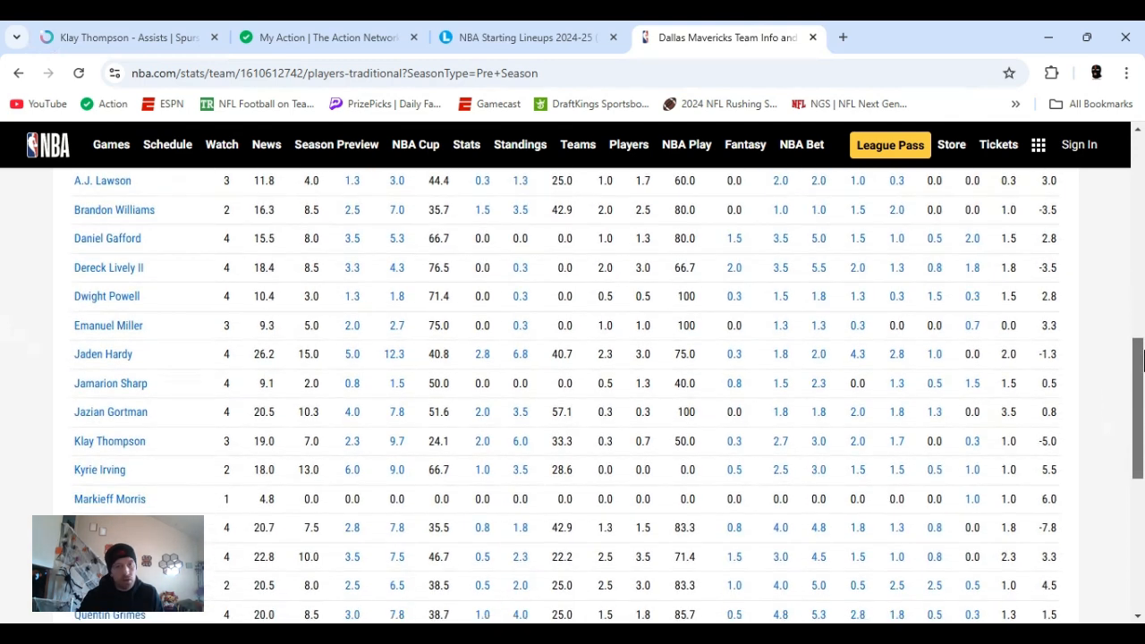
scroll(down, 3)
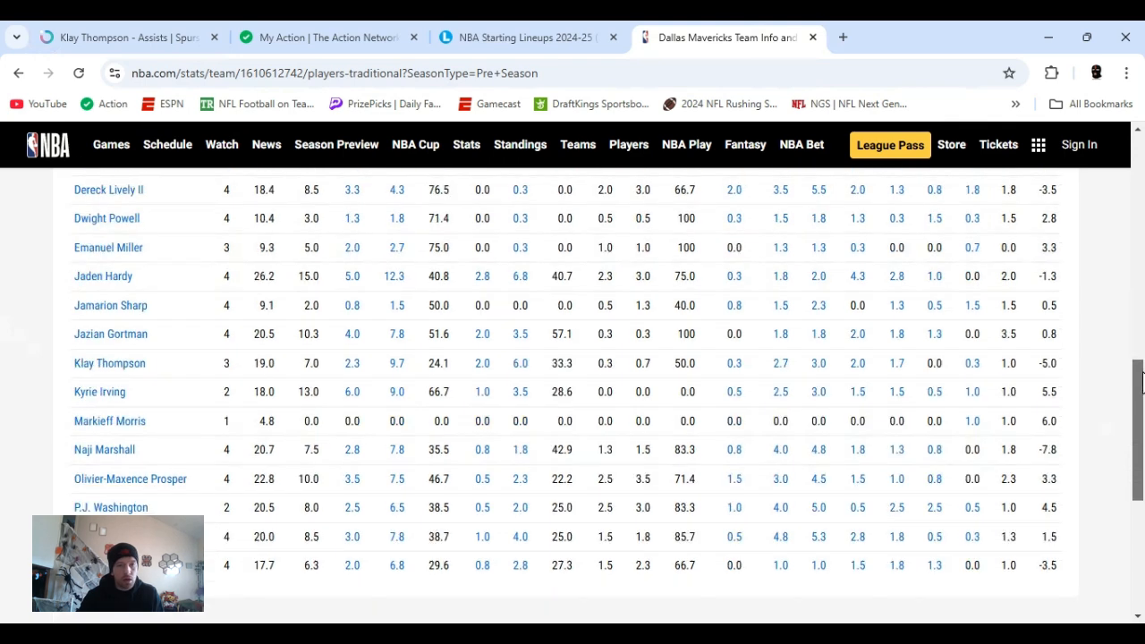
scroll(down, 3)
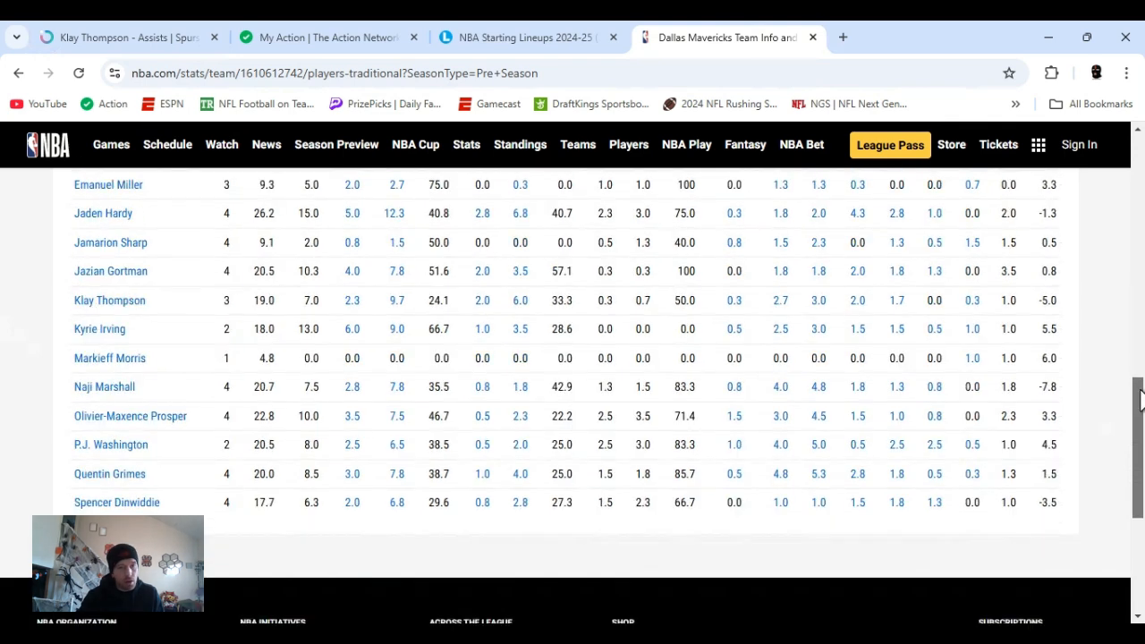
scroll(up, 3)
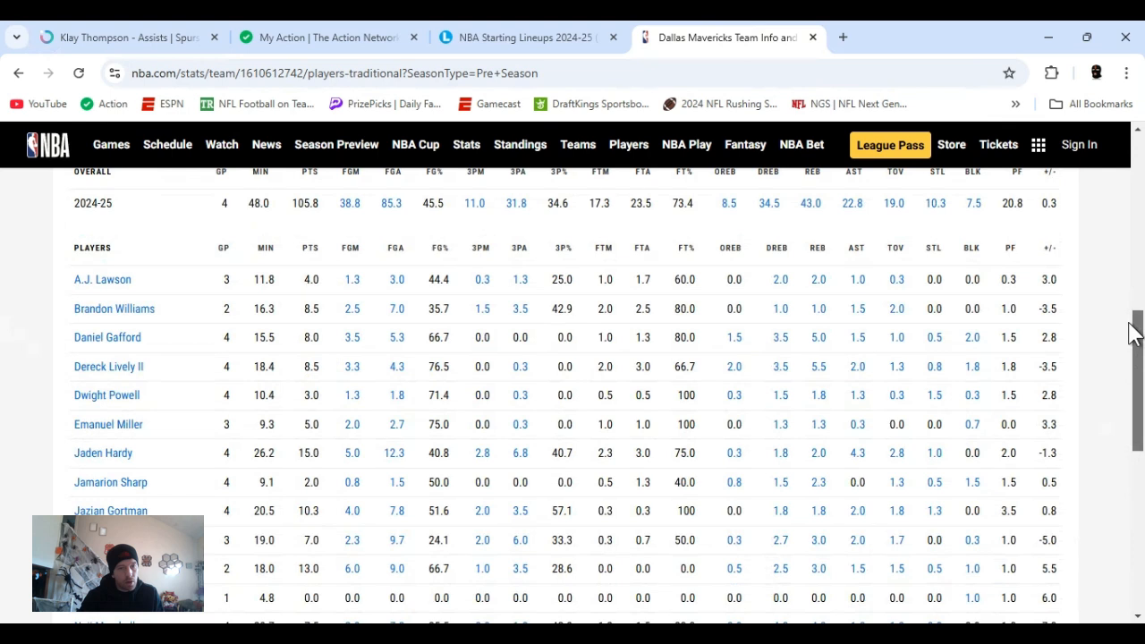
scroll(down, 3)
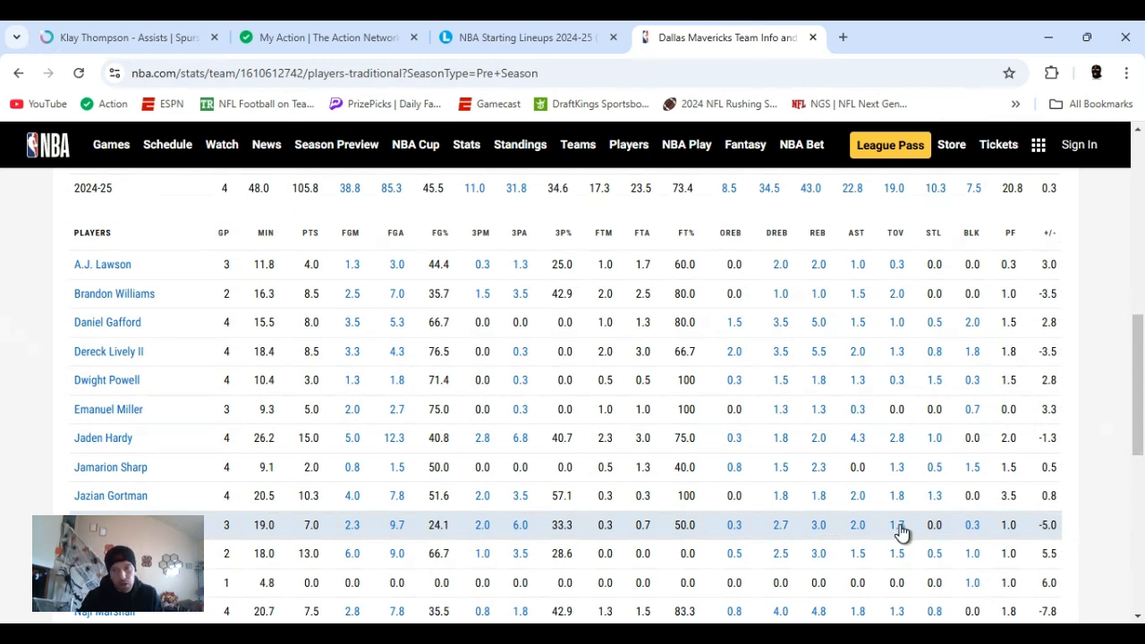
scroll(down, 3)
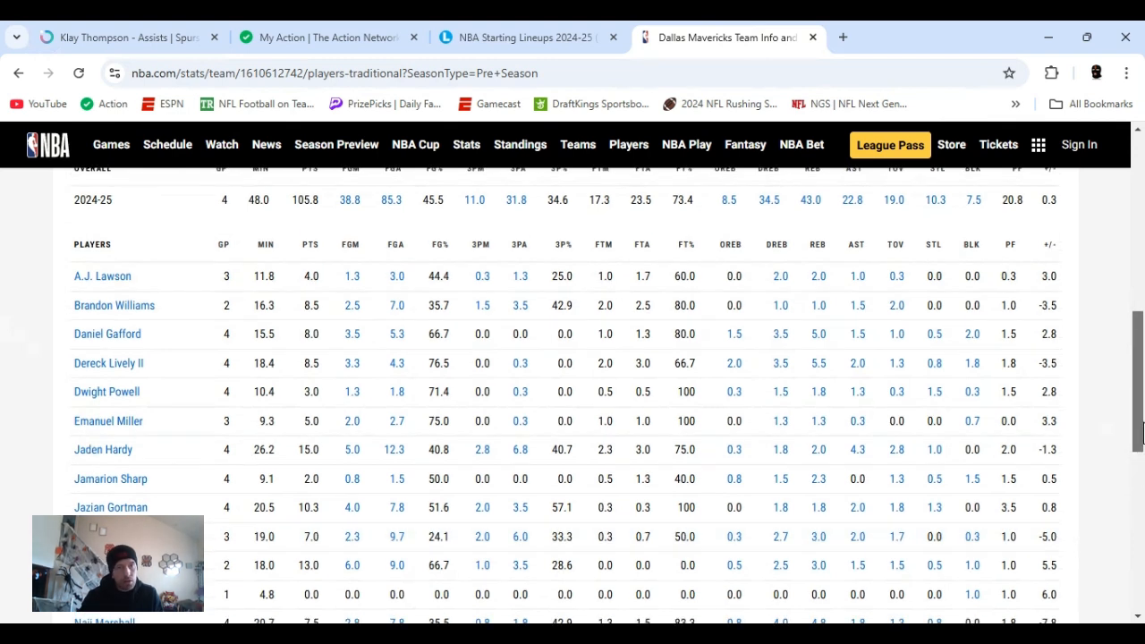
scroll(up, 3)
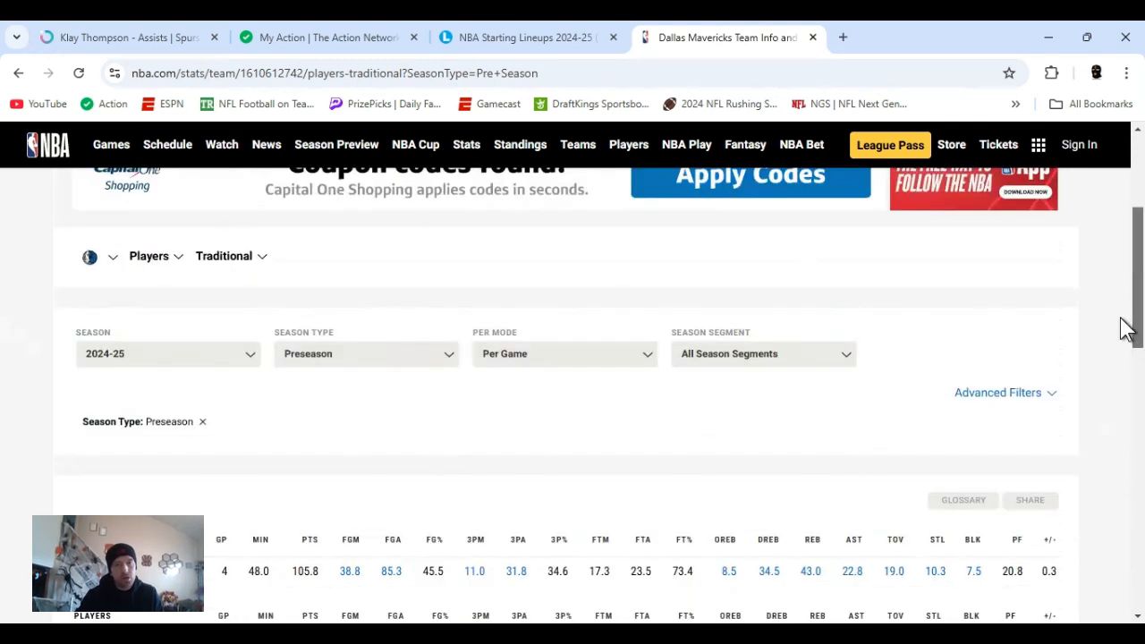
click(526, 38)
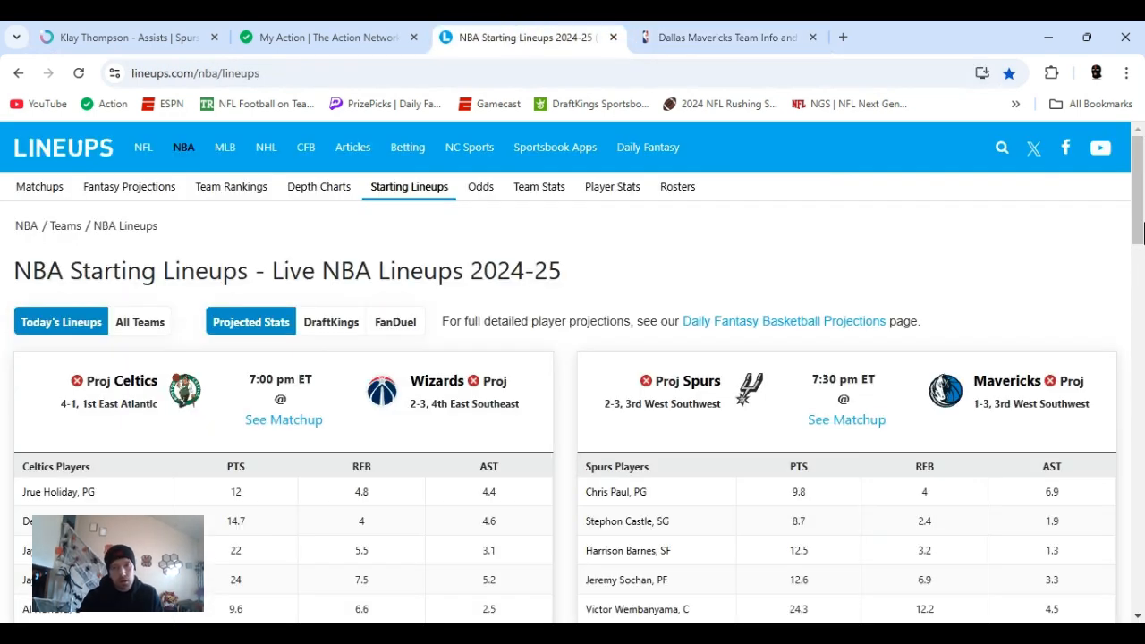
Review Lineups' Mavericks projections showing Klay Thompson at 2.3 assists, then return to Outlier's assists prop.
scroll(down, 3)
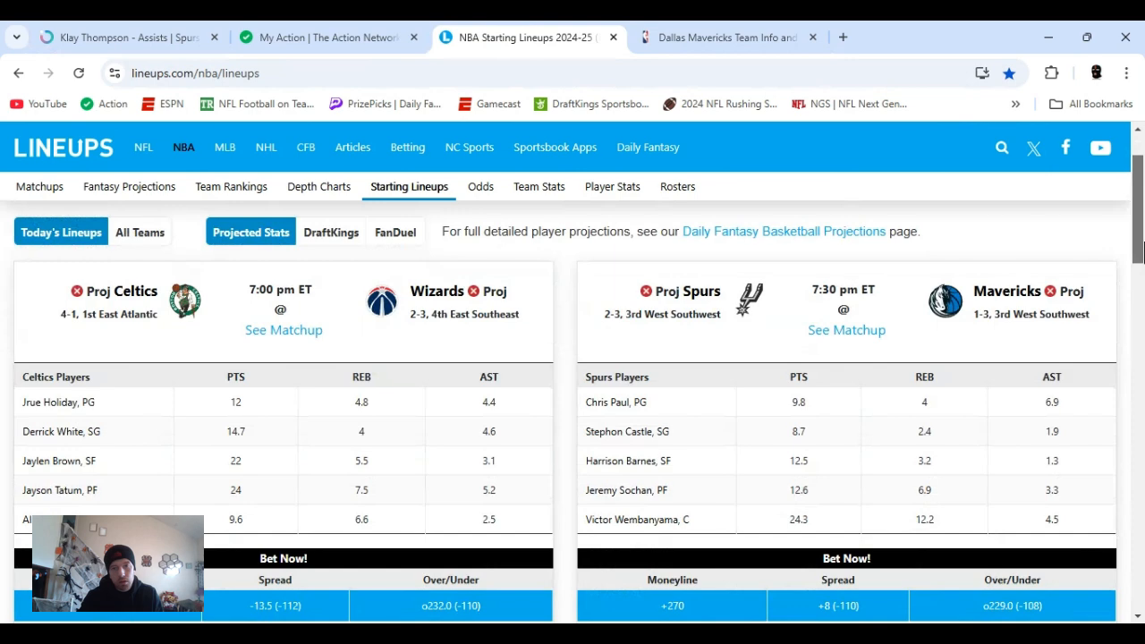
scroll(down, 3)
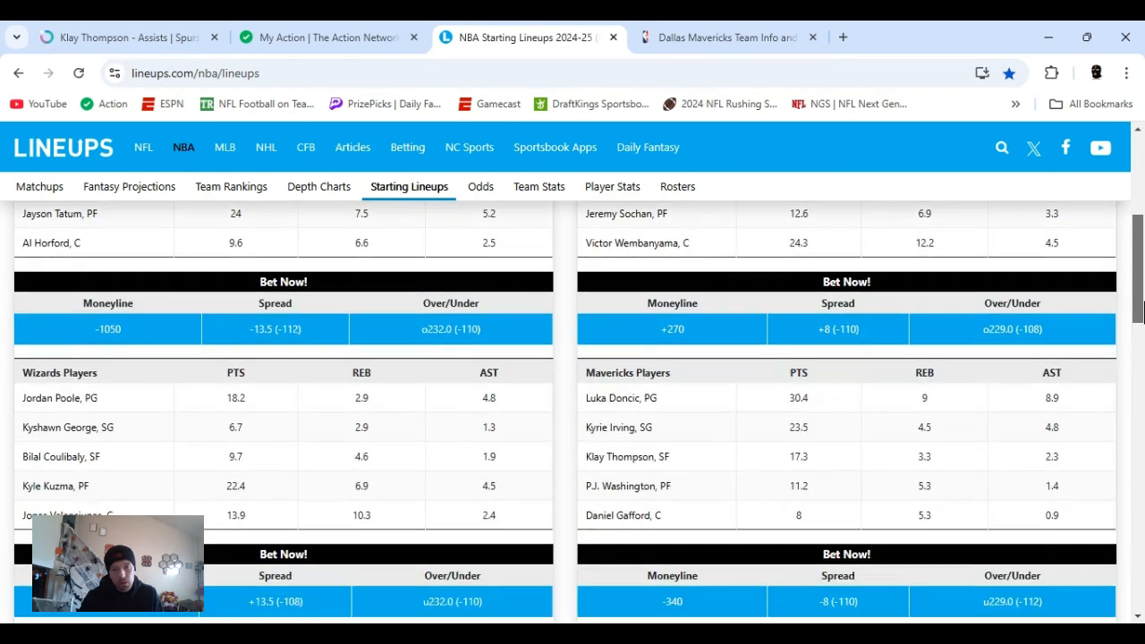
scroll(down, 3)
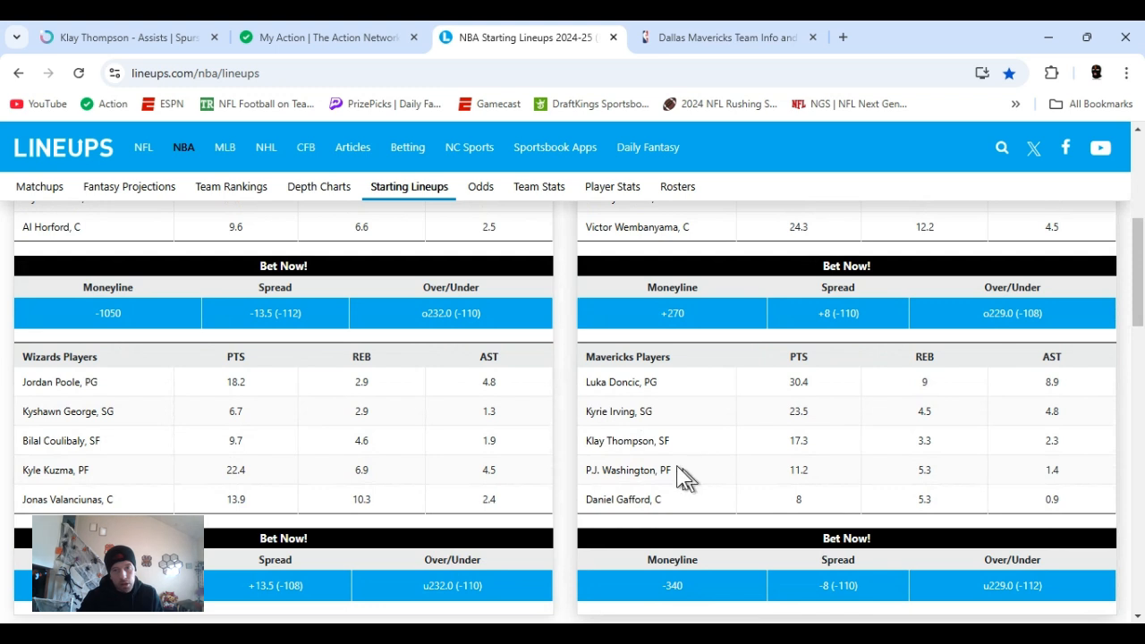
mouse_move(684, 518)
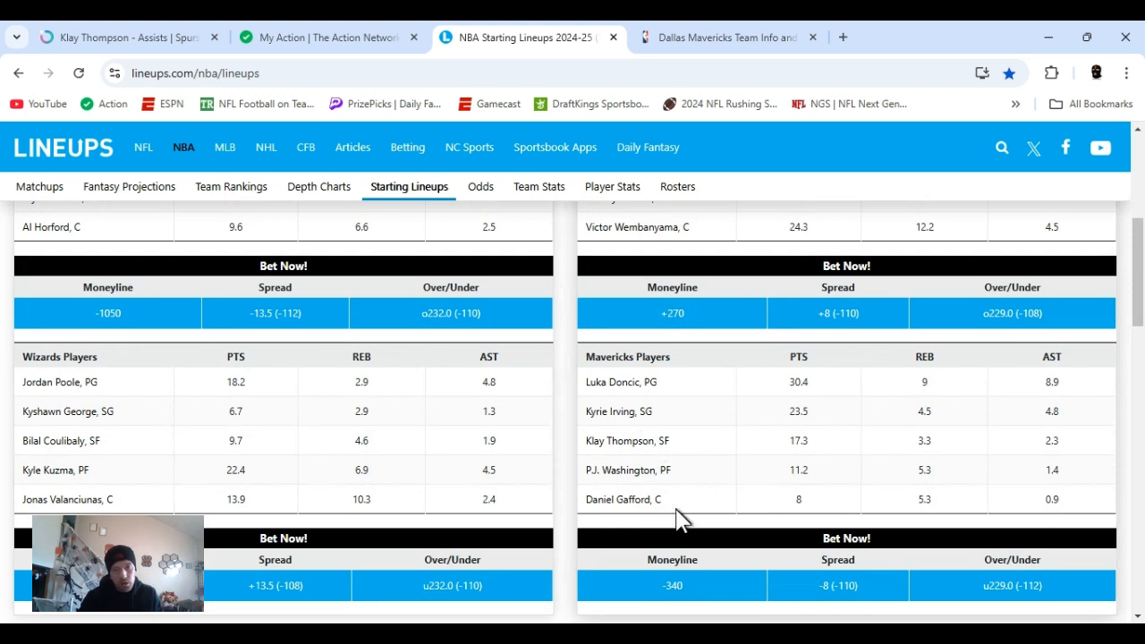
mouse_move(735, 511)
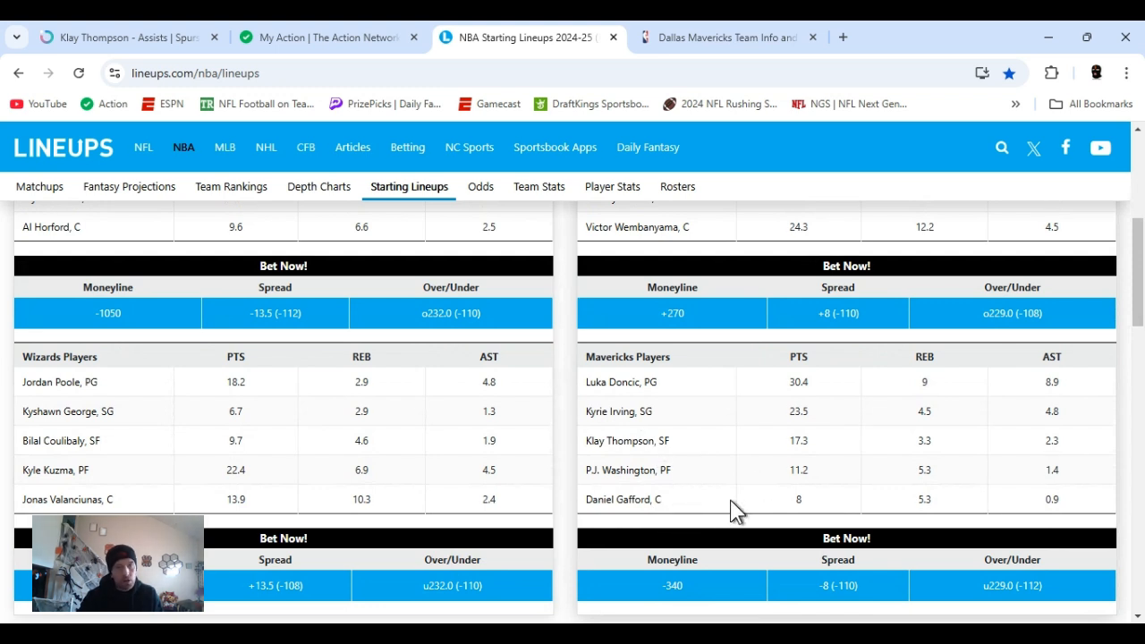
click(126, 36)
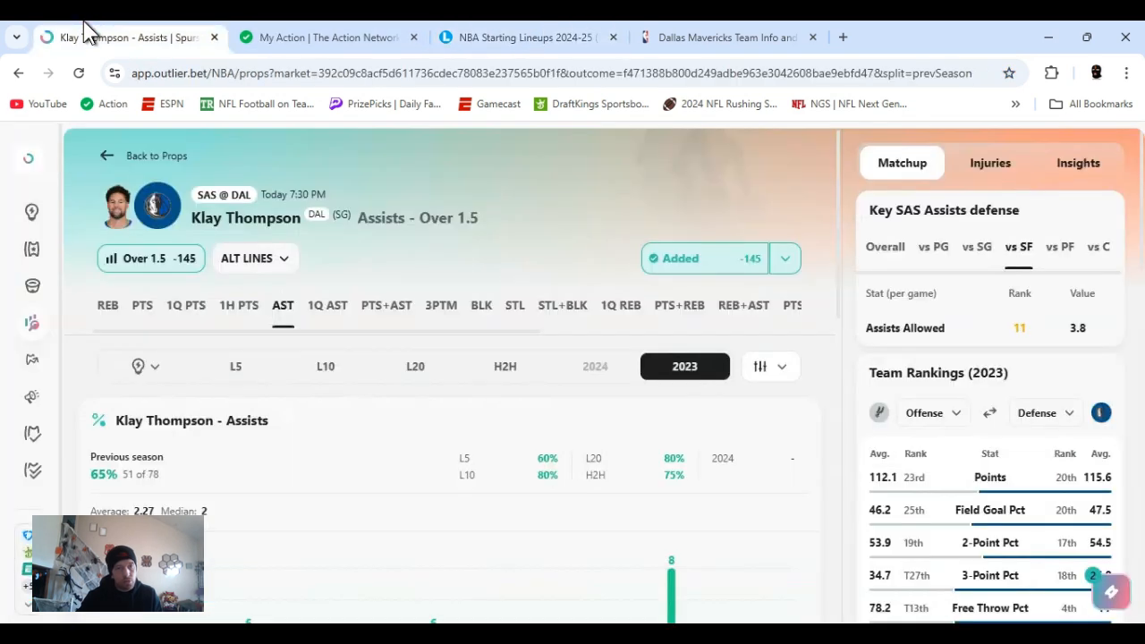
mouse_move(644, 214)
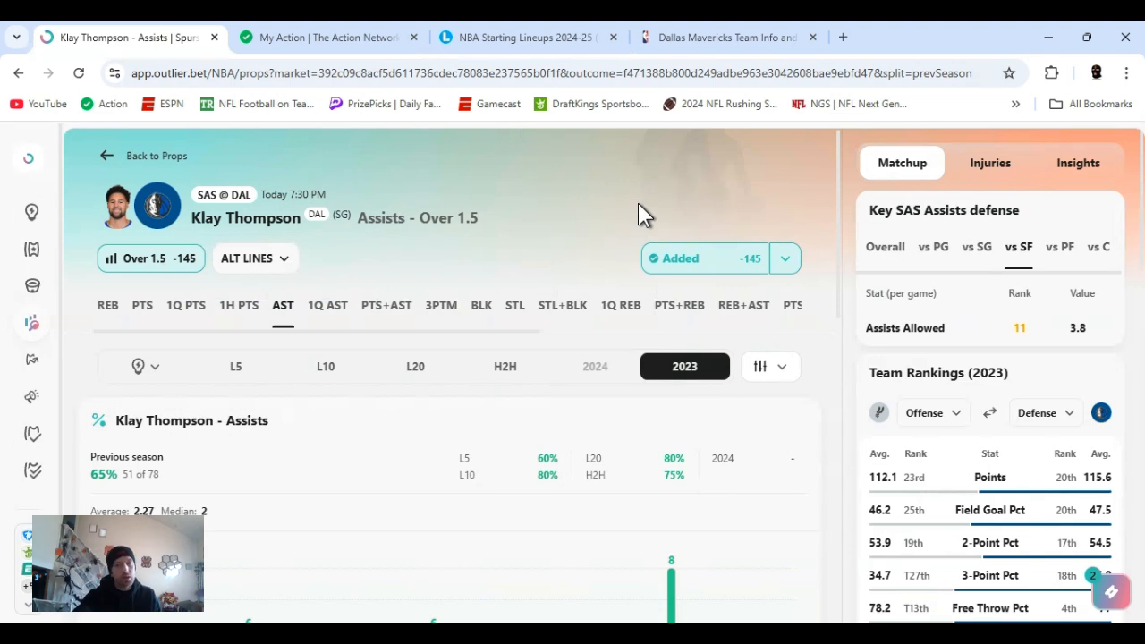
mouse_move(672, 494)
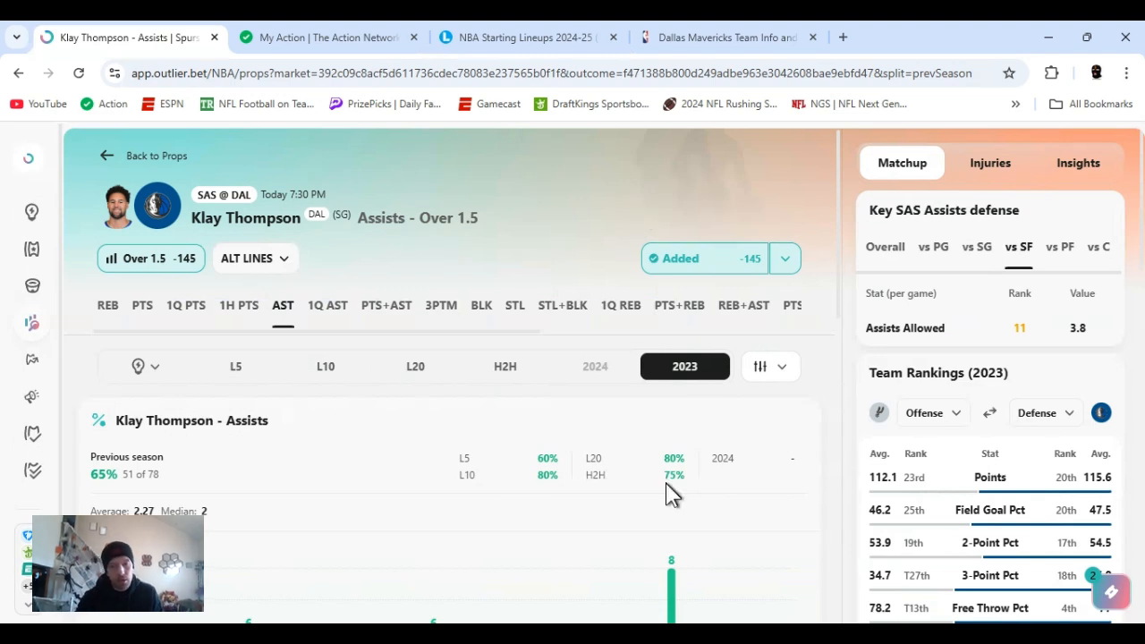
Finish reviewing Klay Thompson Assists Over 1.5, then bring up the Action Network betting profile.
click(322, 38)
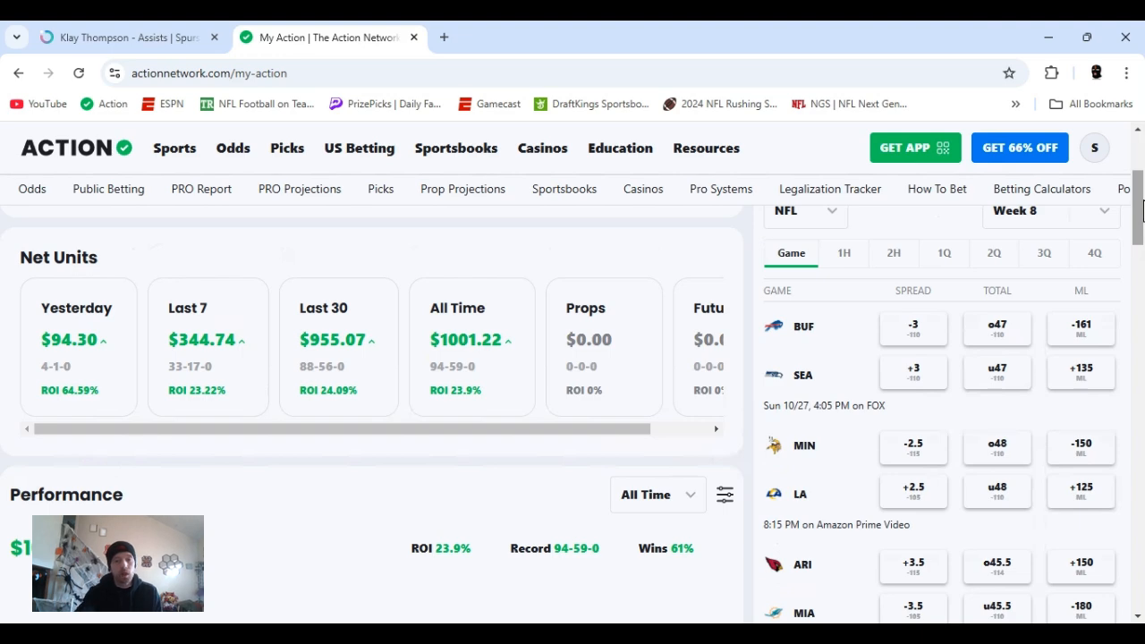
scroll(down, 3)
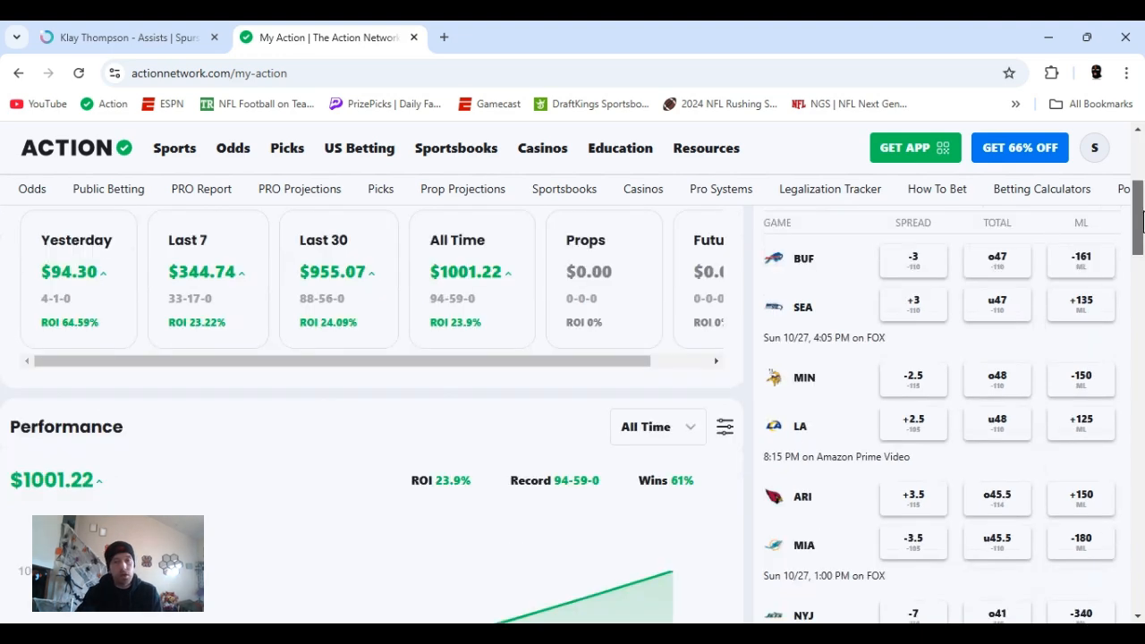
scroll(down, 3)
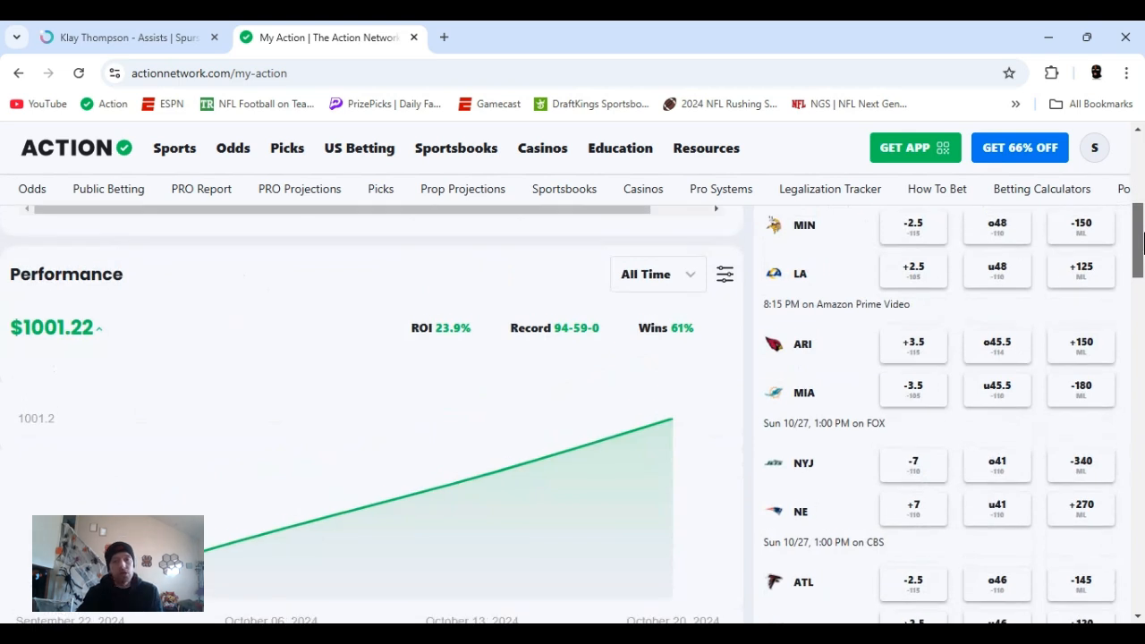
scroll(down, 3)
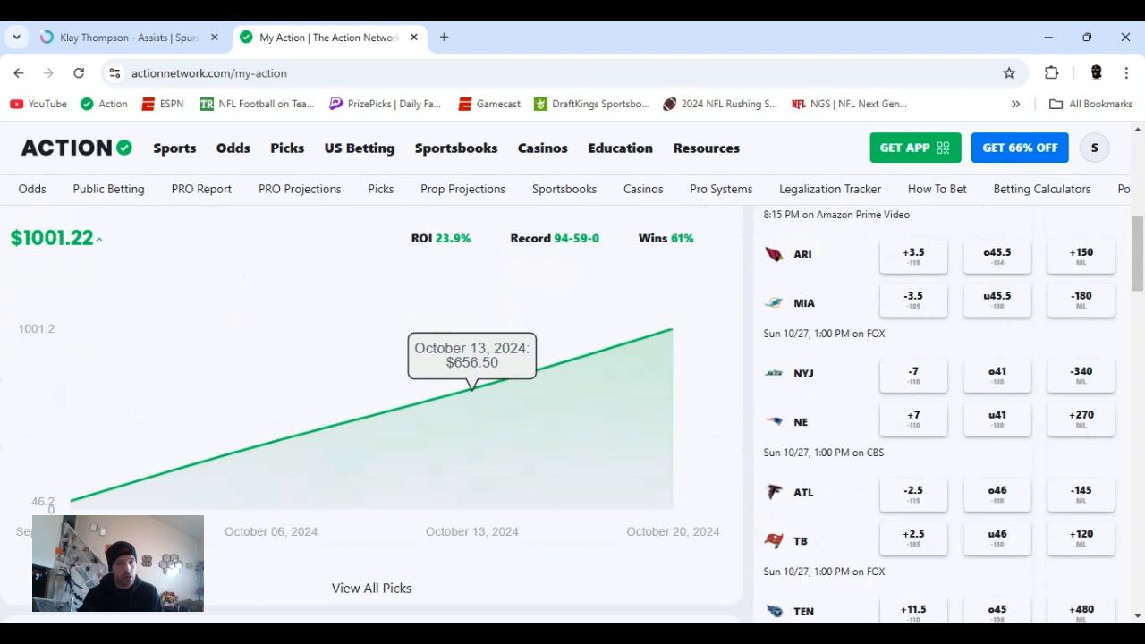
mouse_move(296, 474)
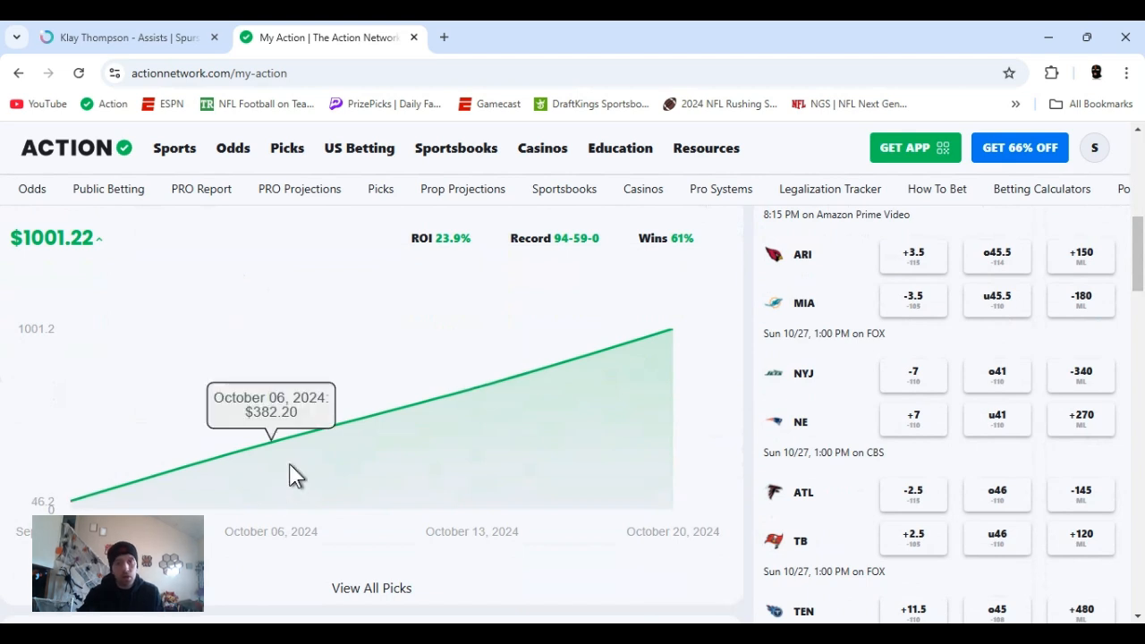
mouse_move(214, 500)
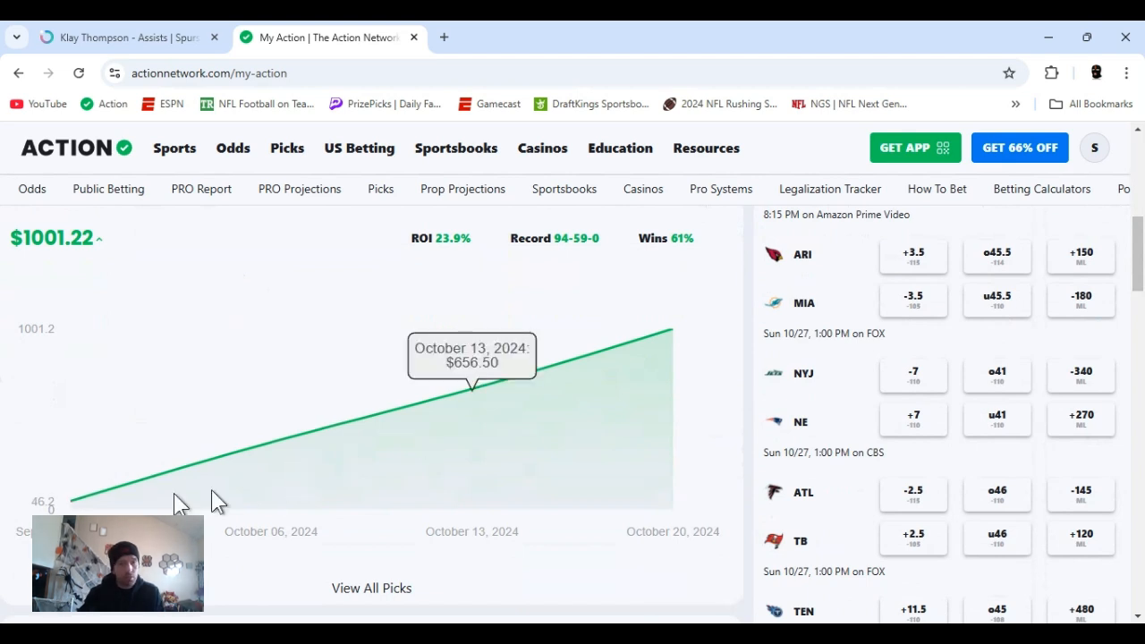
mouse_move(291, 470)
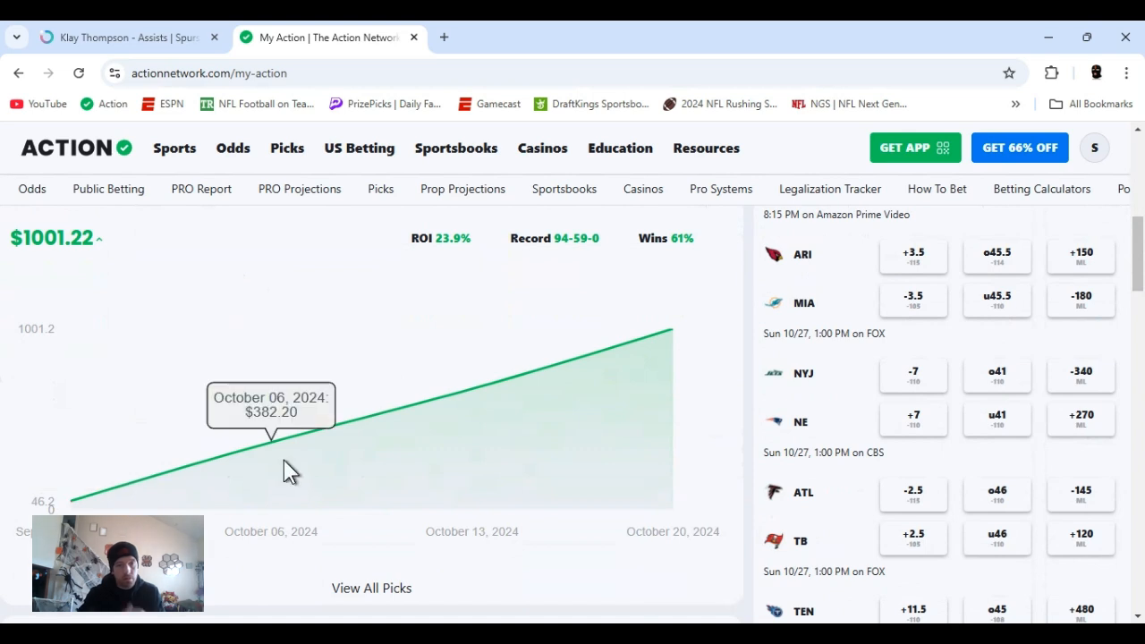
mouse_move(672, 338)
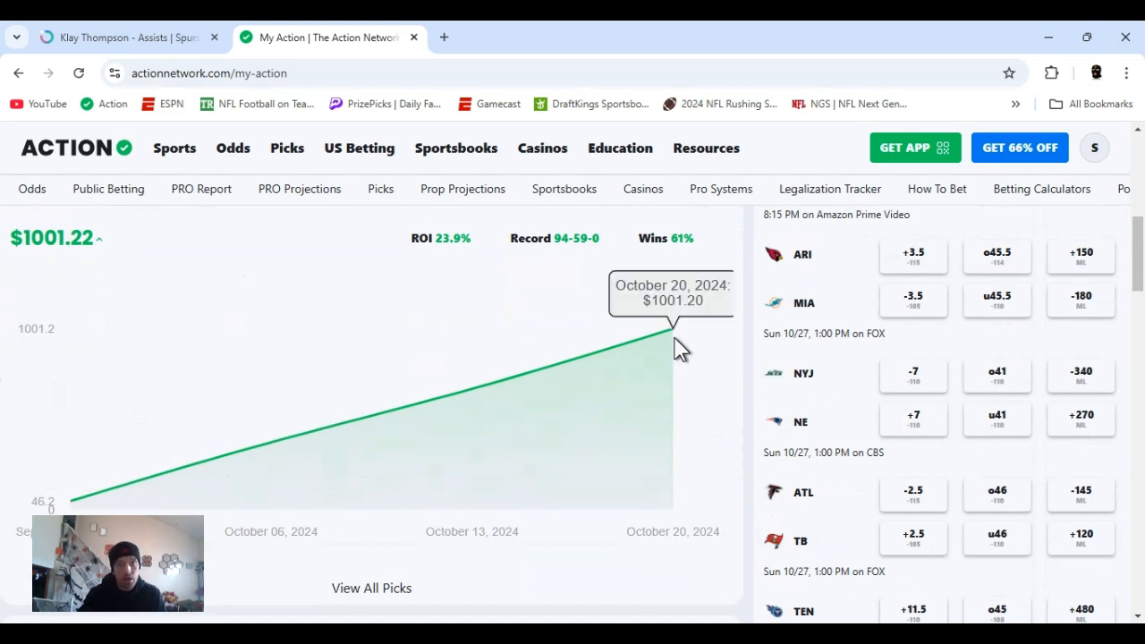
scroll(down, 3)
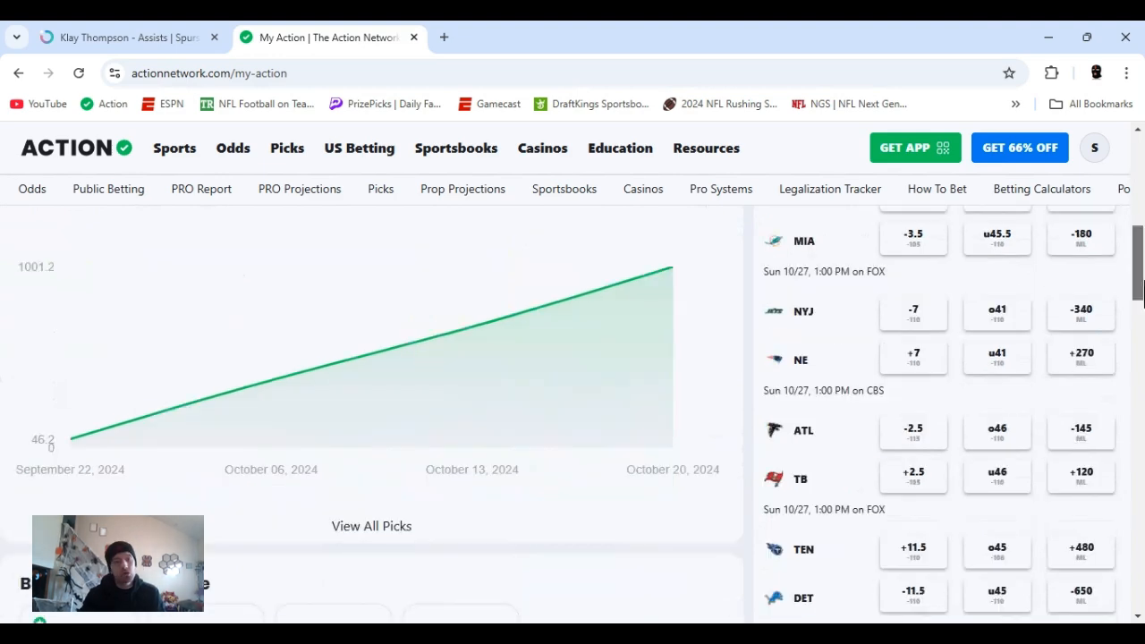
scroll(down, 3)
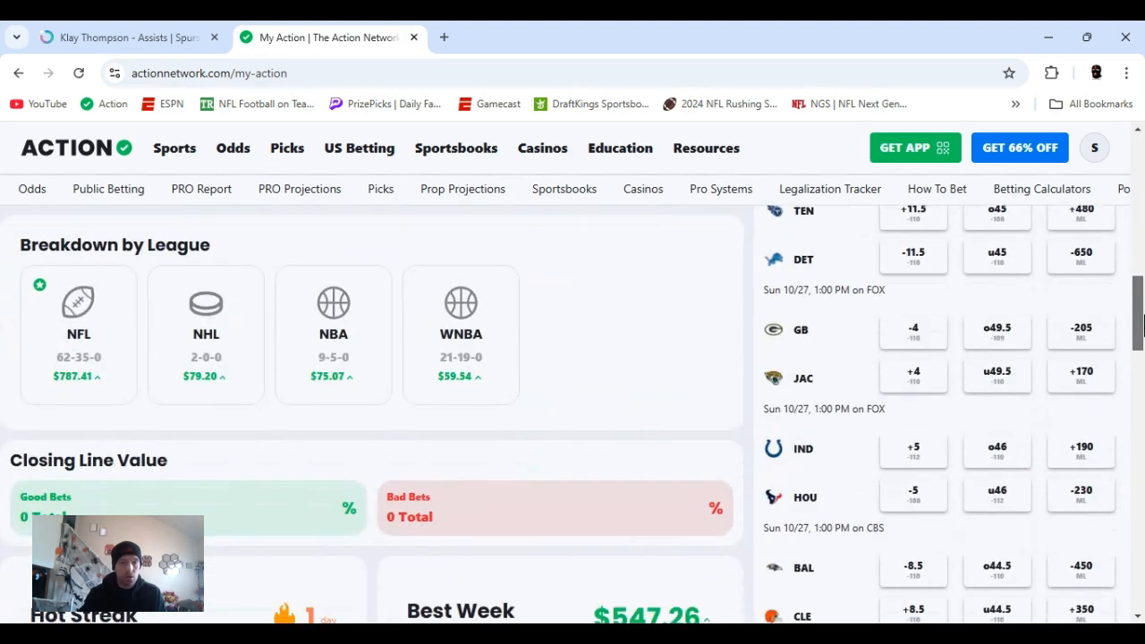
scroll(down, 3)
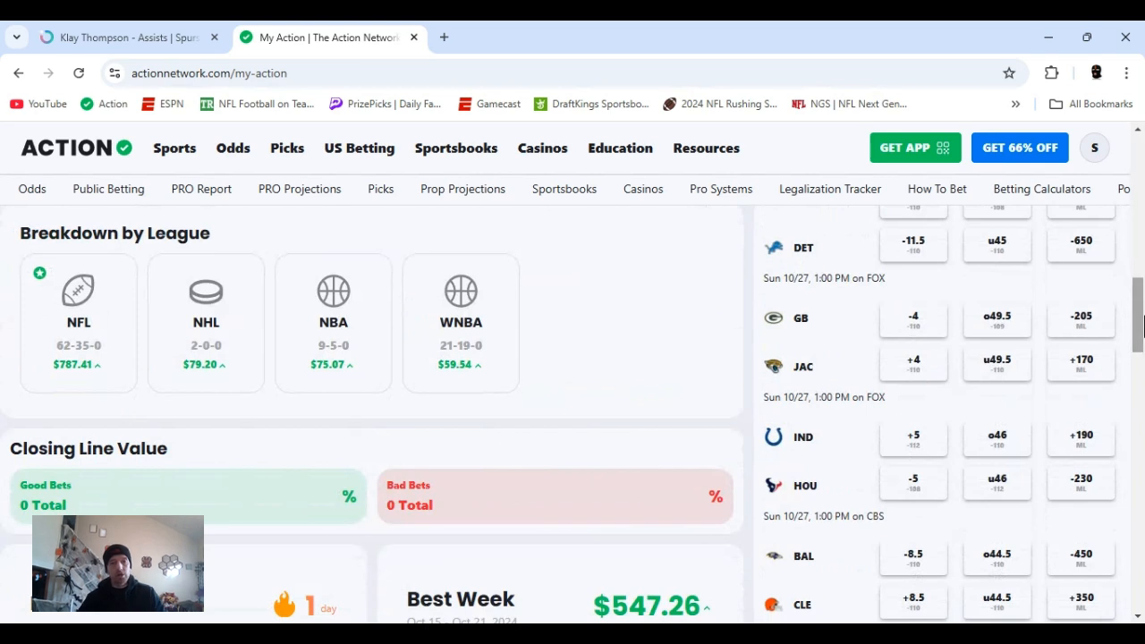